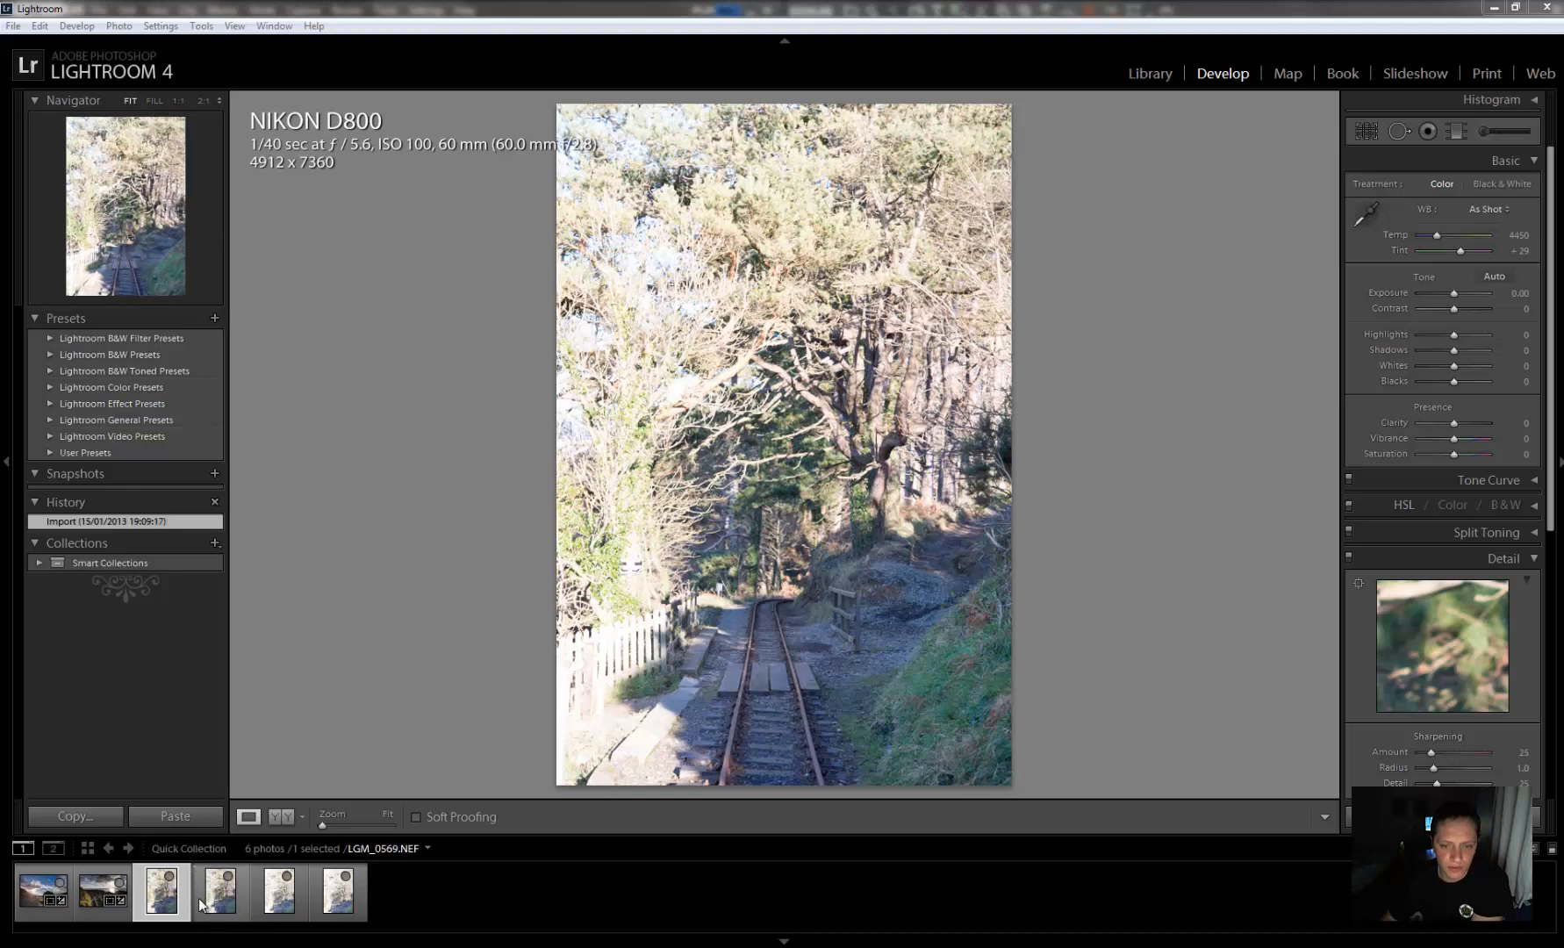
# View LGM_0569 and the overexposed LGM_0570 from the filmstrip
pyautogui.click(216, 892)
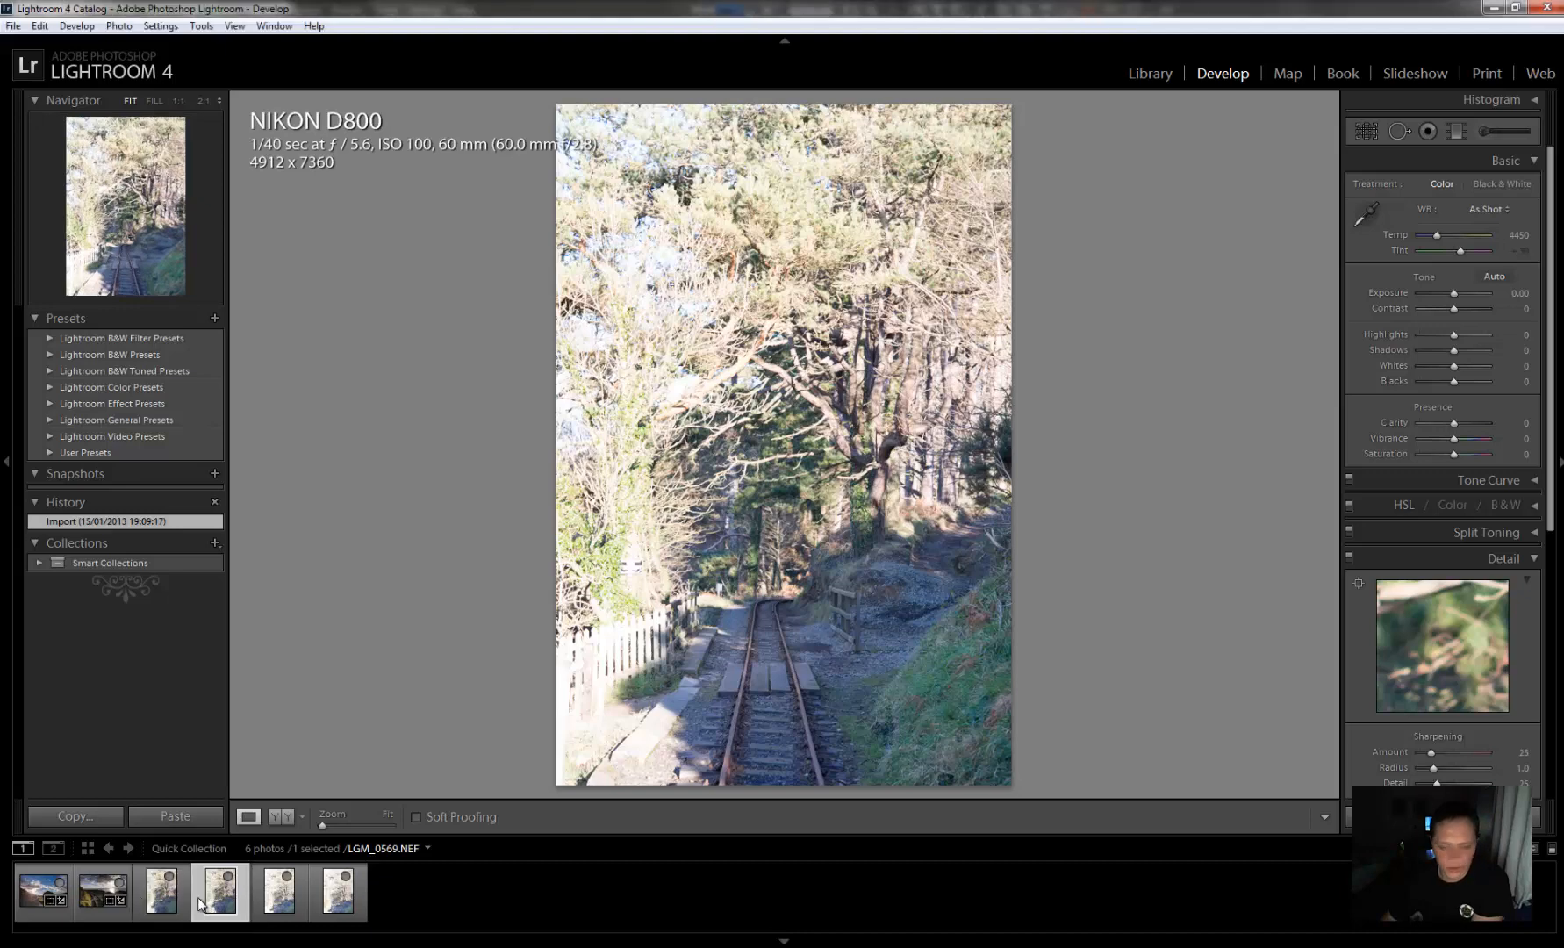
pyautogui.moveTo(1466, 251); pyautogui.dragTo(1476, 251)
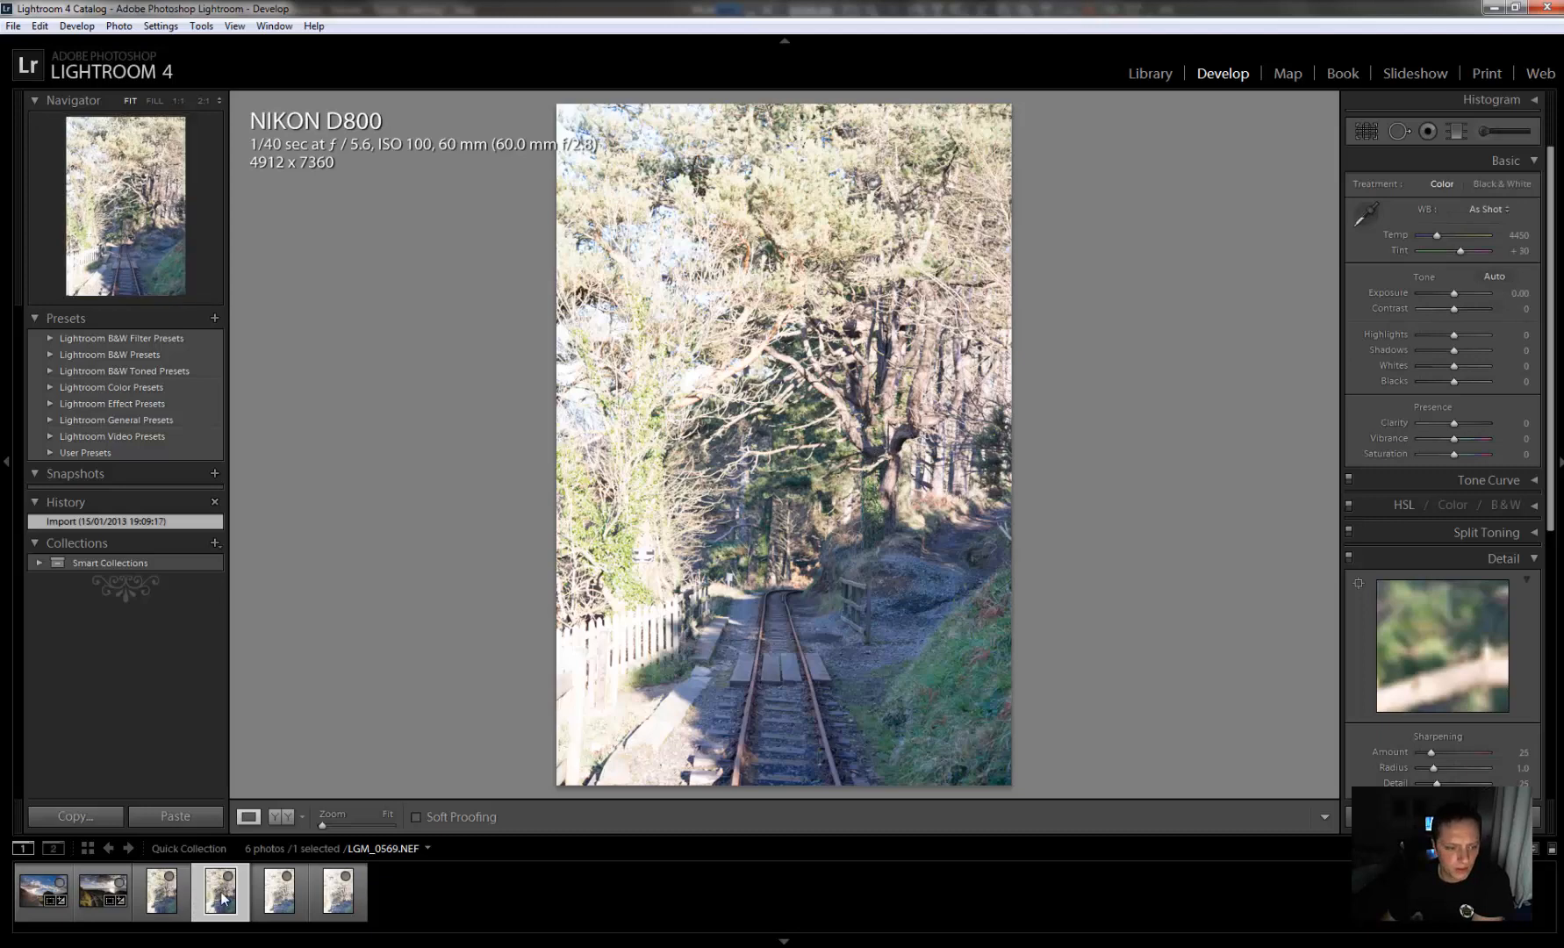
pyautogui.click(160, 888)
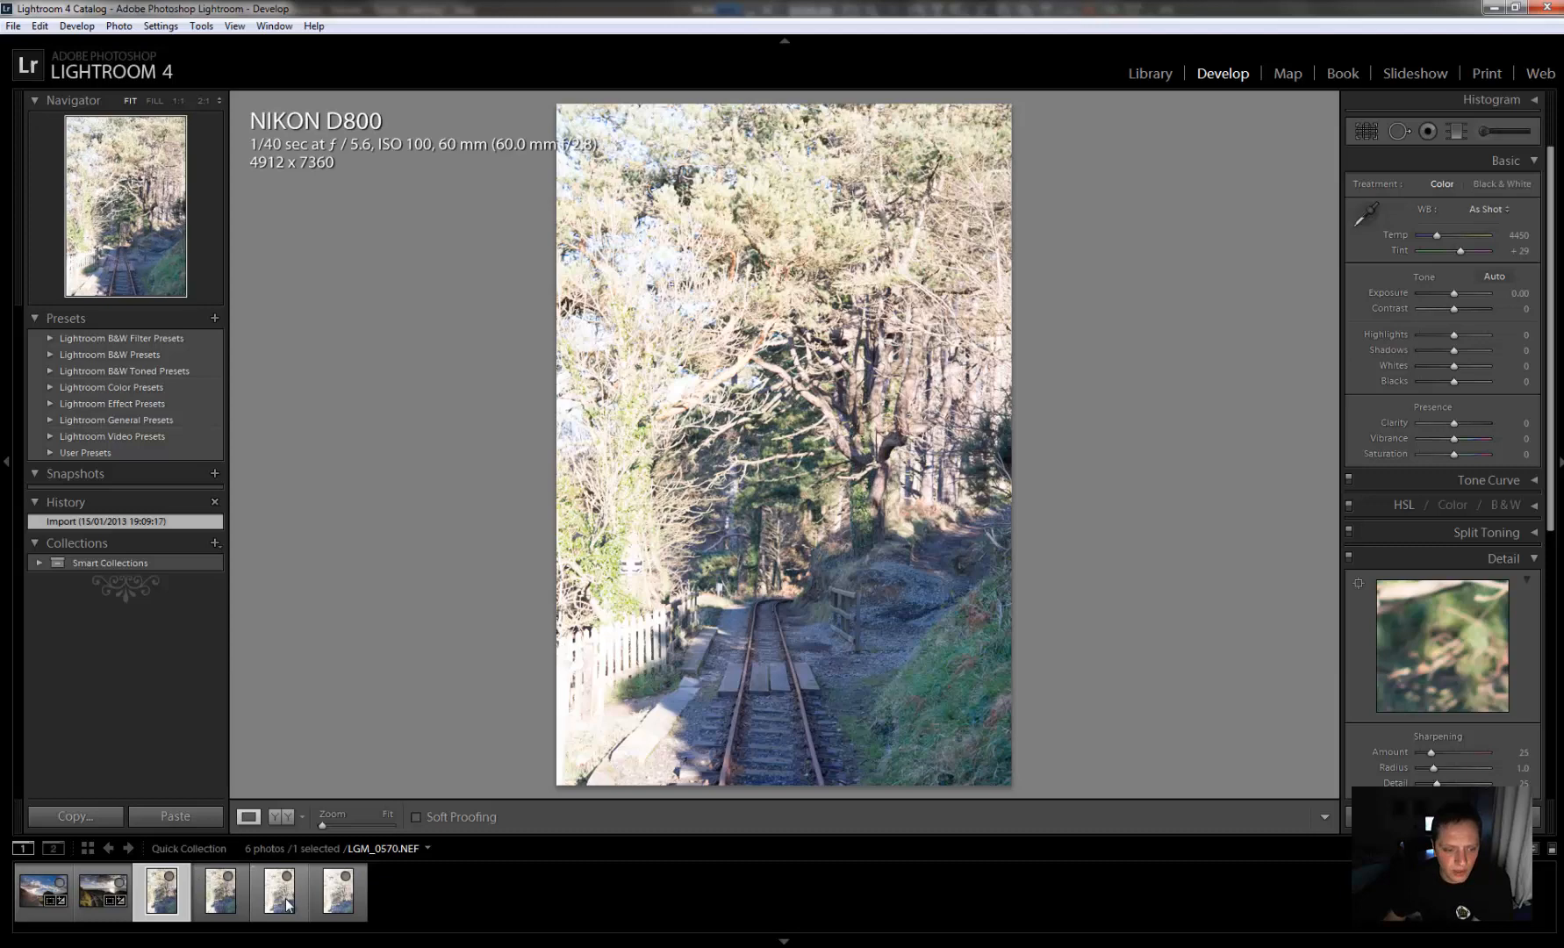
pyautogui.click(277, 890)
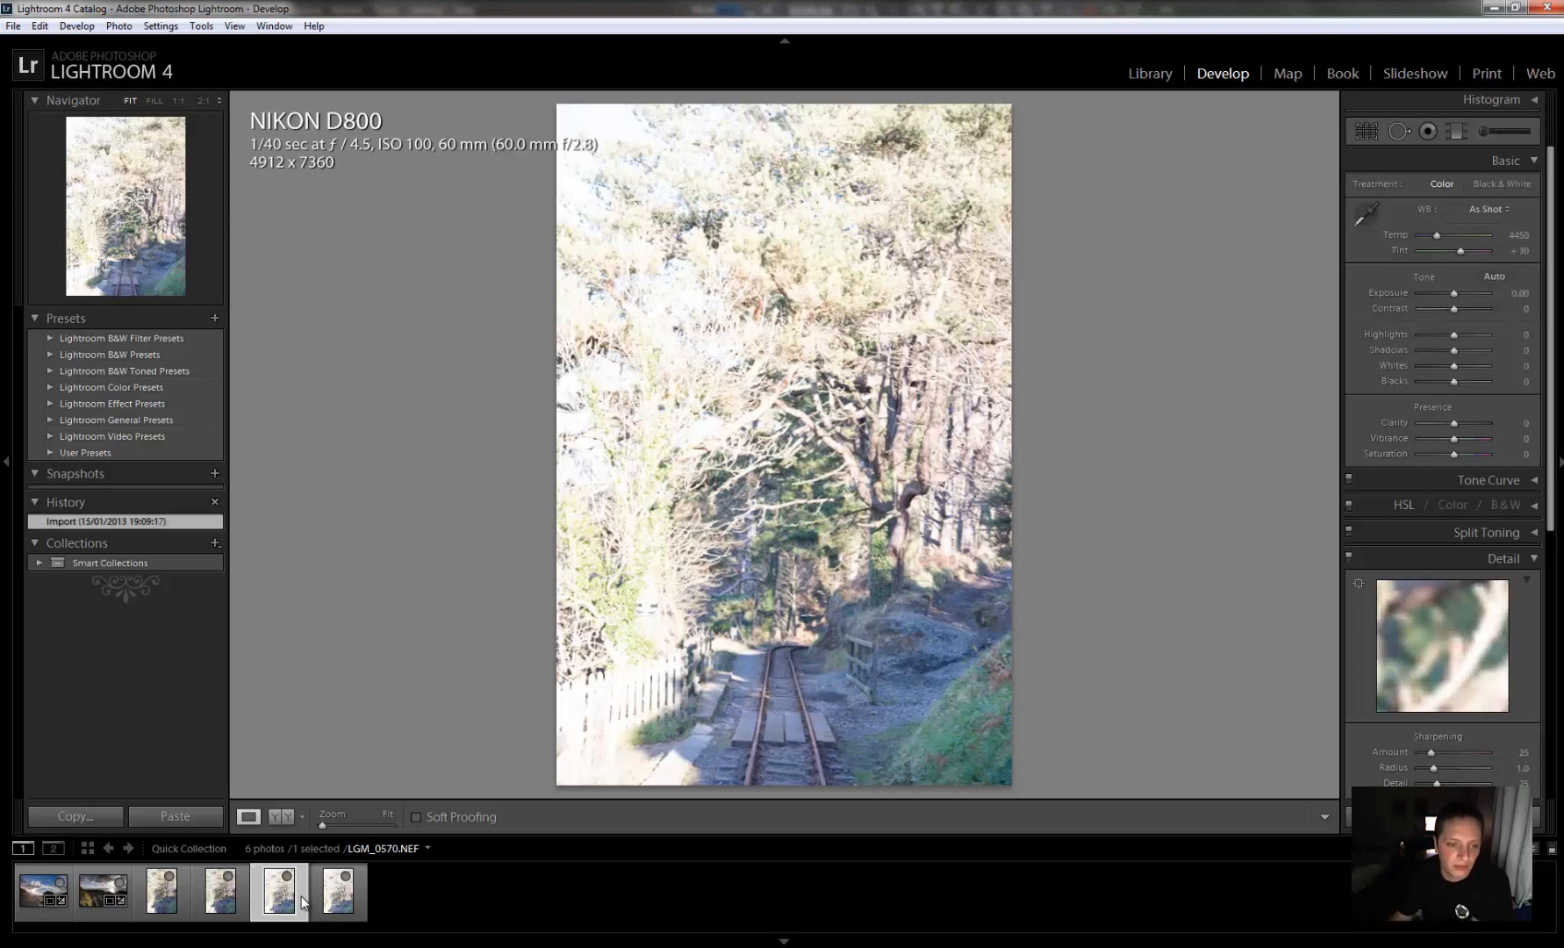
# Return to LGM_0568 and show its before and after versions side by side
pyautogui.click(159, 890)
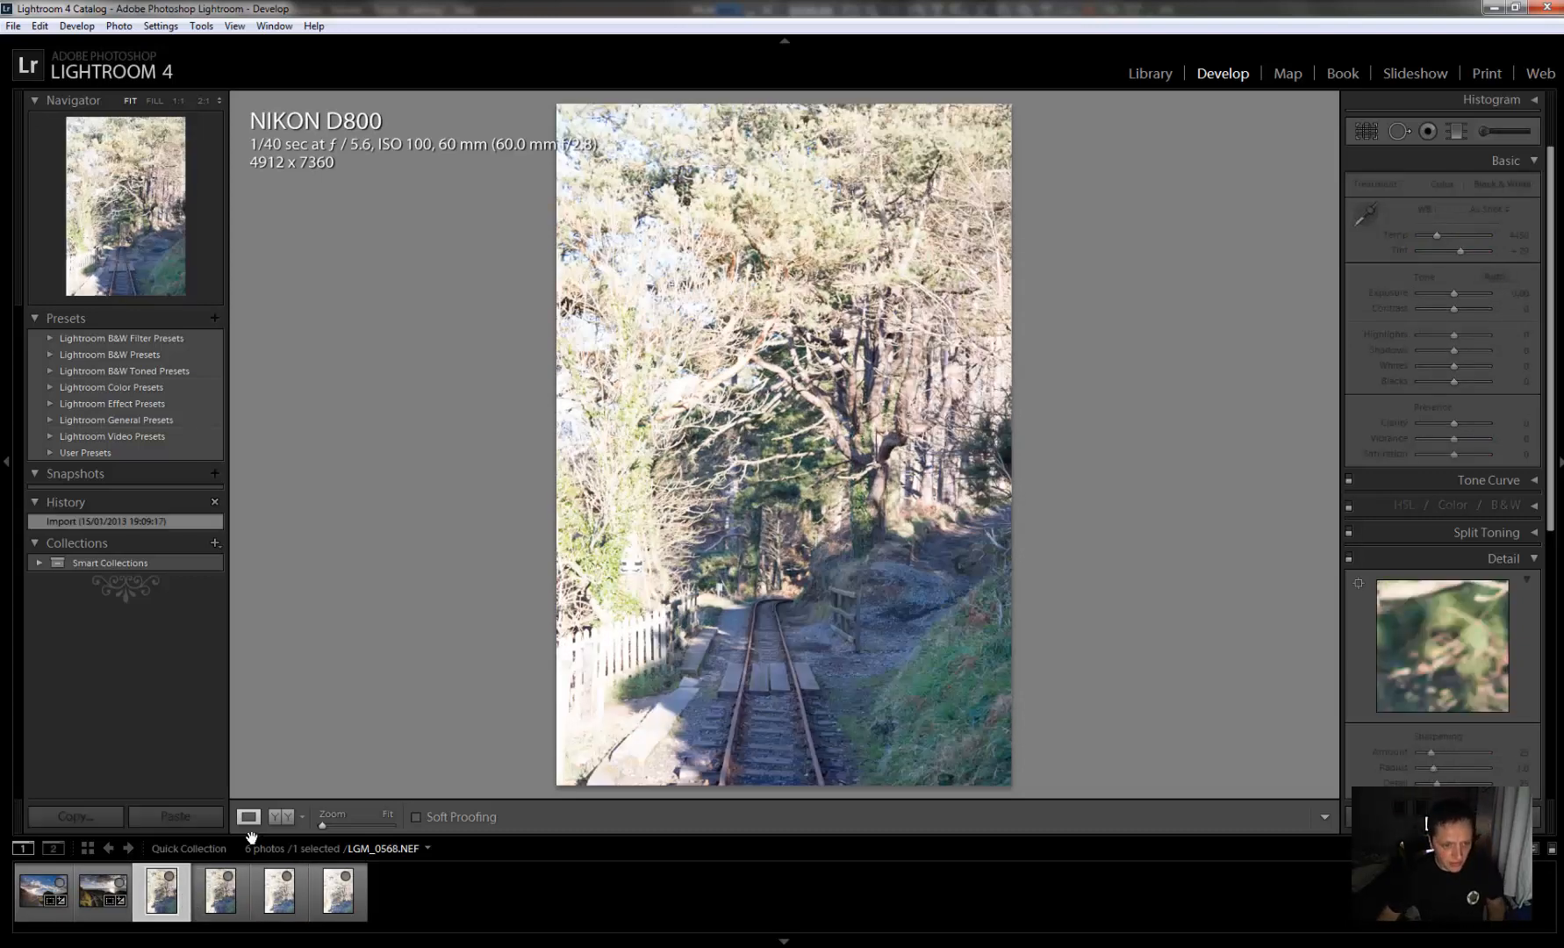
pyautogui.click(283, 816)
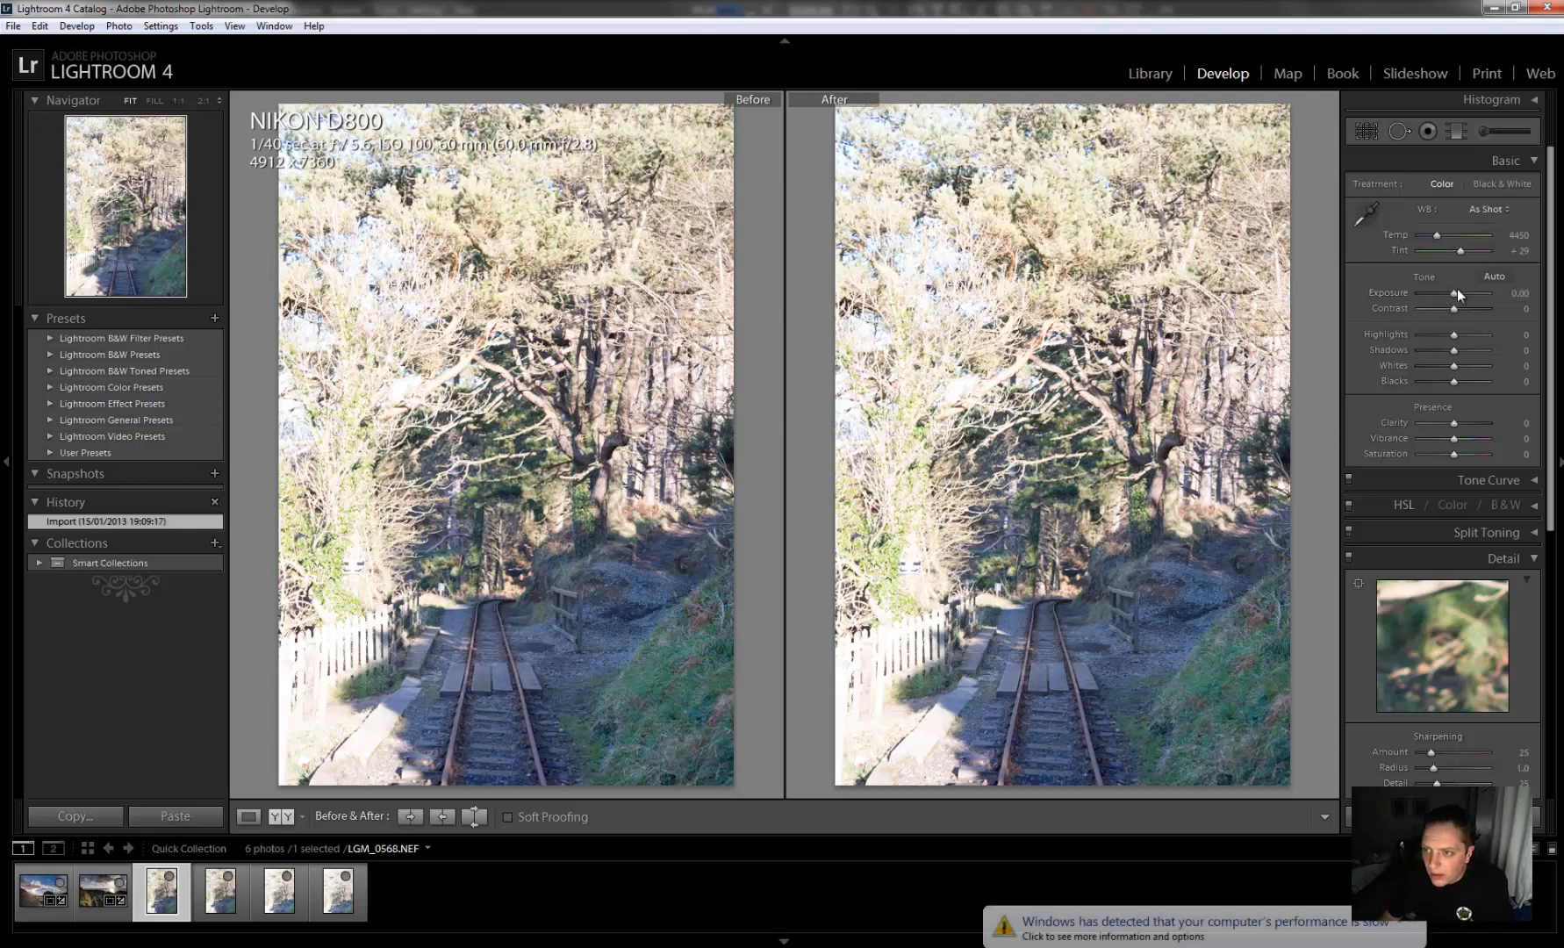
# Select LGM_0569 and pull its Highlights fully down to -100
pyautogui.click(218, 888)
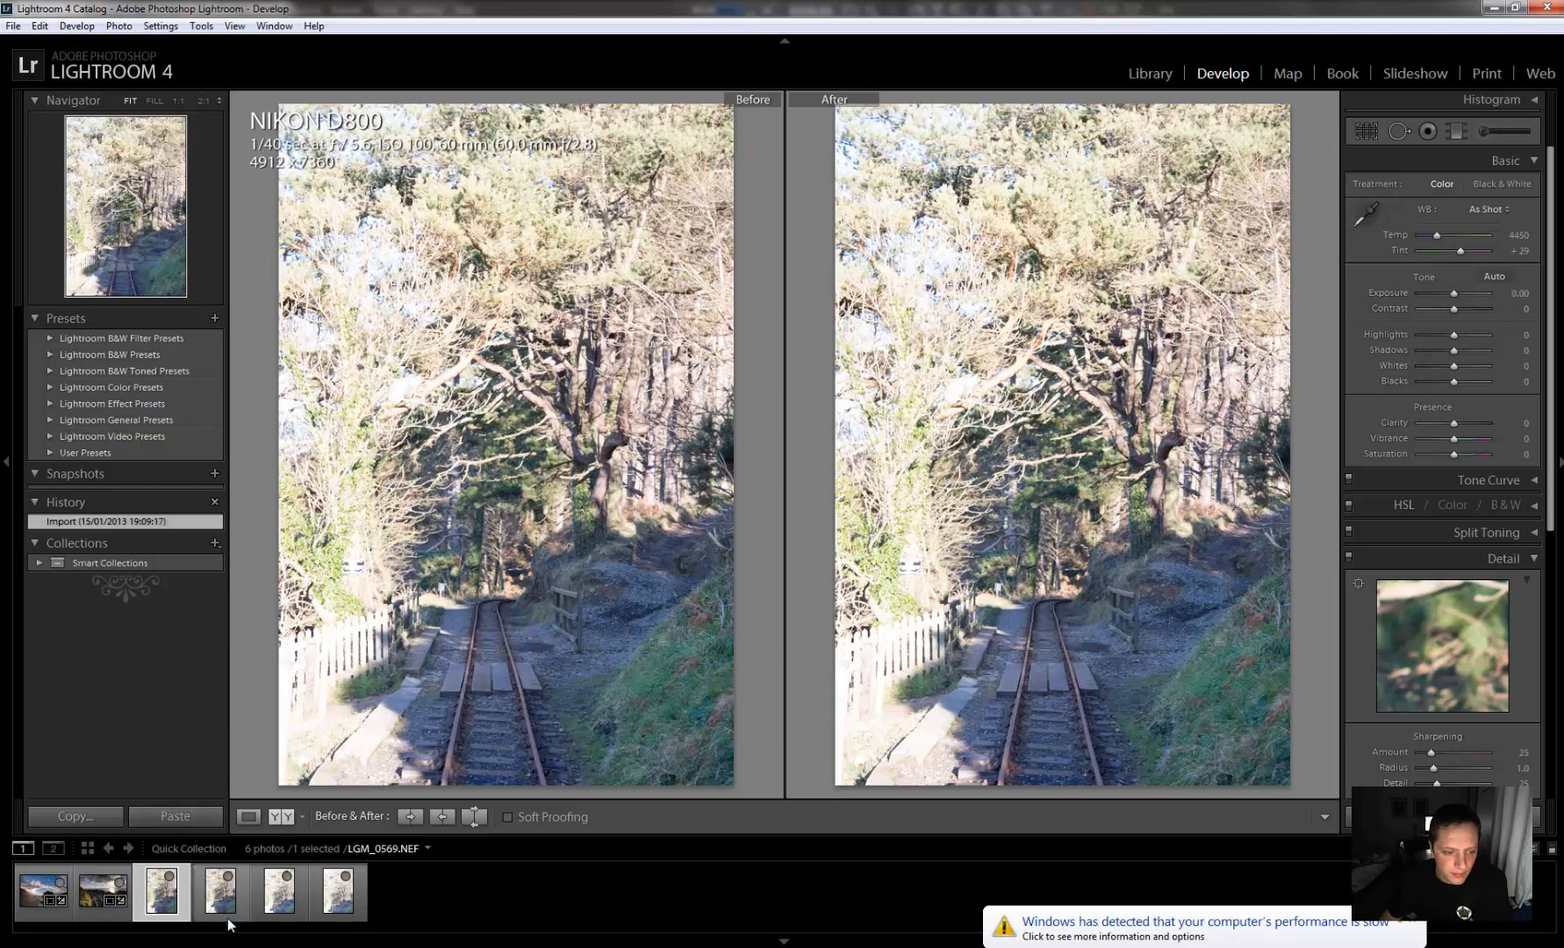
pyautogui.click(218, 888)
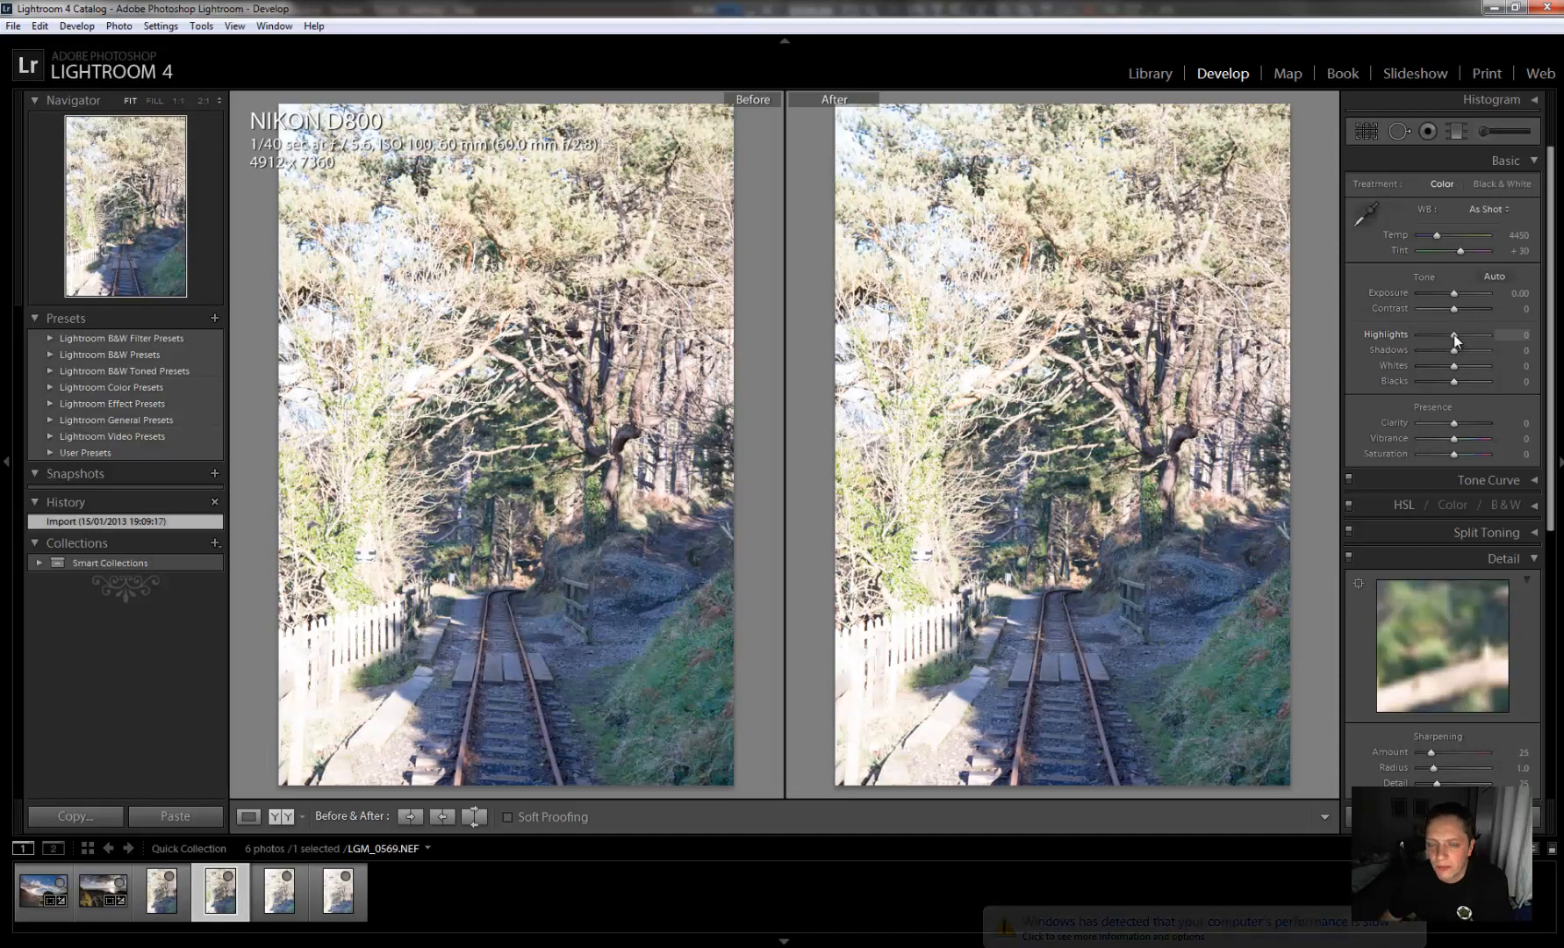
pyautogui.moveTo(1457, 333); pyautogui.dragTo(1441, 333)
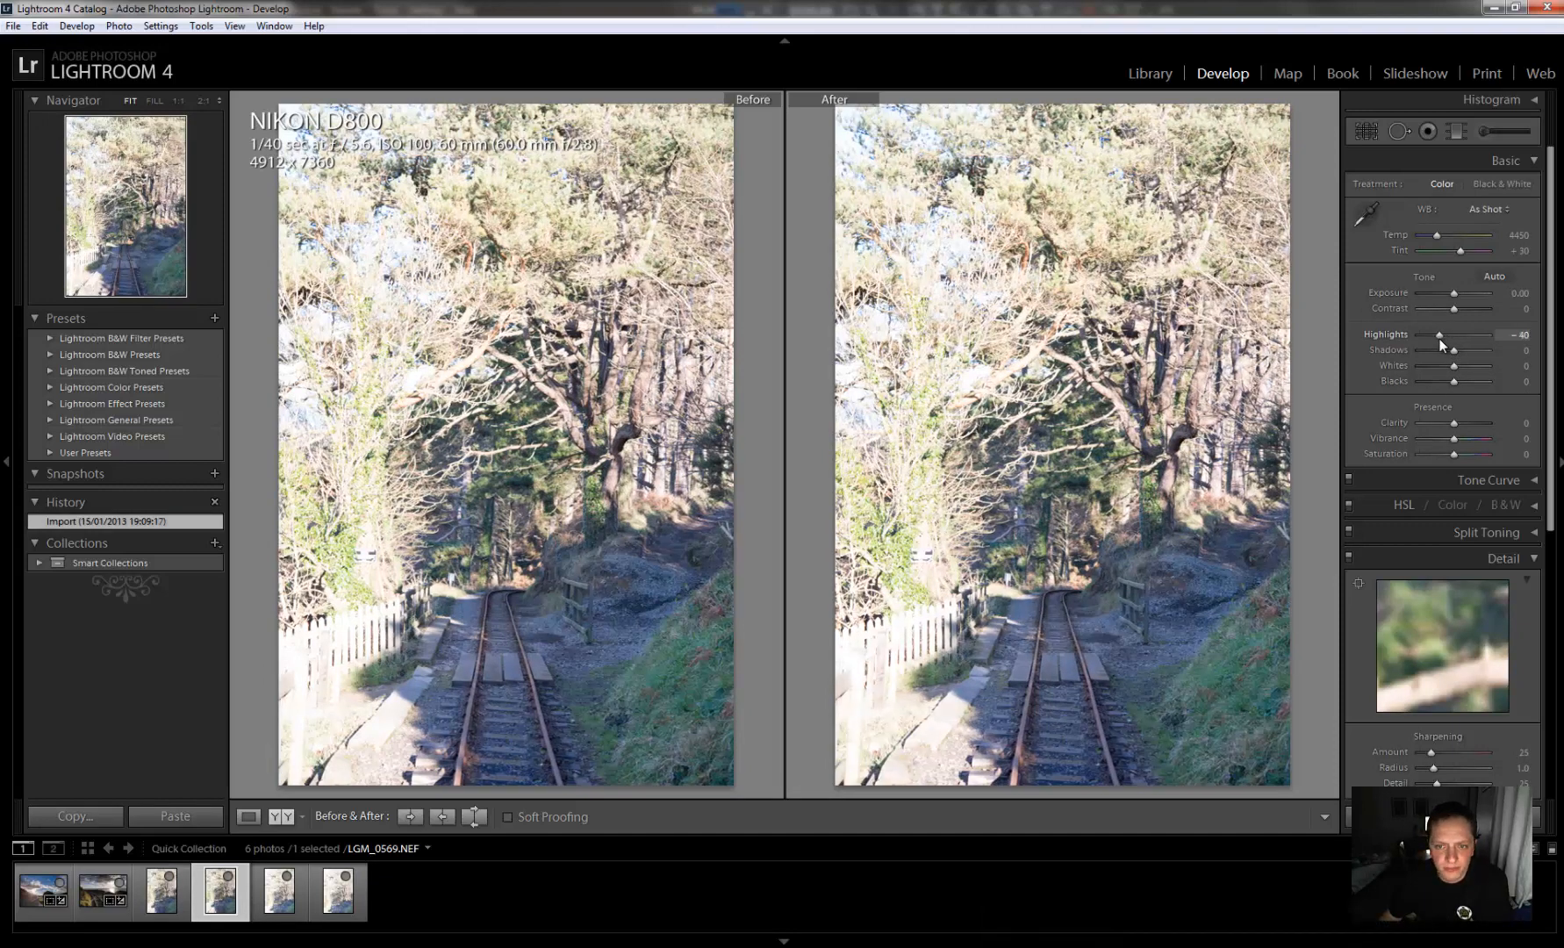
pyautogui.moveTo(1441, 333); pyautogui.dragTo(1418, 333)
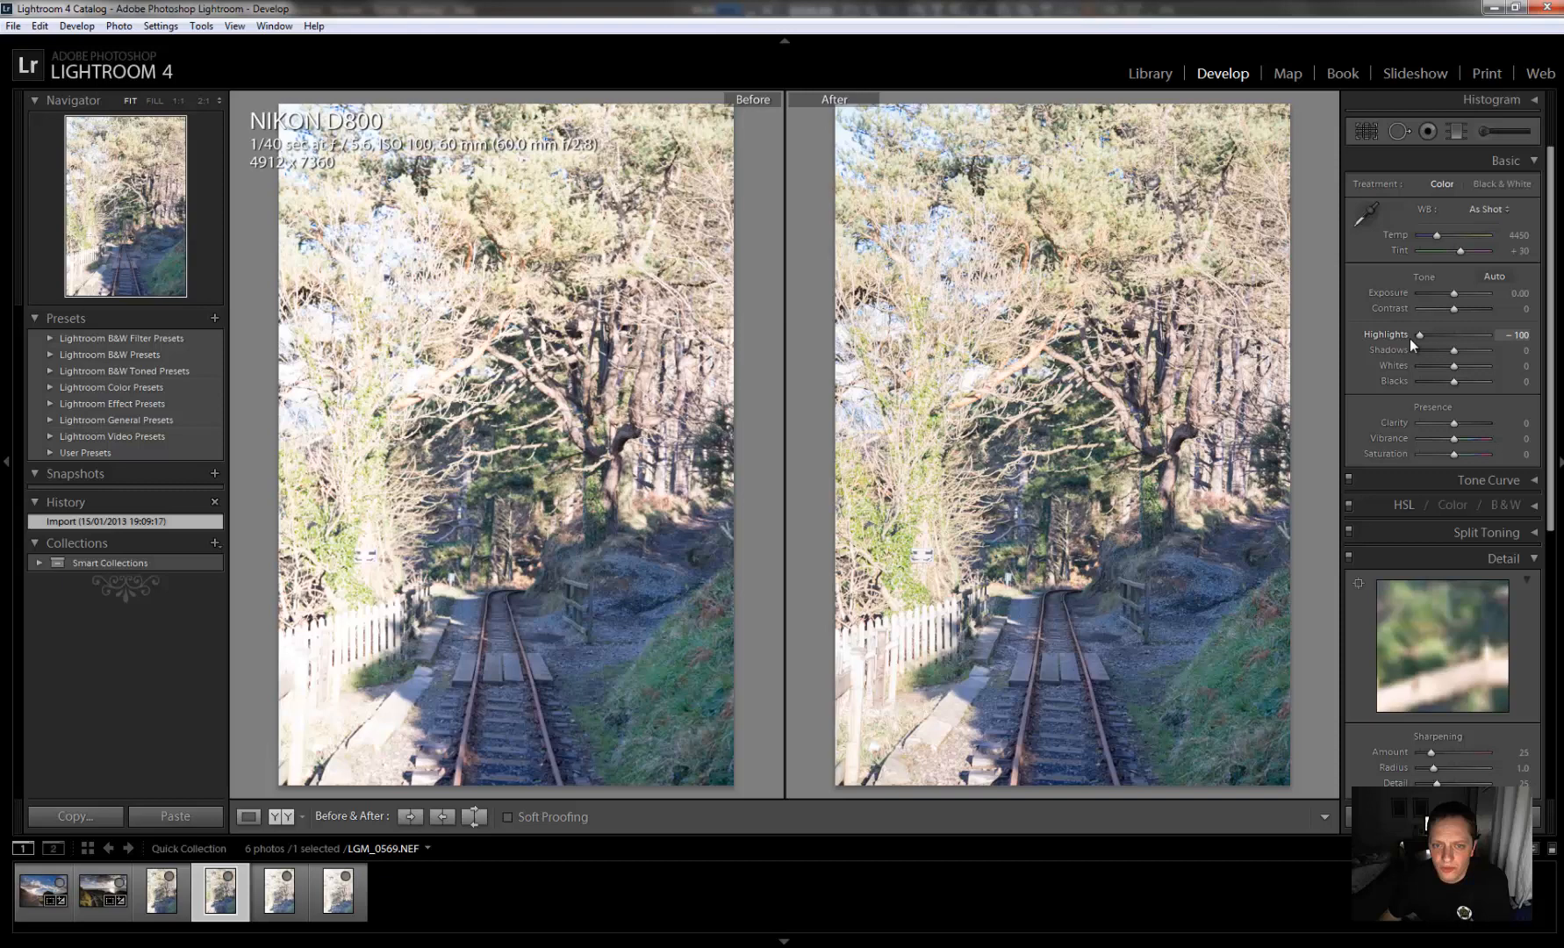
pyautogui.moveTo(1486, 333); pyautogui.dragTo(1420, 334)
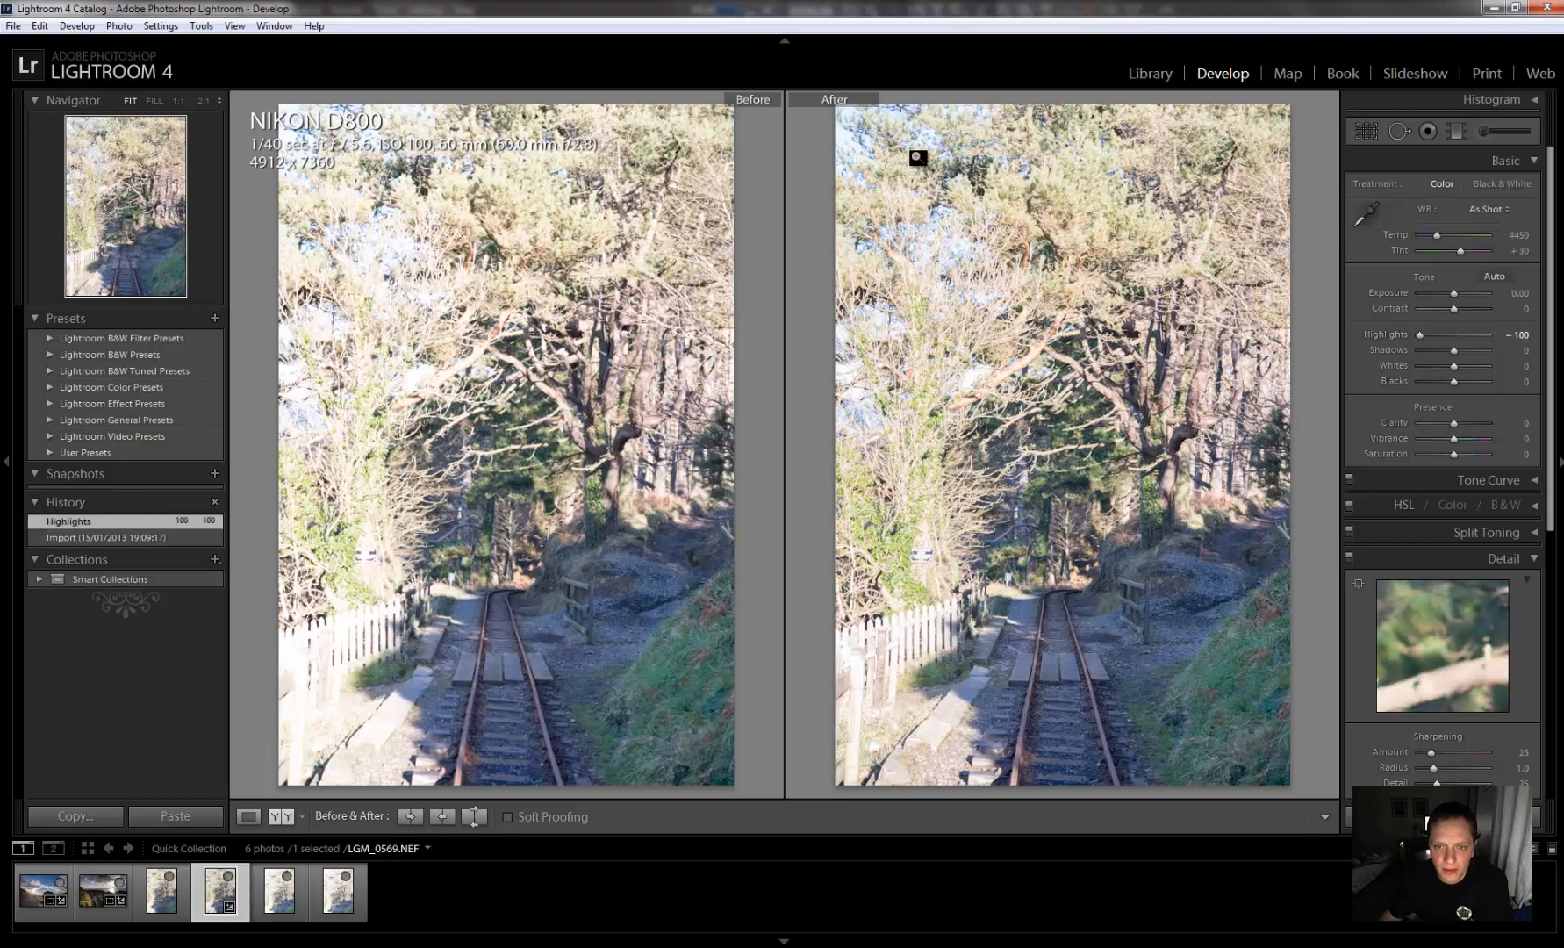
pyautogui.moveTo(1432, 307)
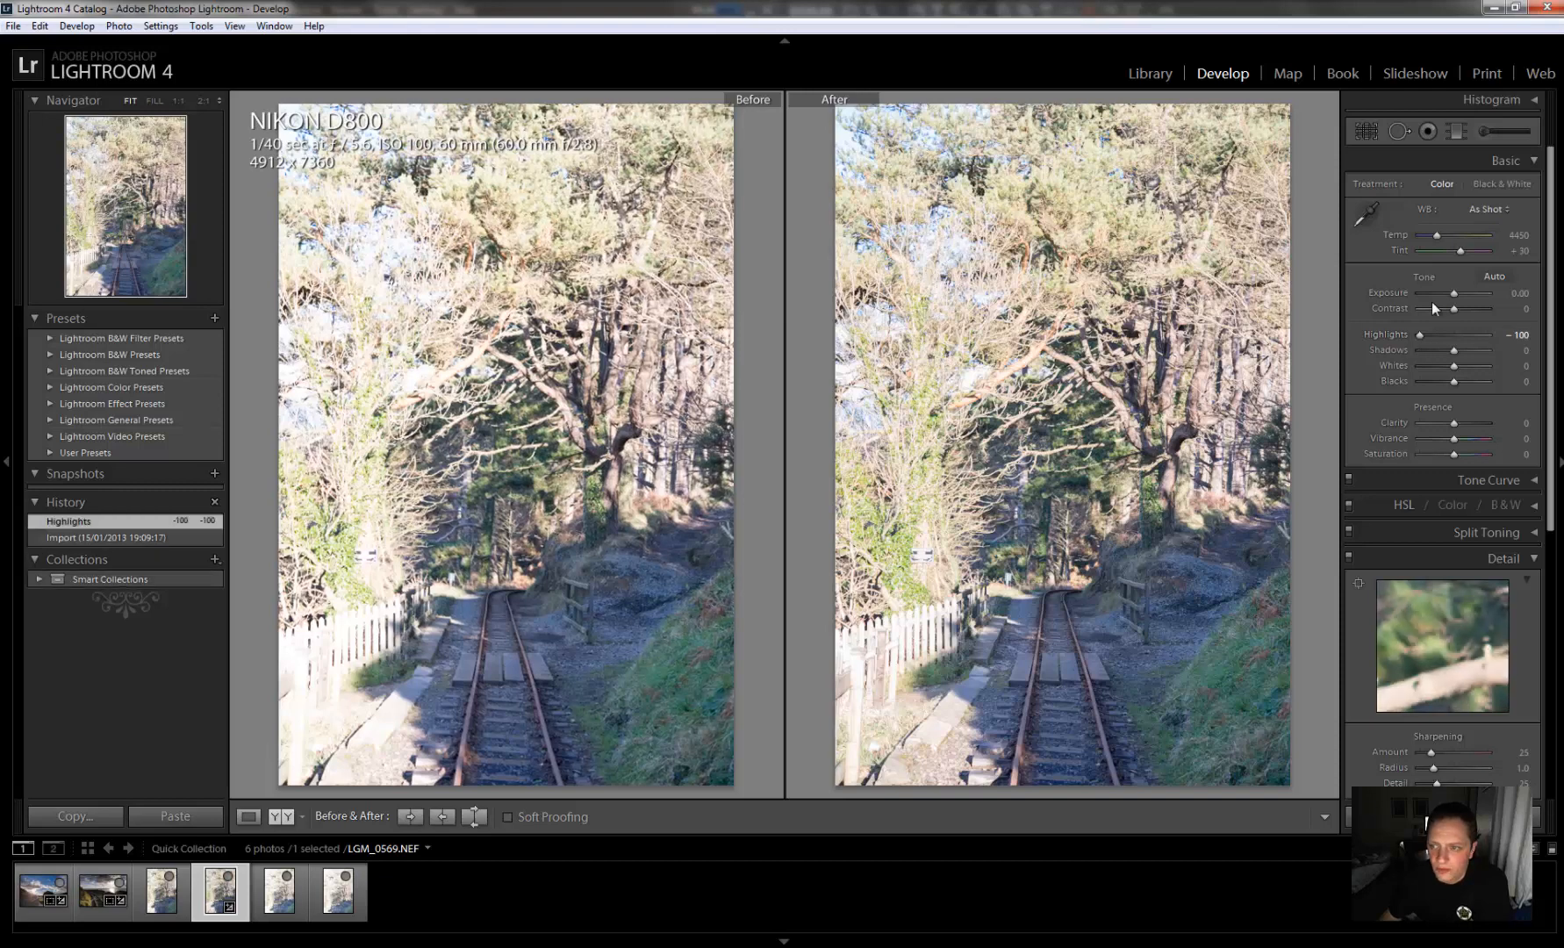
# Lower the Exposure of LGM_0569 step by step to -1.91
pyautogui.moveTo(1458, 294); pyautogui.dragTo(1450, 293)
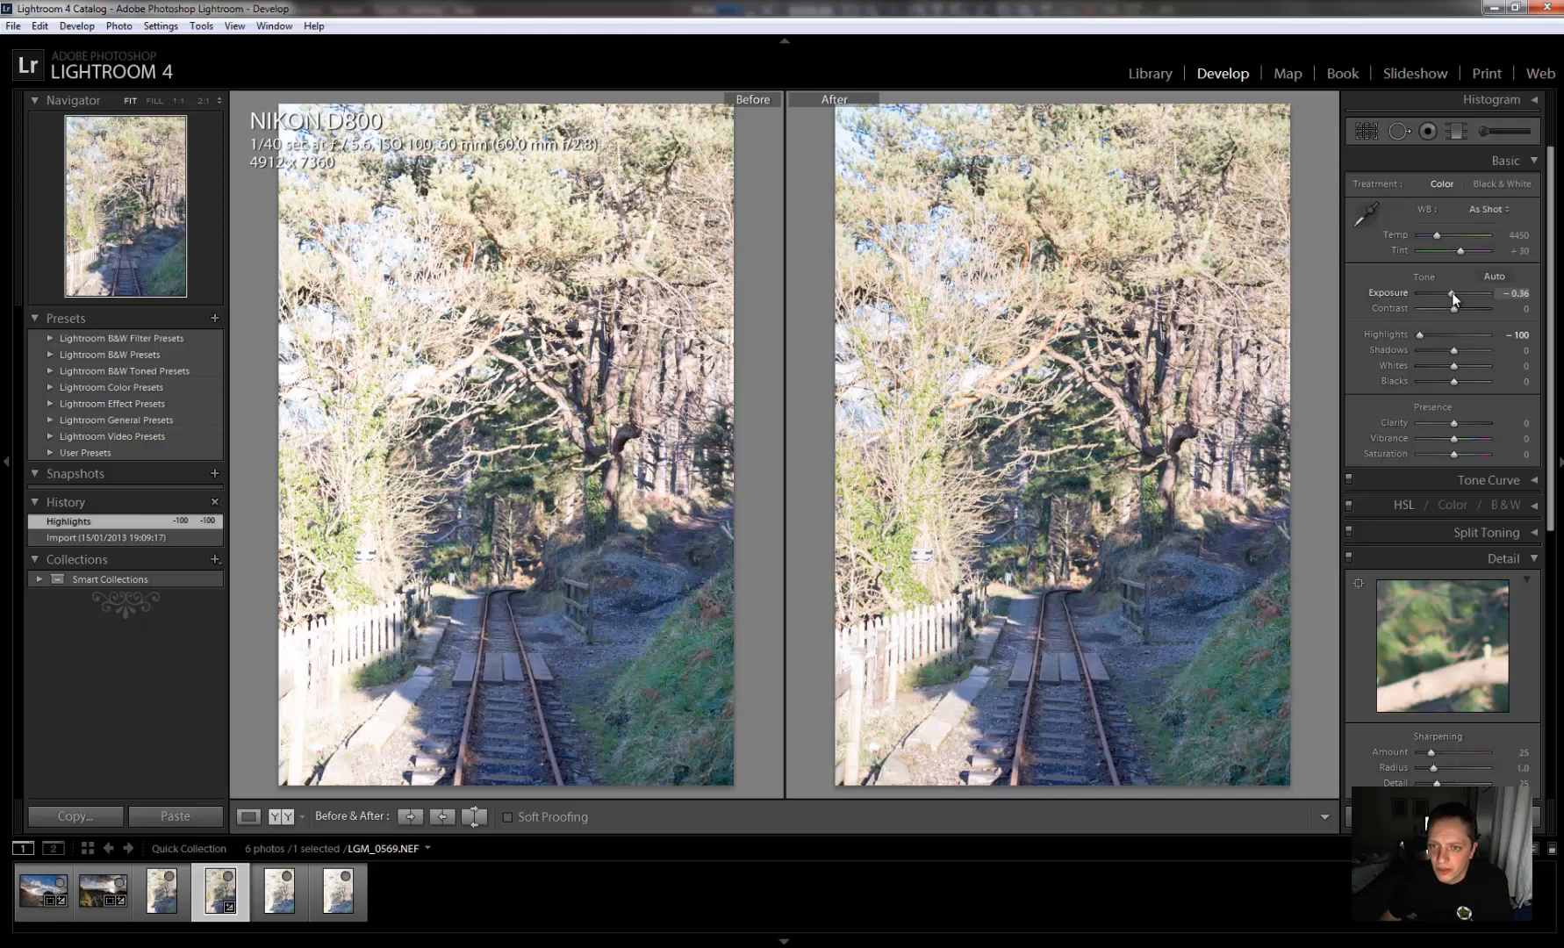
pyautogui.moveTo(1453, 297); pyautogui.dragTo(1446, 297)
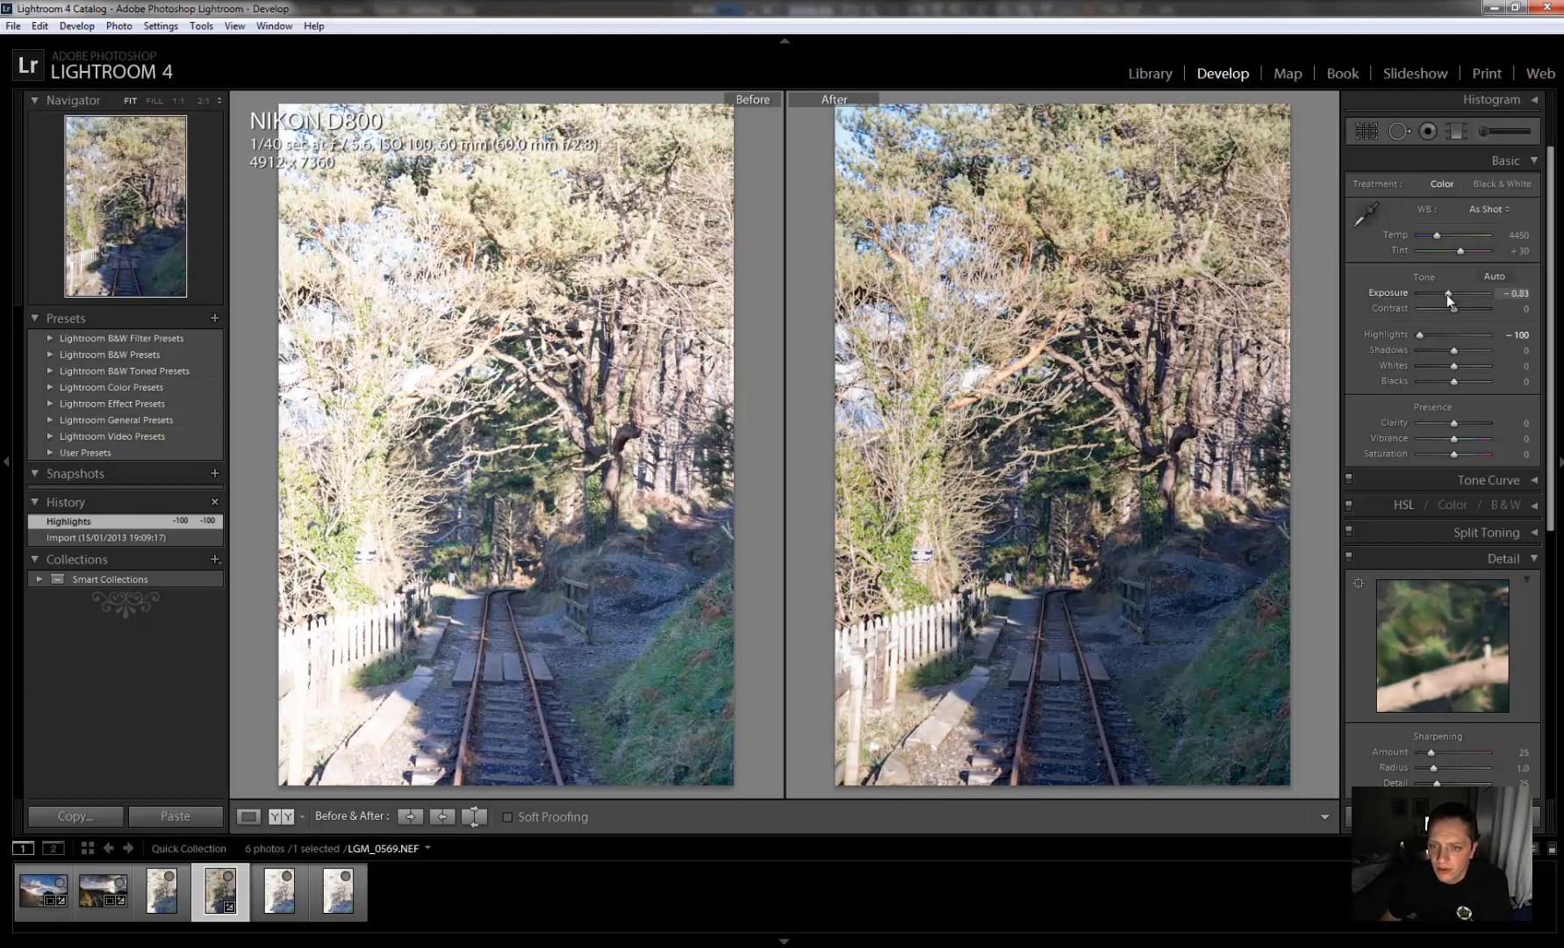
pyautogui.moveTo(1444, 300); pyautogui.dragTo(1441, 300)
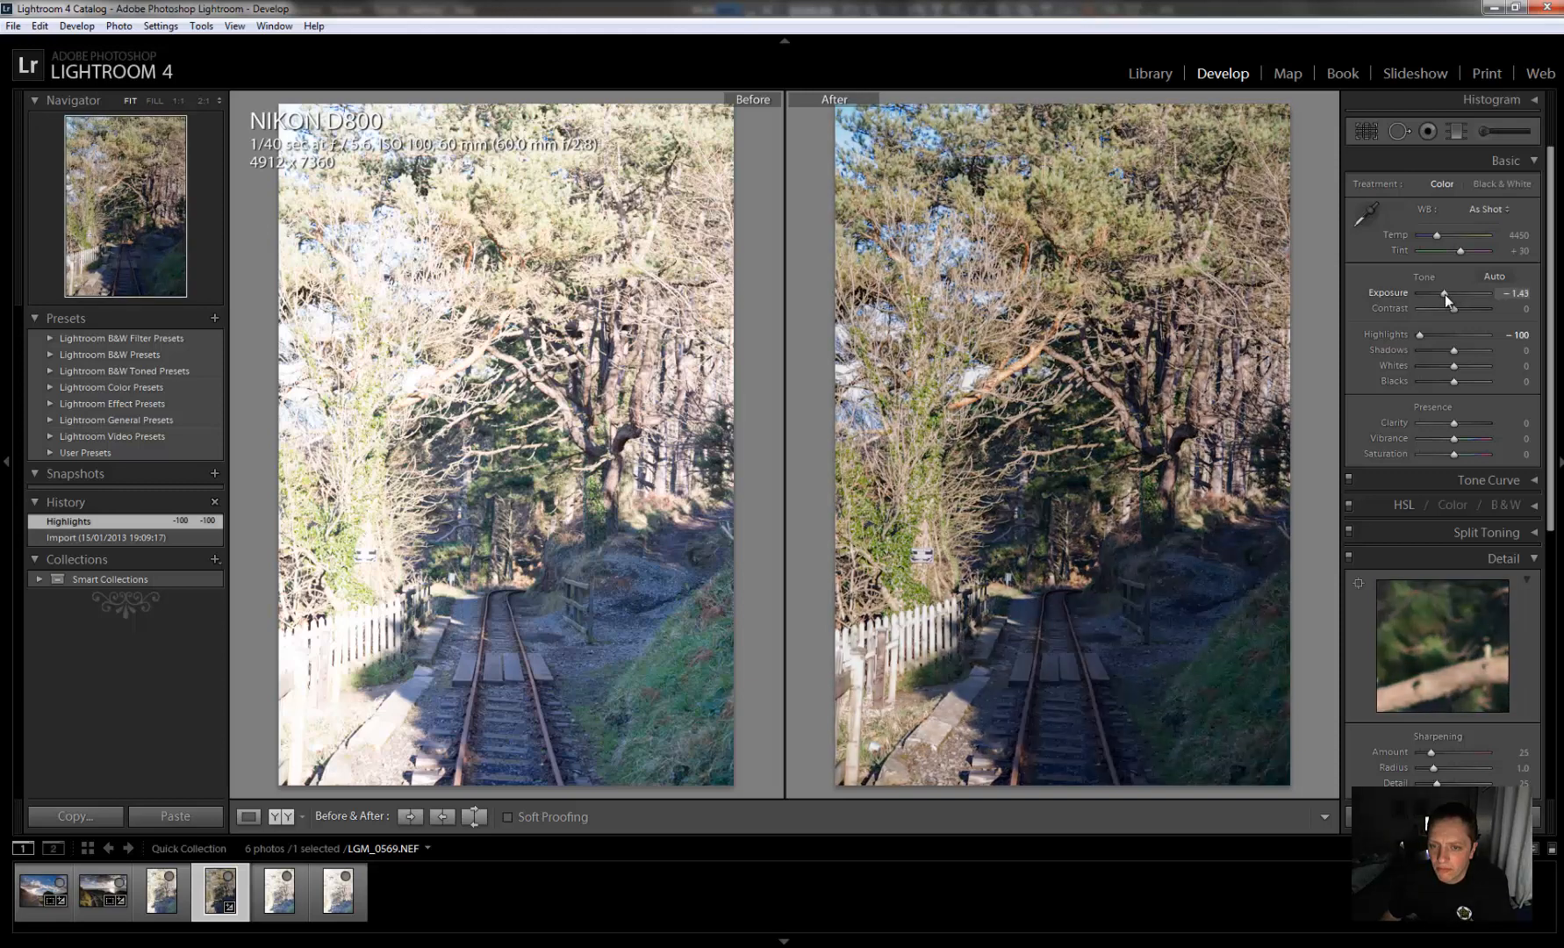
pyautogui.moveTo(1450, 293); pyautogui.dragTo(1440, 293)
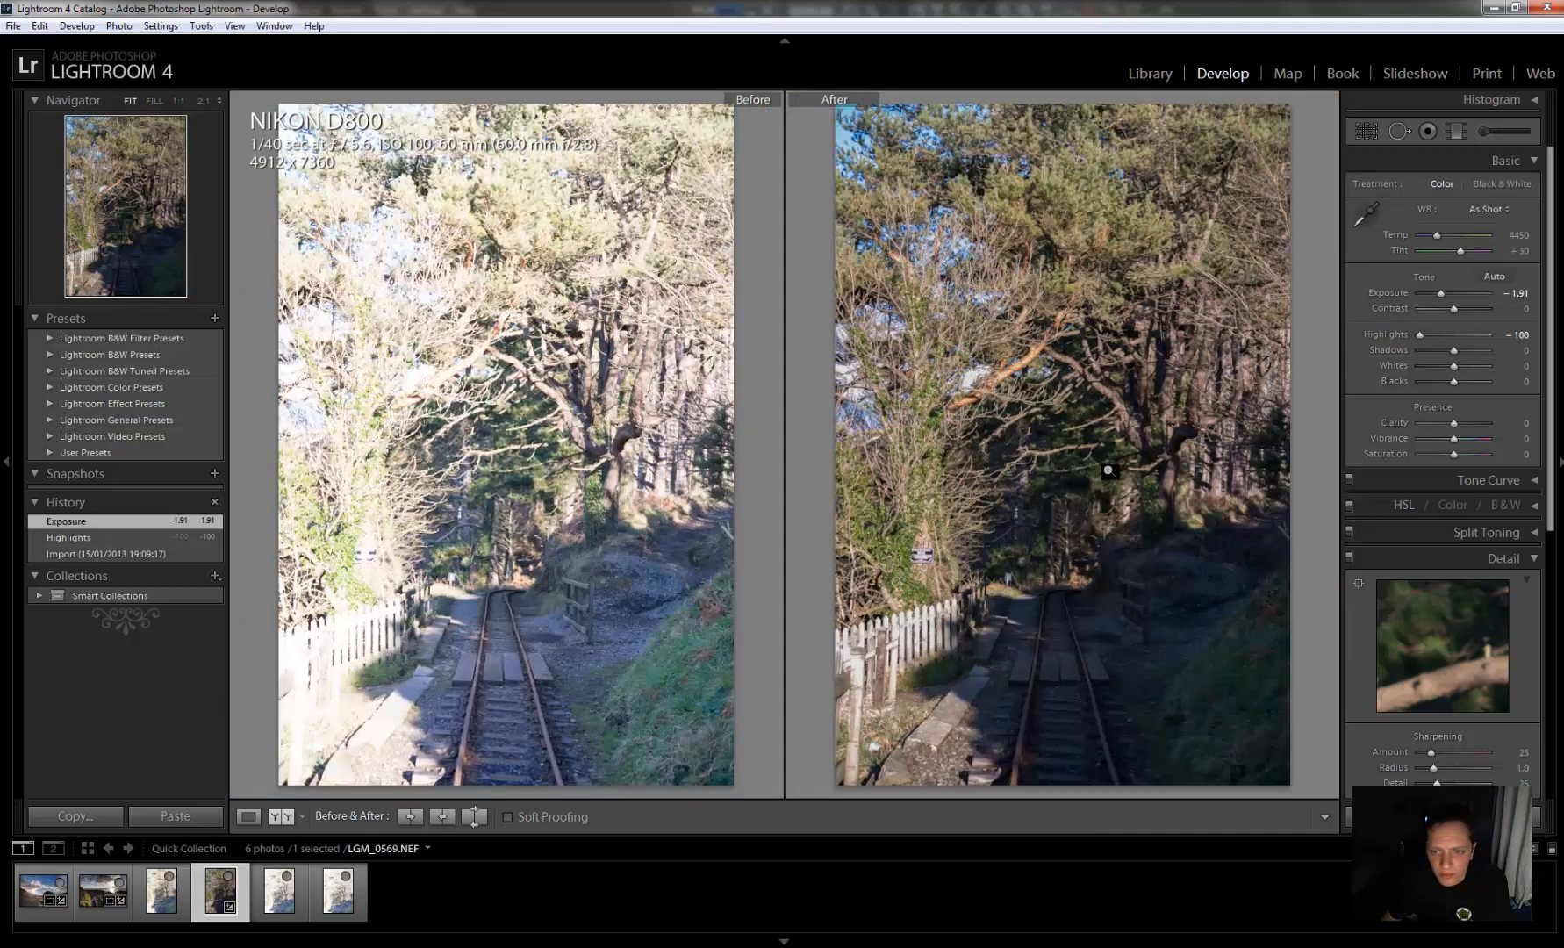
pyautogui.moveTo(1011, 291)
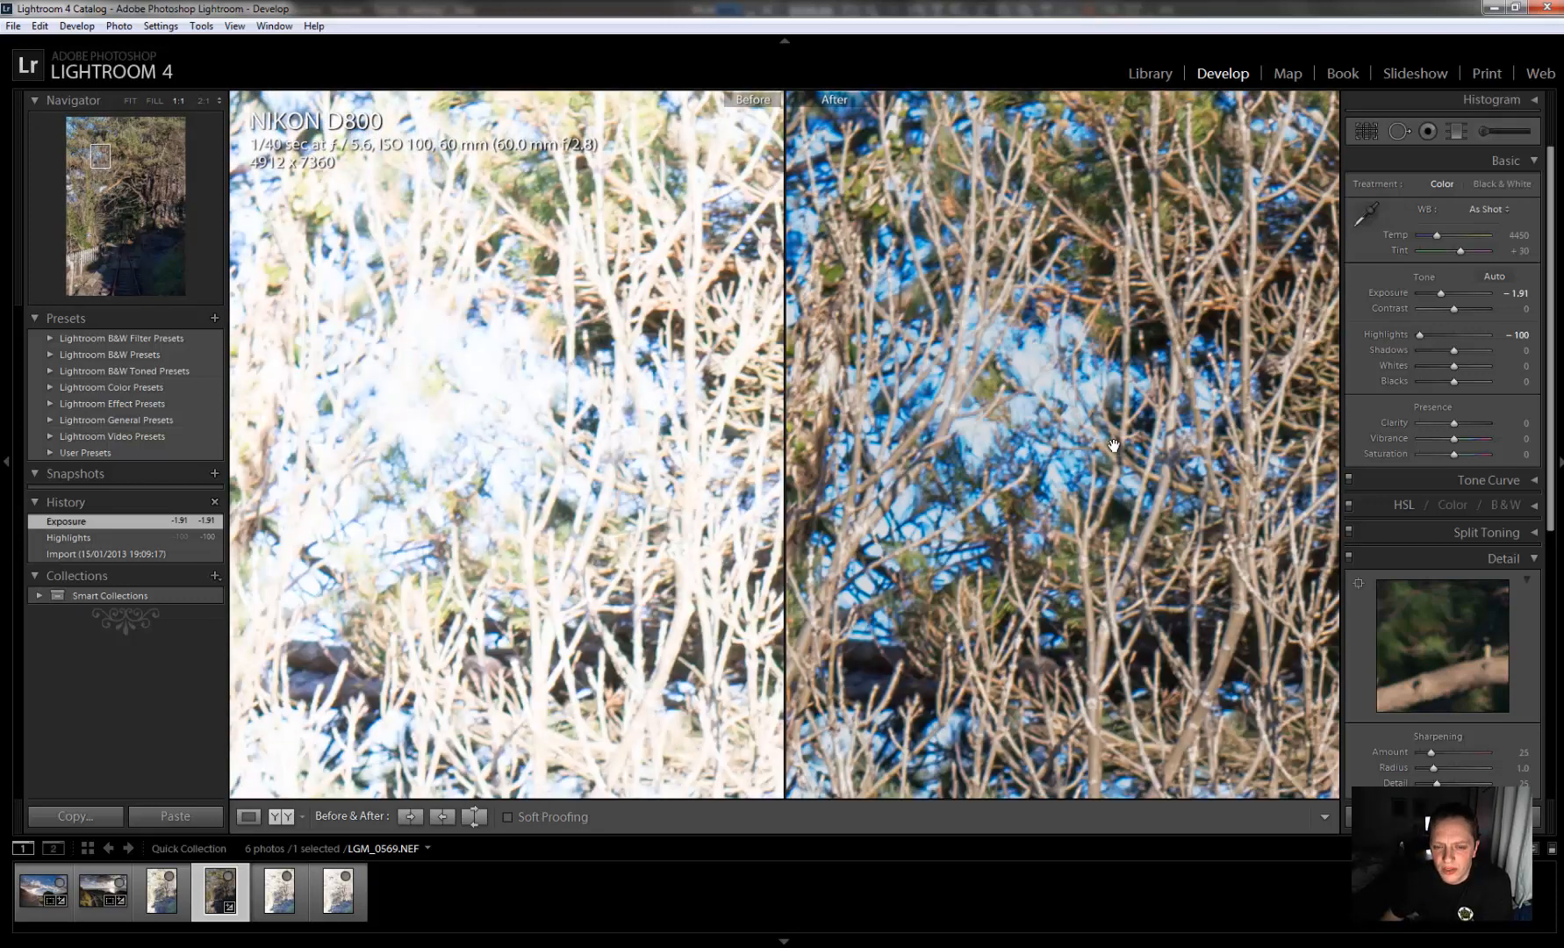
pyautogui.moveTo(1097, 420)
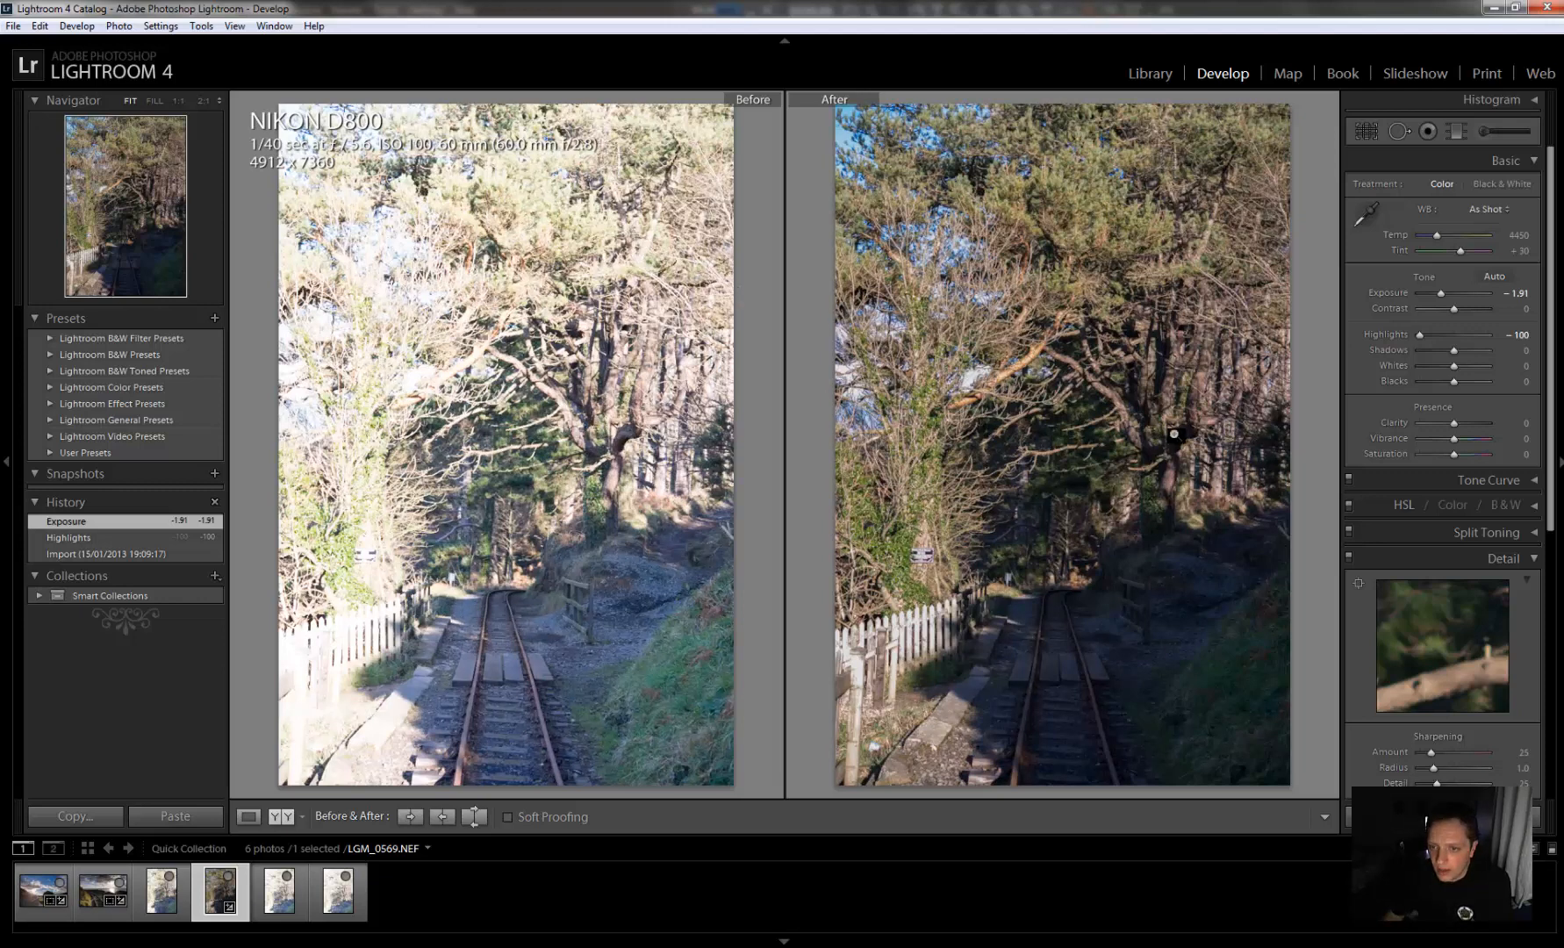
pyautogui.moveTo(1039, 530)
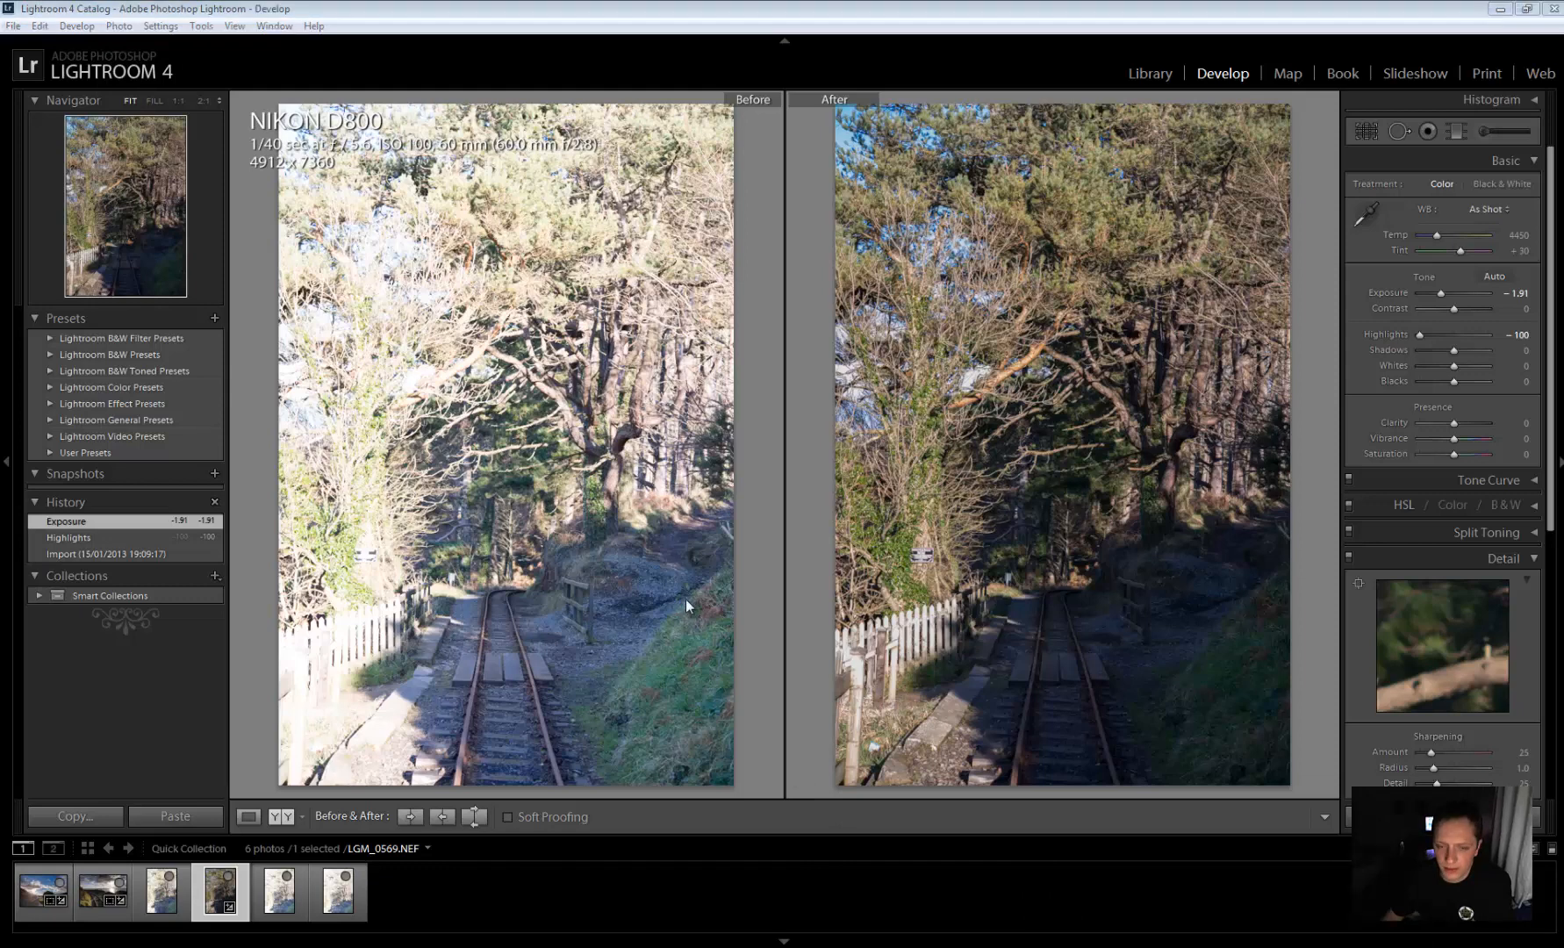
# Recover LGM_0568 with Highlights -100 and Exposure about -0.95
pyautogui.click(160, 888)
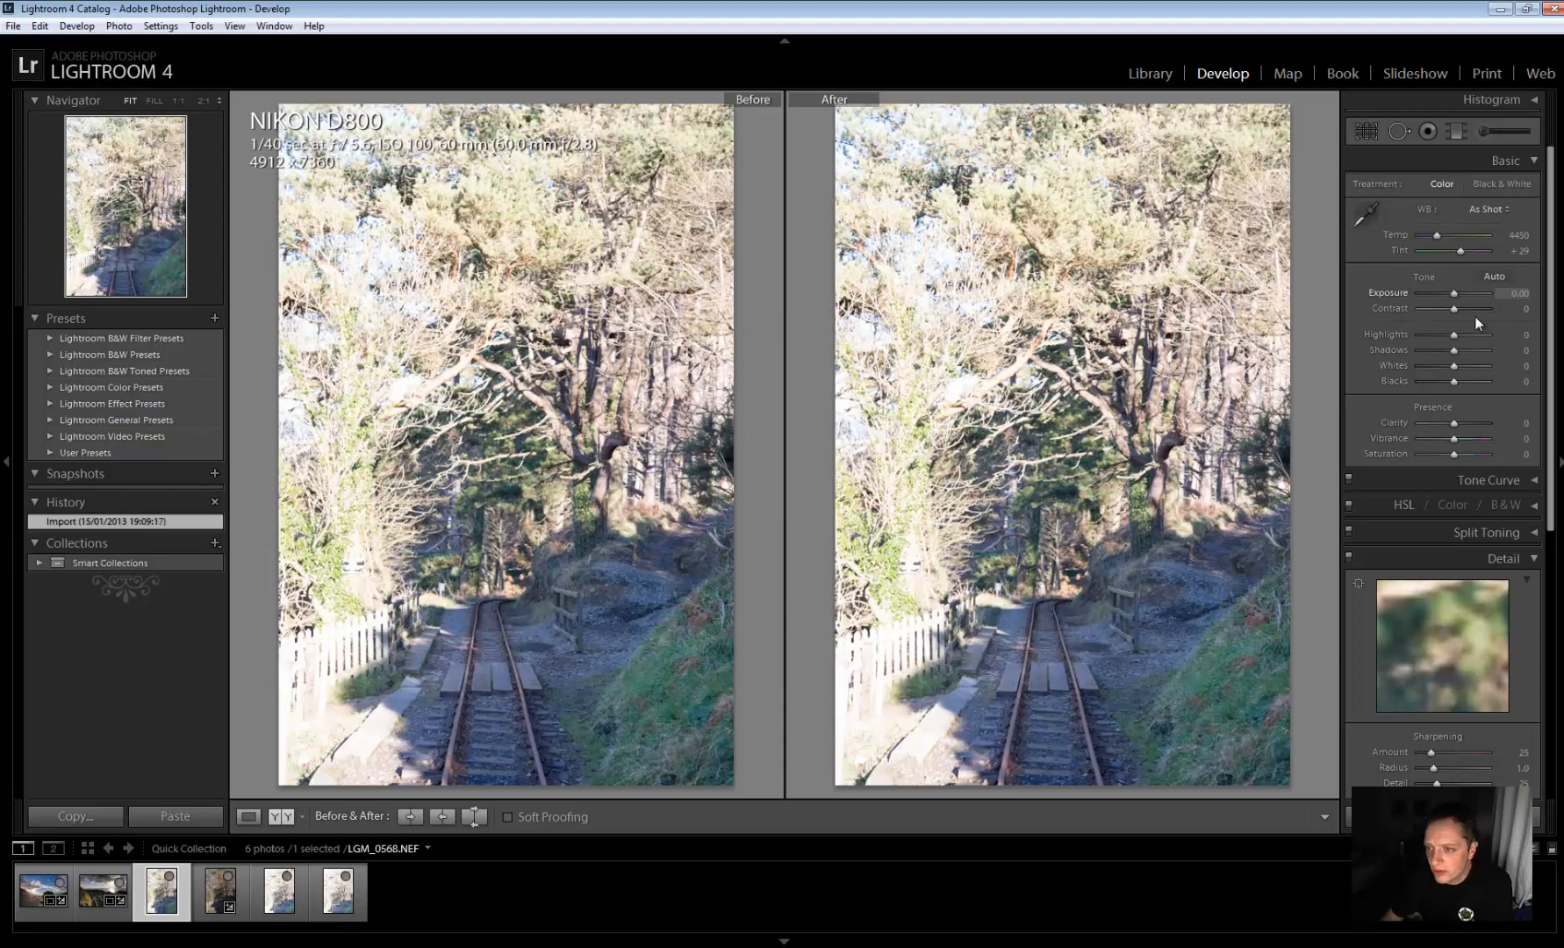
pyautogui.moveTo(1453, 334); pyautogui.dragTo(1420, 333)
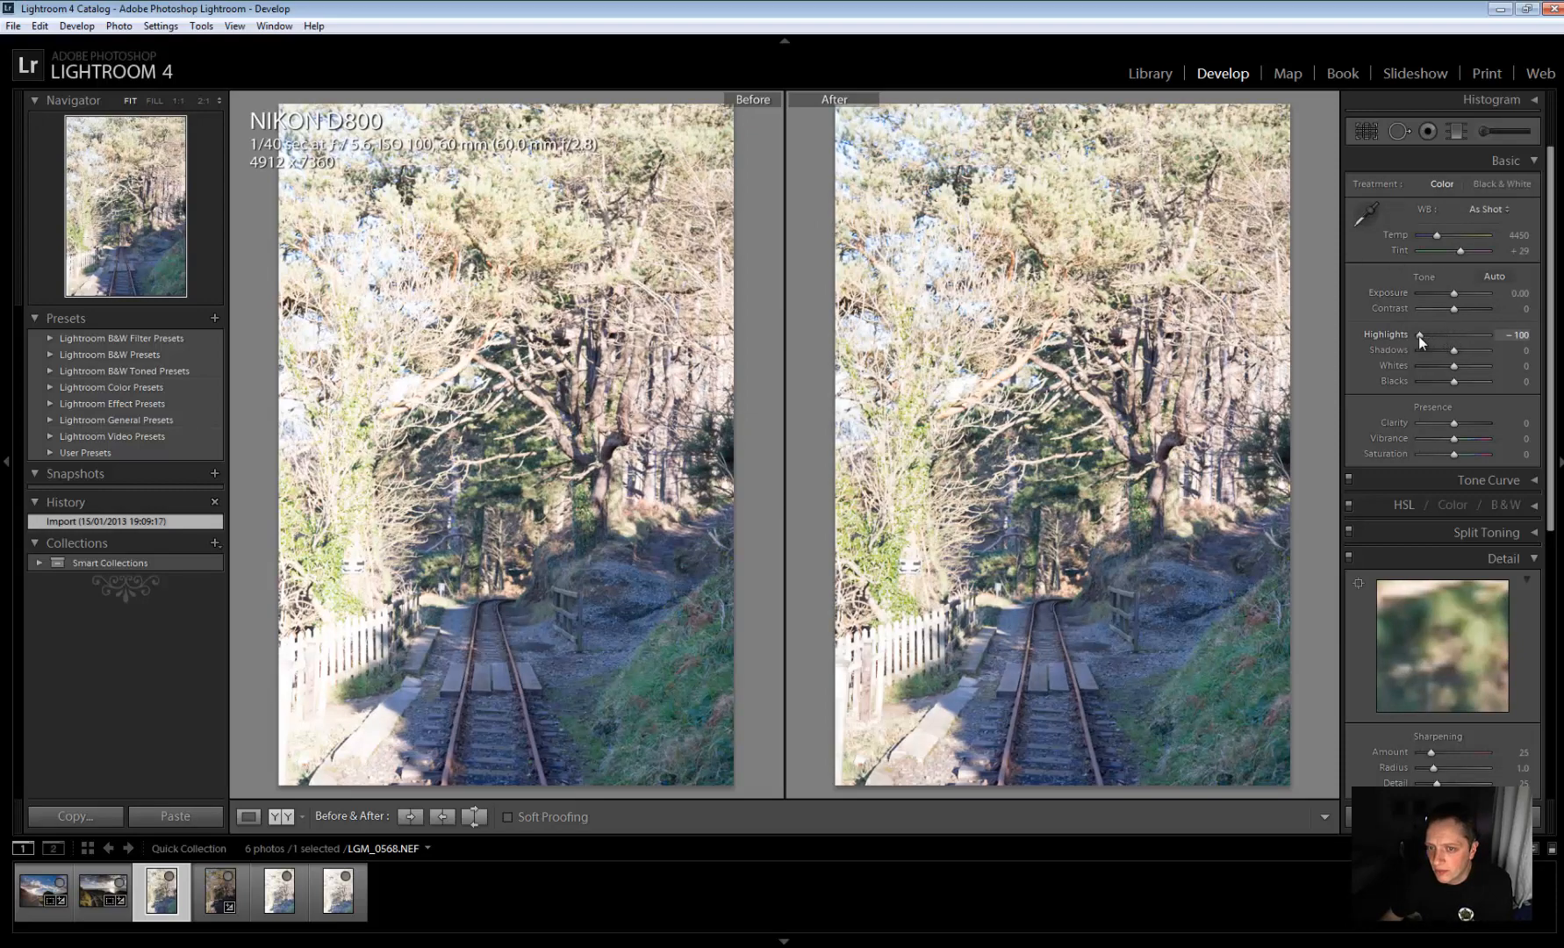
pyautogui.moveTo(1453, 294); pyautogui.dragTo(1450, 293)
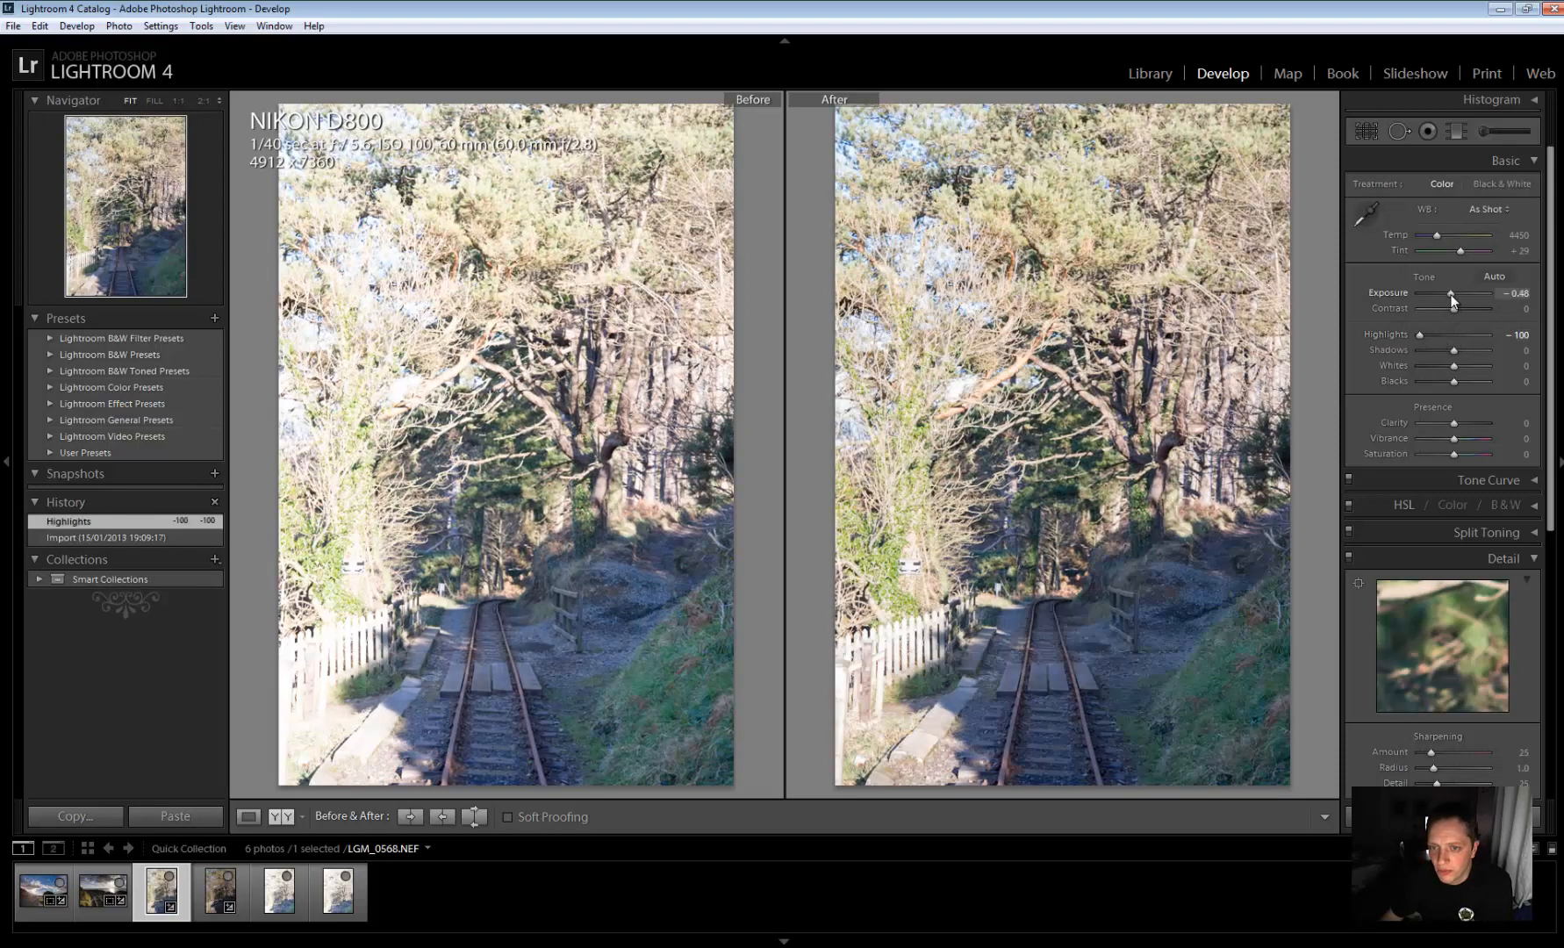
pyautogui.moveTo(1452, 293); pyautogui.dragTo(1444, 294)
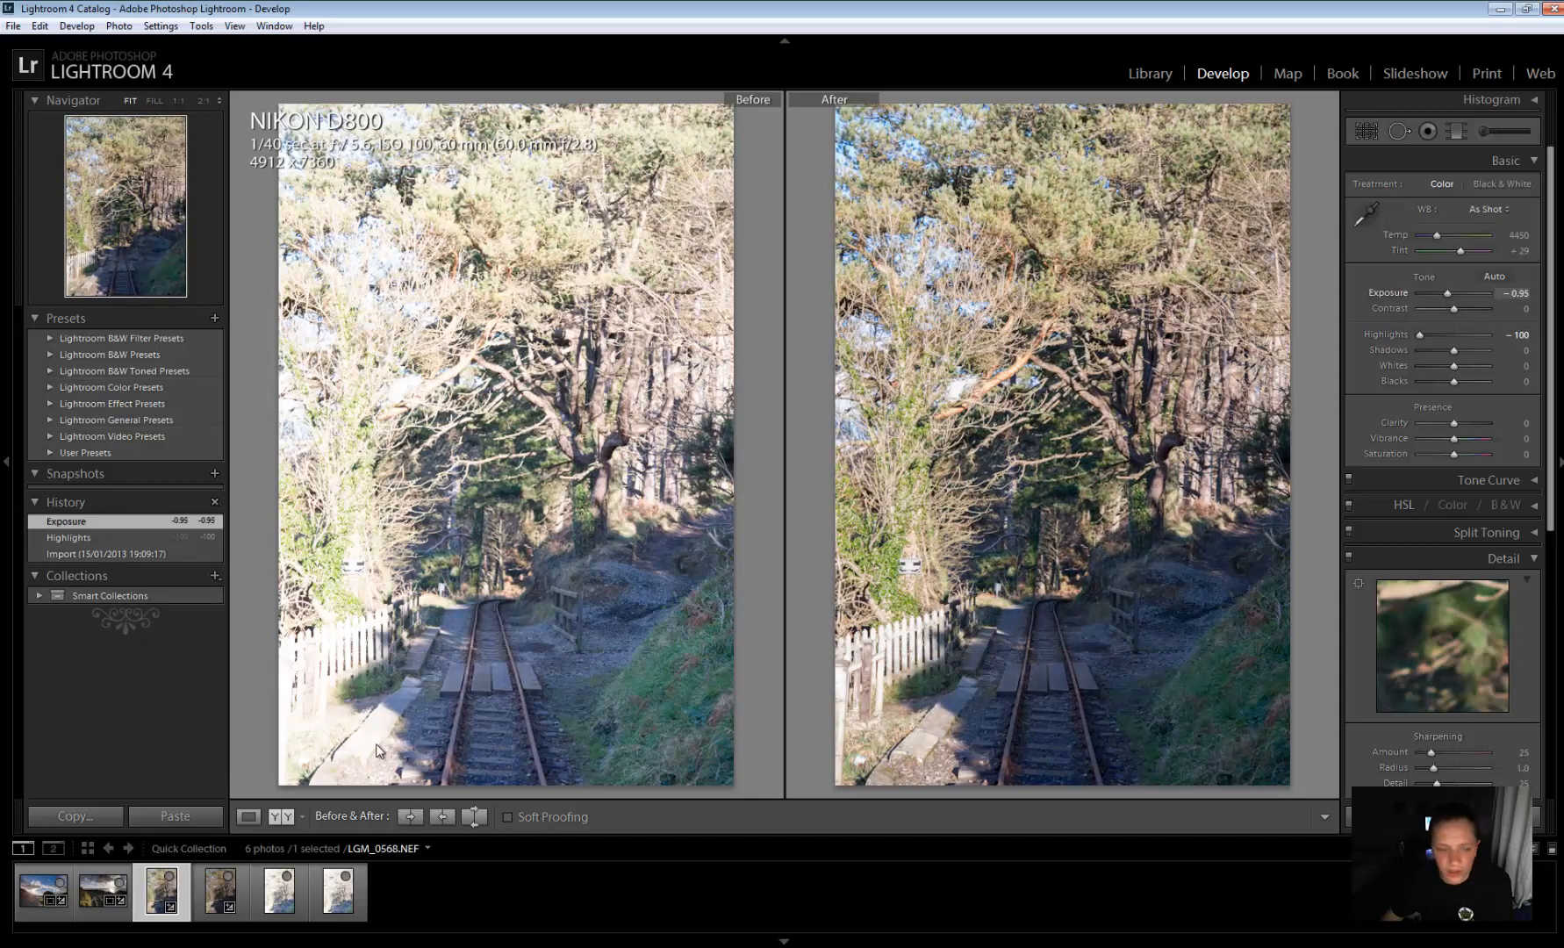
# Compare with recovered LGM_0569, then fine-tune LGM_0568's exposure
pyautogui.click(218, 889)
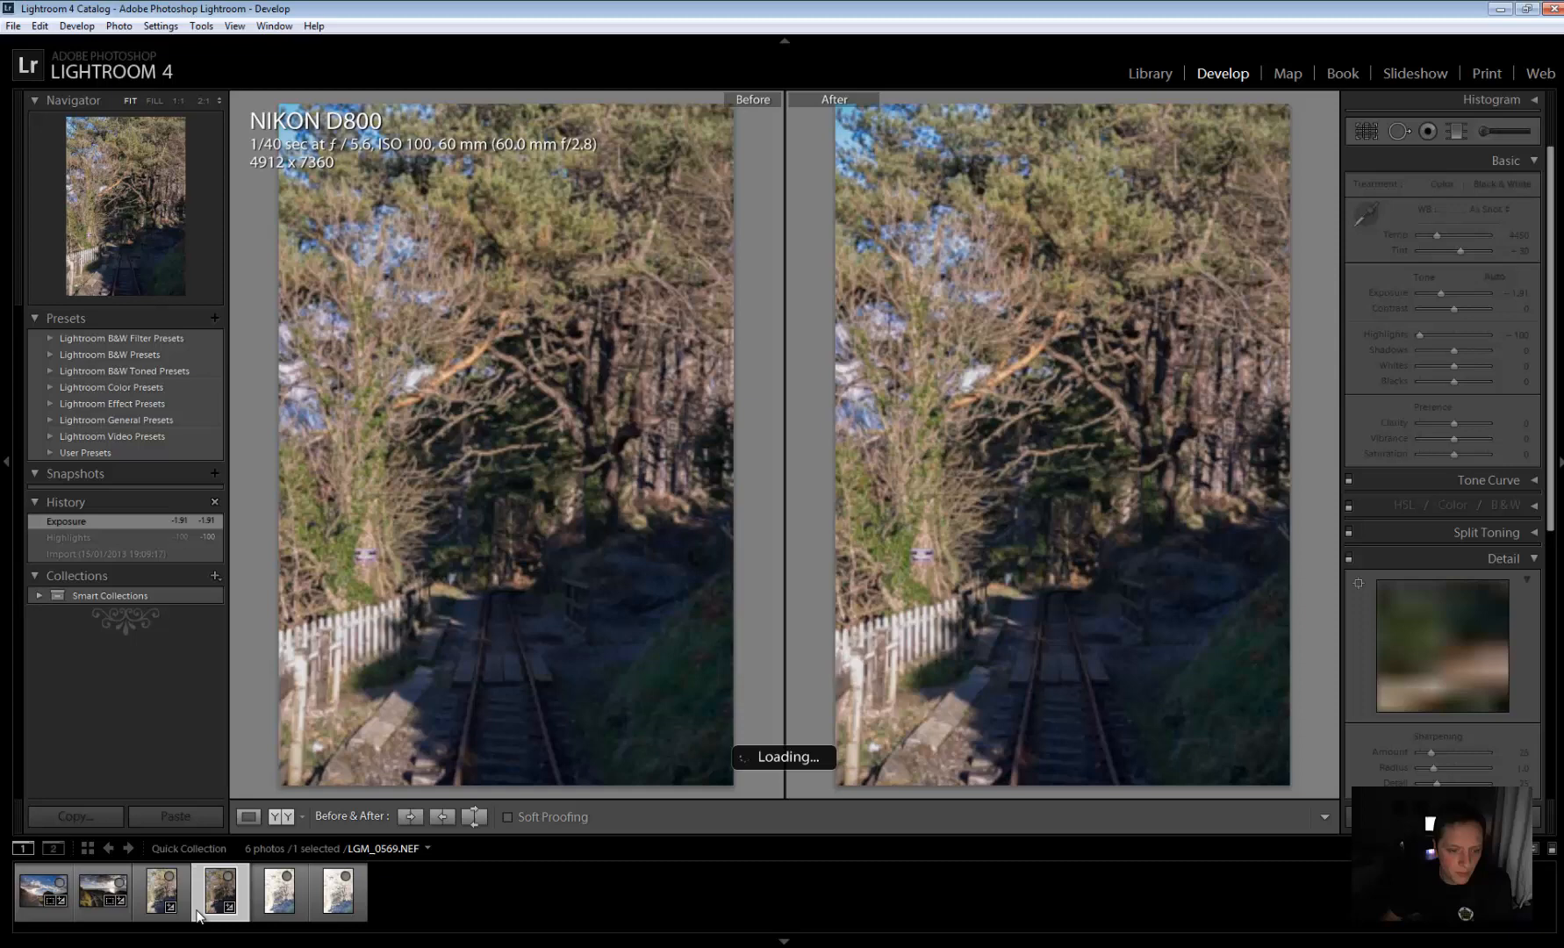
pyautogui.click(160, 891)
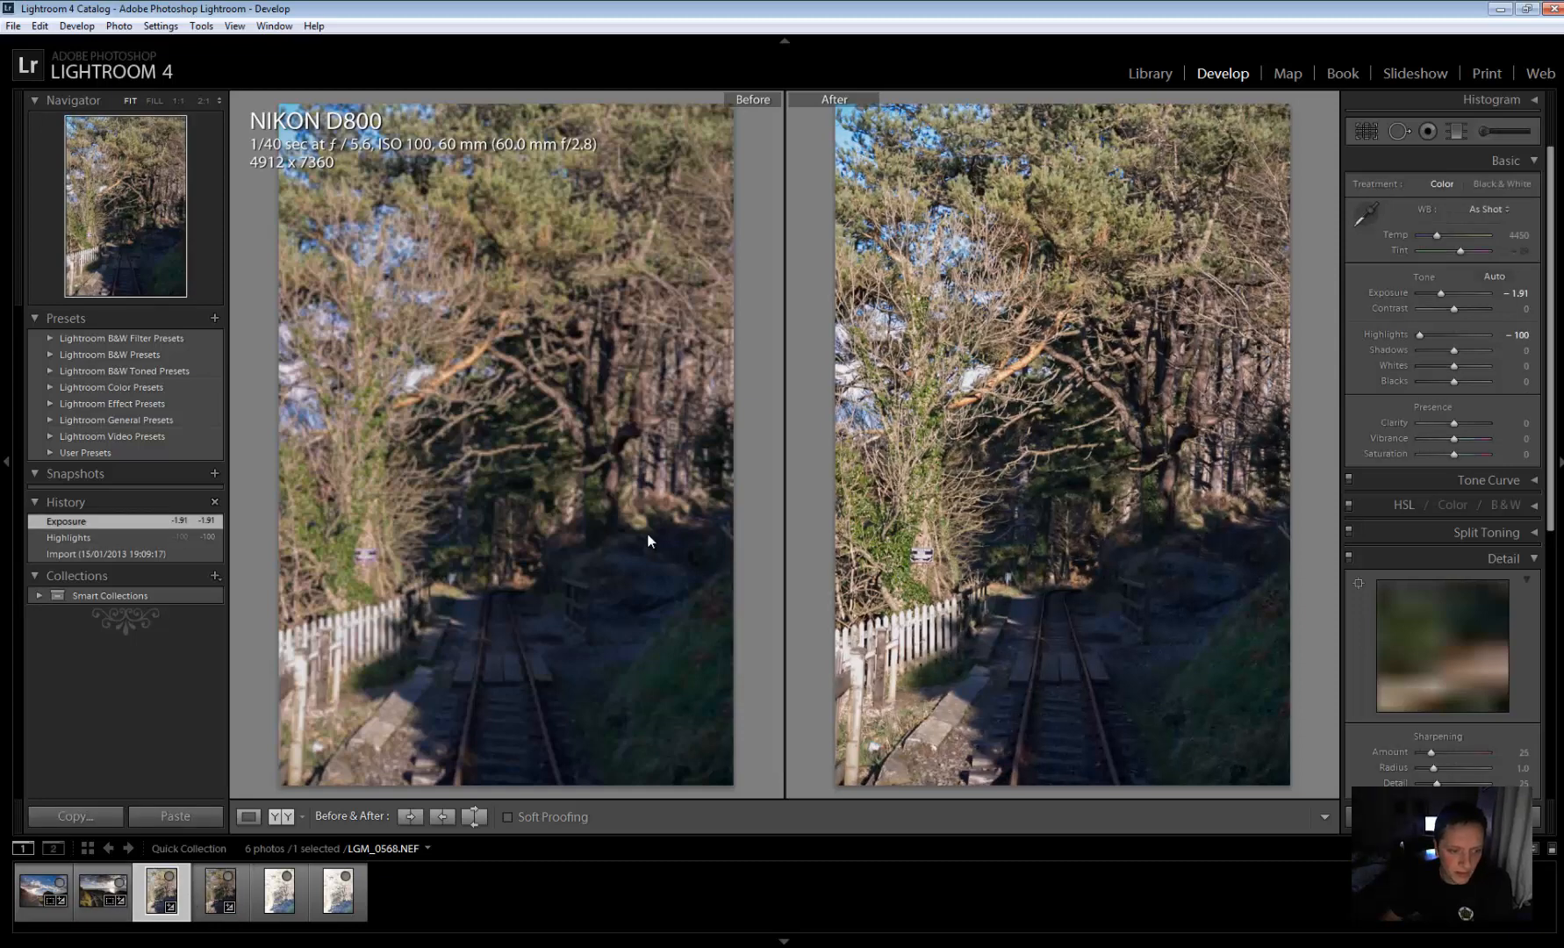
pyautogui.moveTo(1435, 294); pyautogui.dragTo(1454, 293)
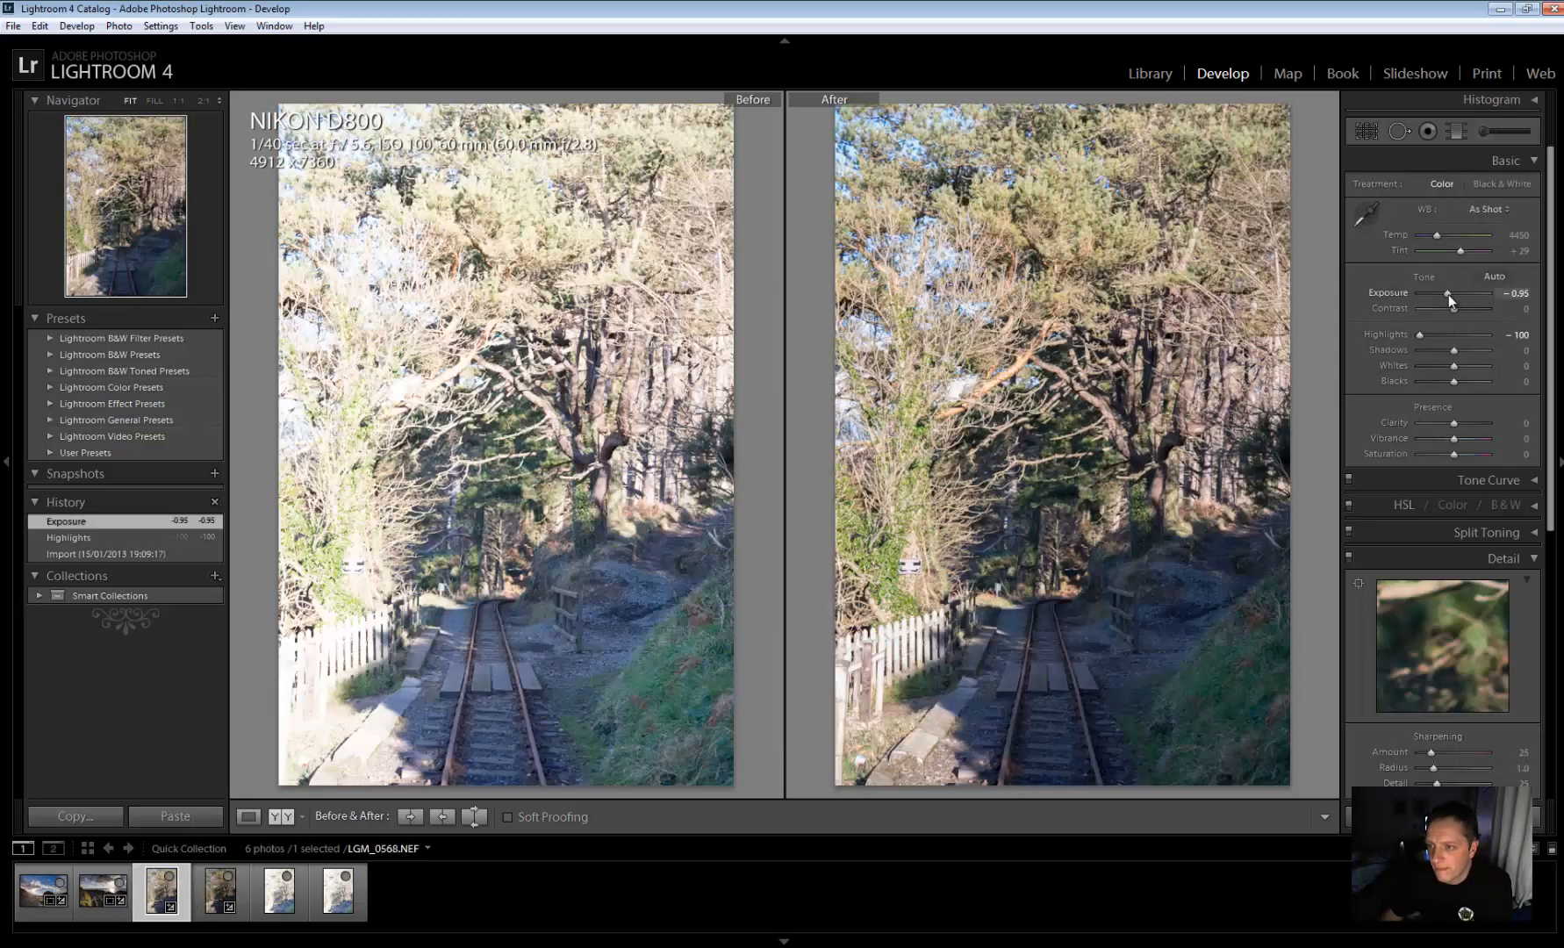
pyautogui.moveTo(1466, 293); pyautogui.dragTo(1441, 293)
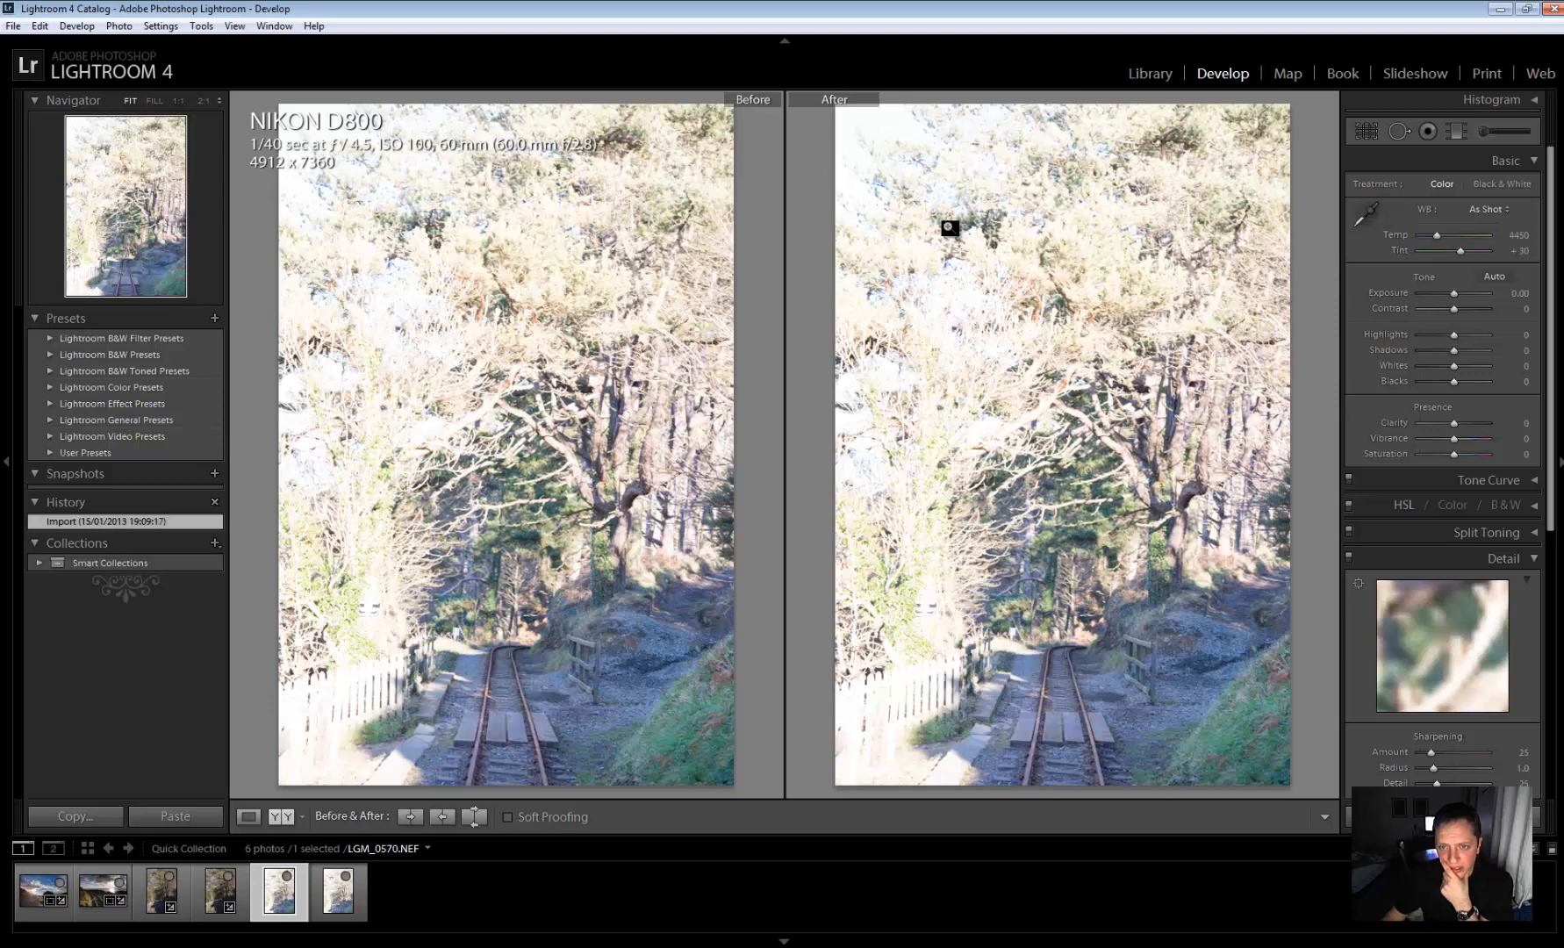
# Pull the Highlights of LGM_0570 fully down to -100
pyautogui.click(948, 226)
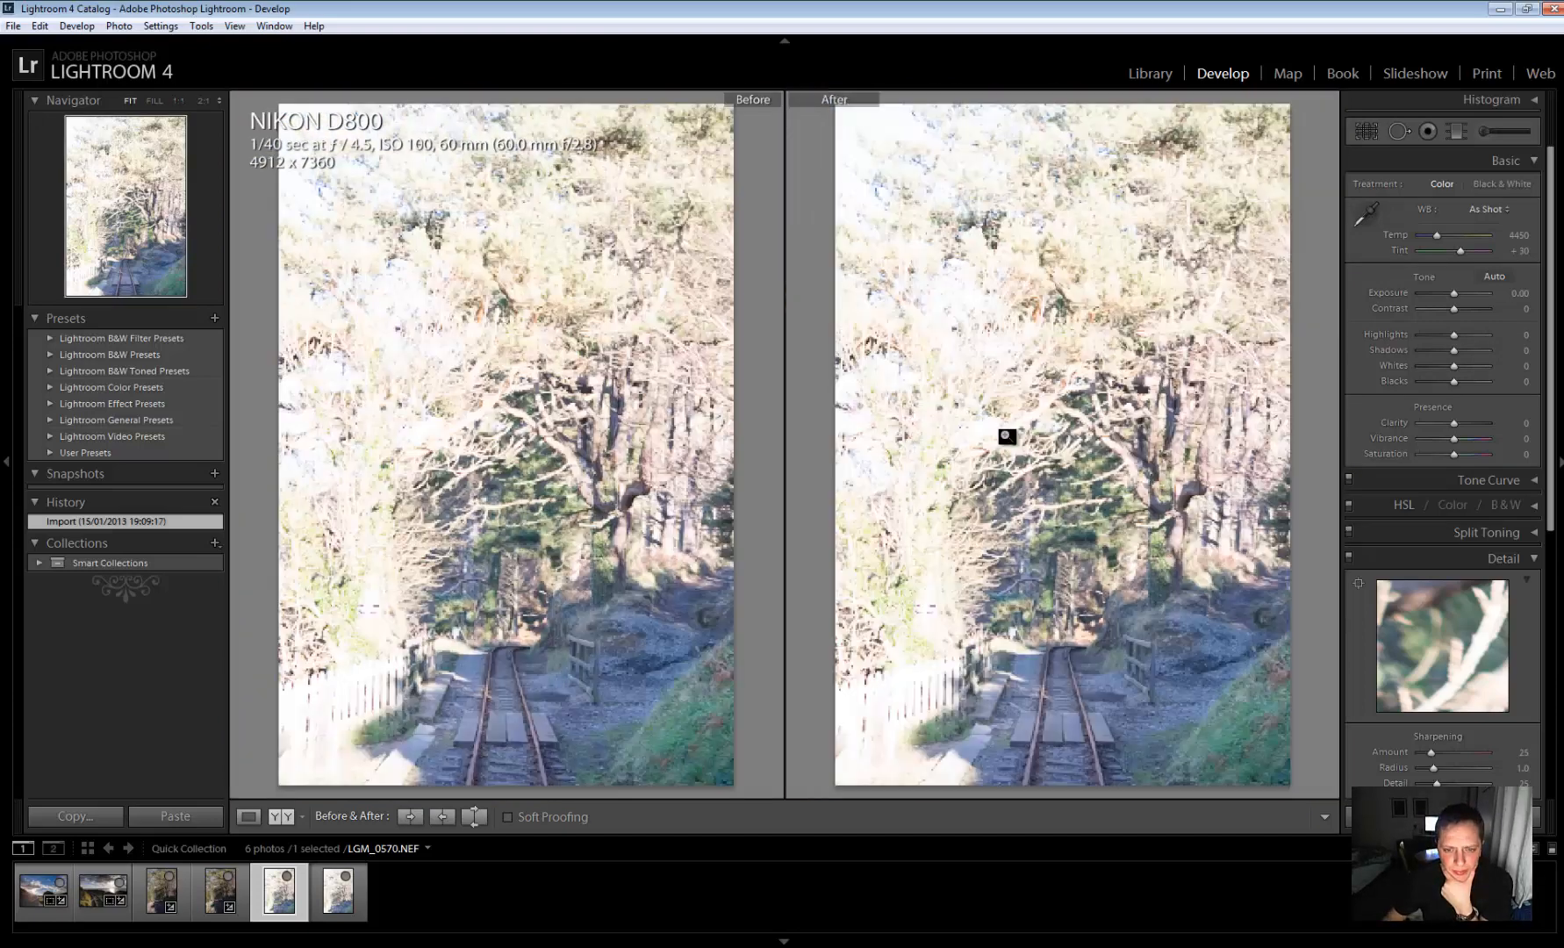
pyautogui.moveTo(1483, 335); pyautogui.dragTo(1452, 336)
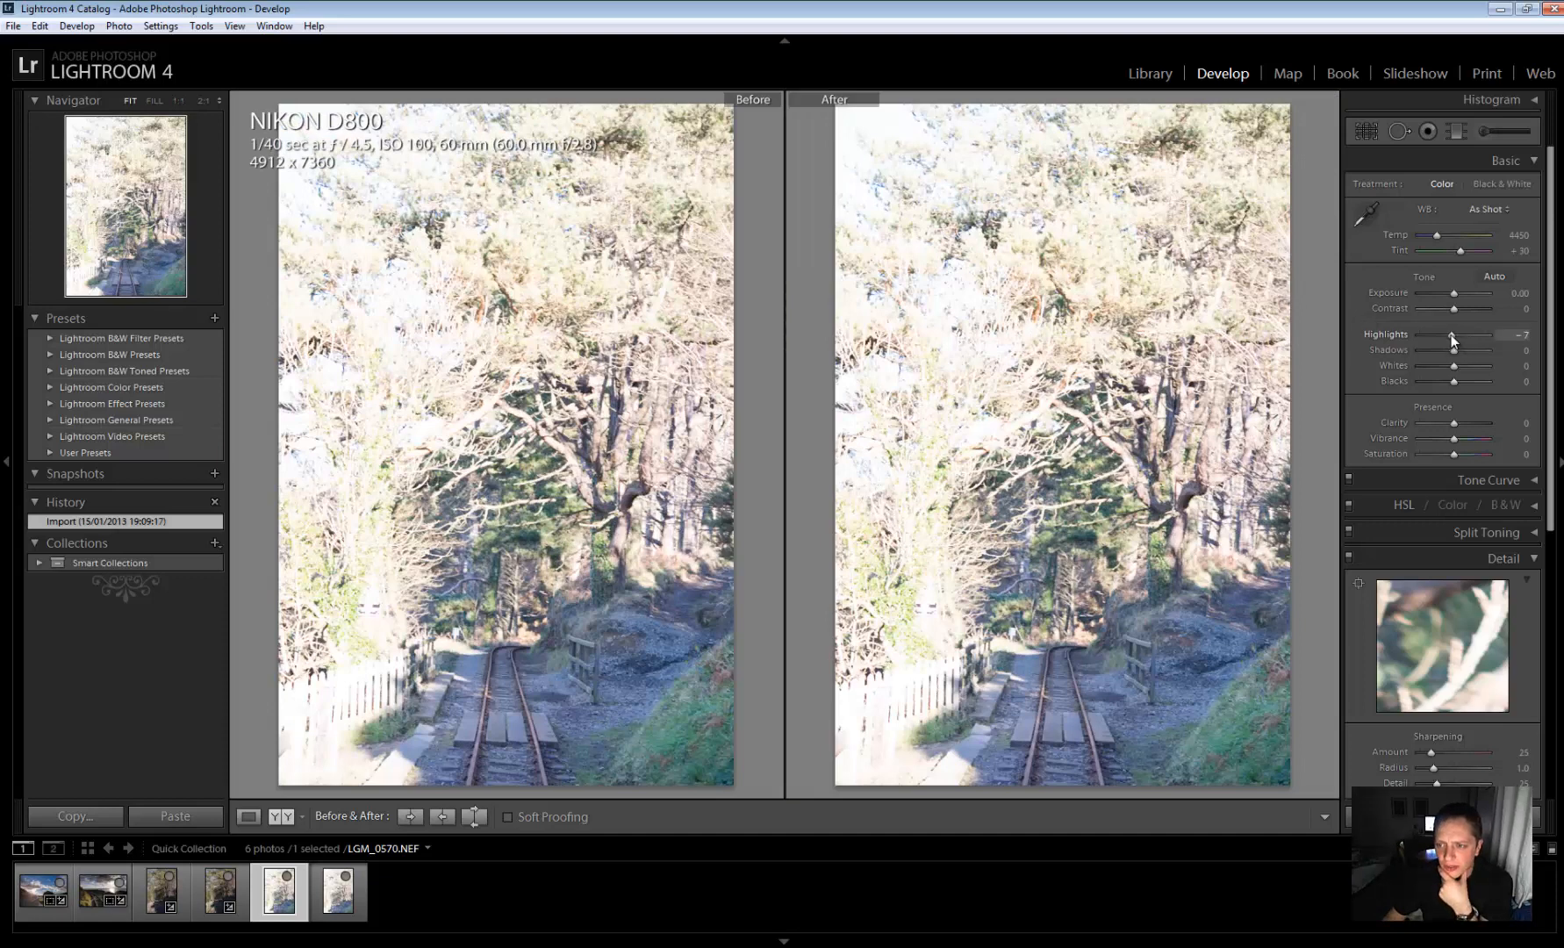
pyautogui.moveTo(1471, 334); pyautogui.dragTo(1406, 334)
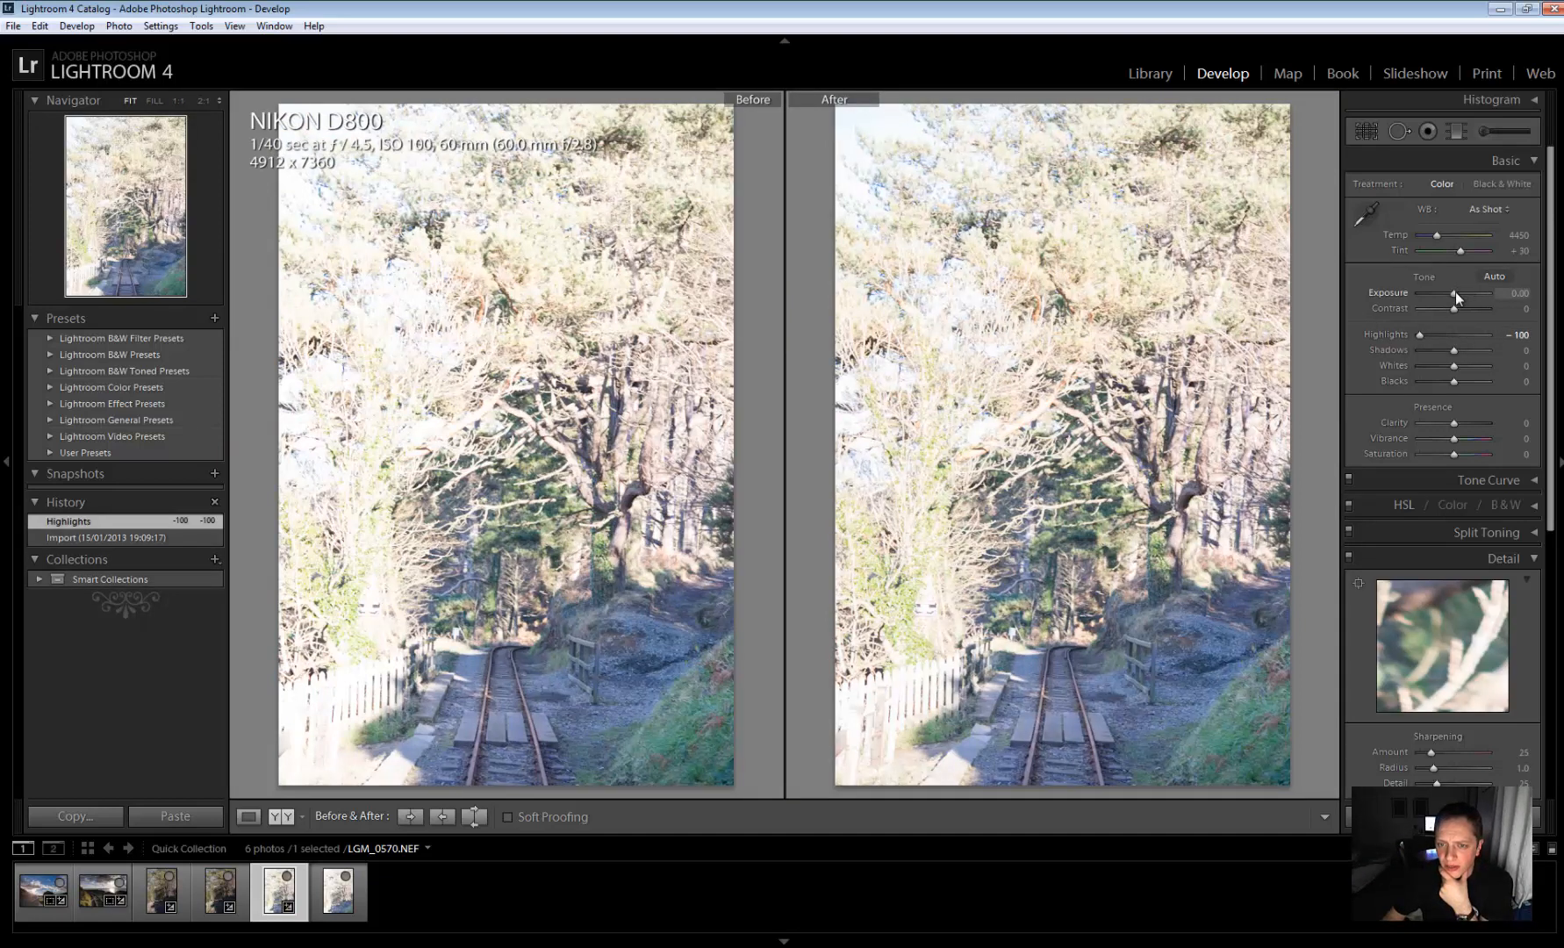
# Reduce LGM_0570's Exposure to -2.50, checking sky and tree detail
pyautogui.moveTo(1460, 293); pyautogui.dragTo(1446, 293)
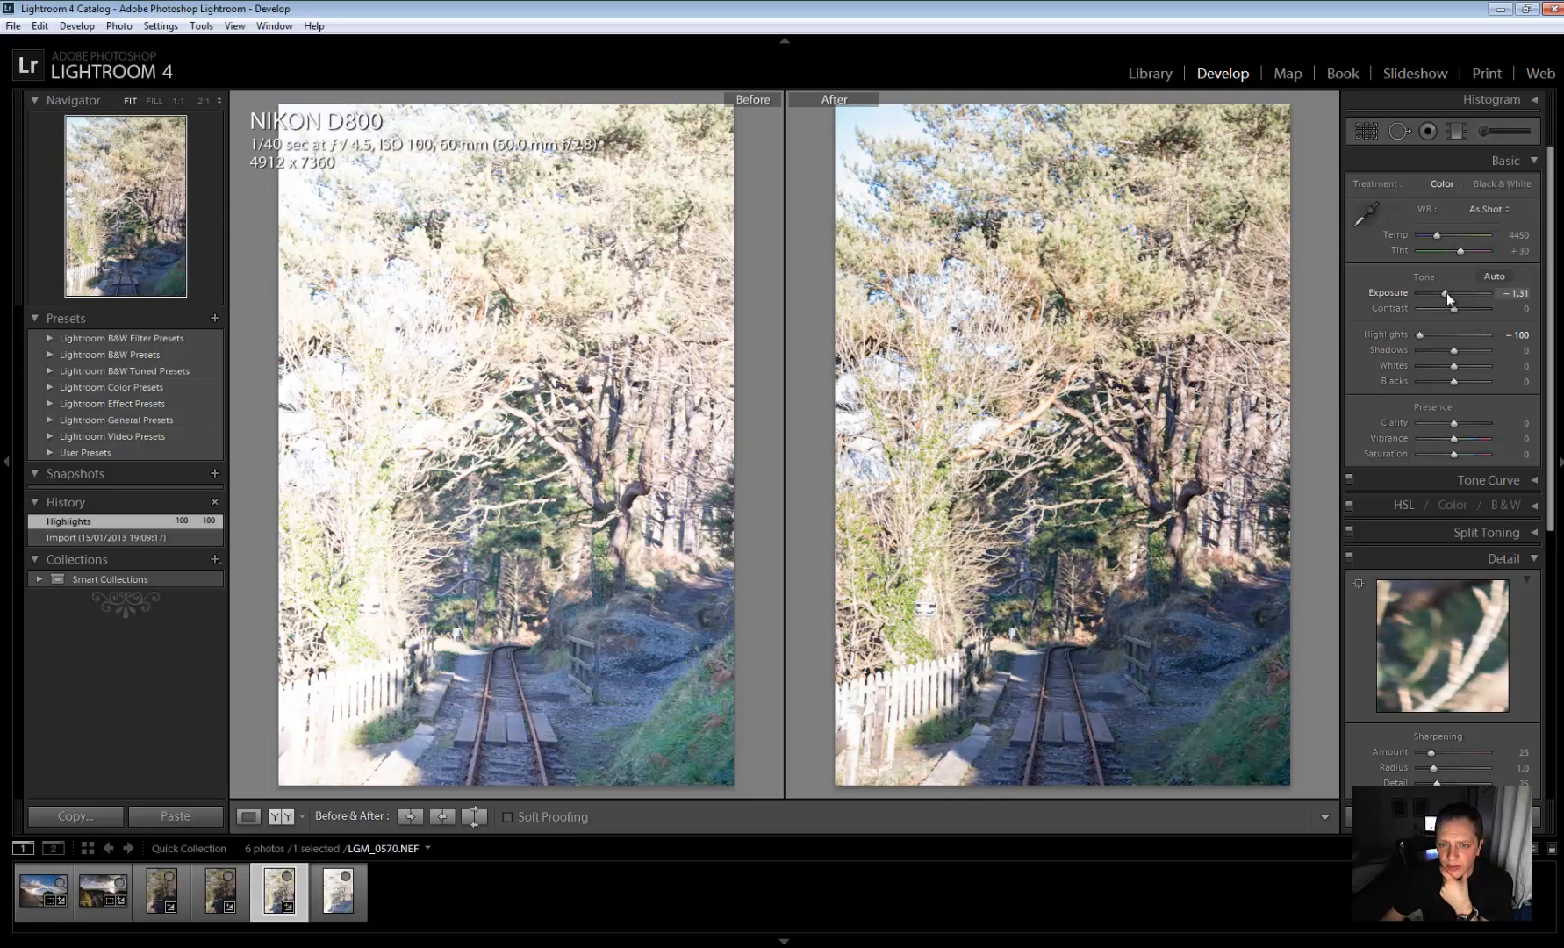
pyautogui.moveTo(1446, 293); pyautogui.dragTo(1439, 294)
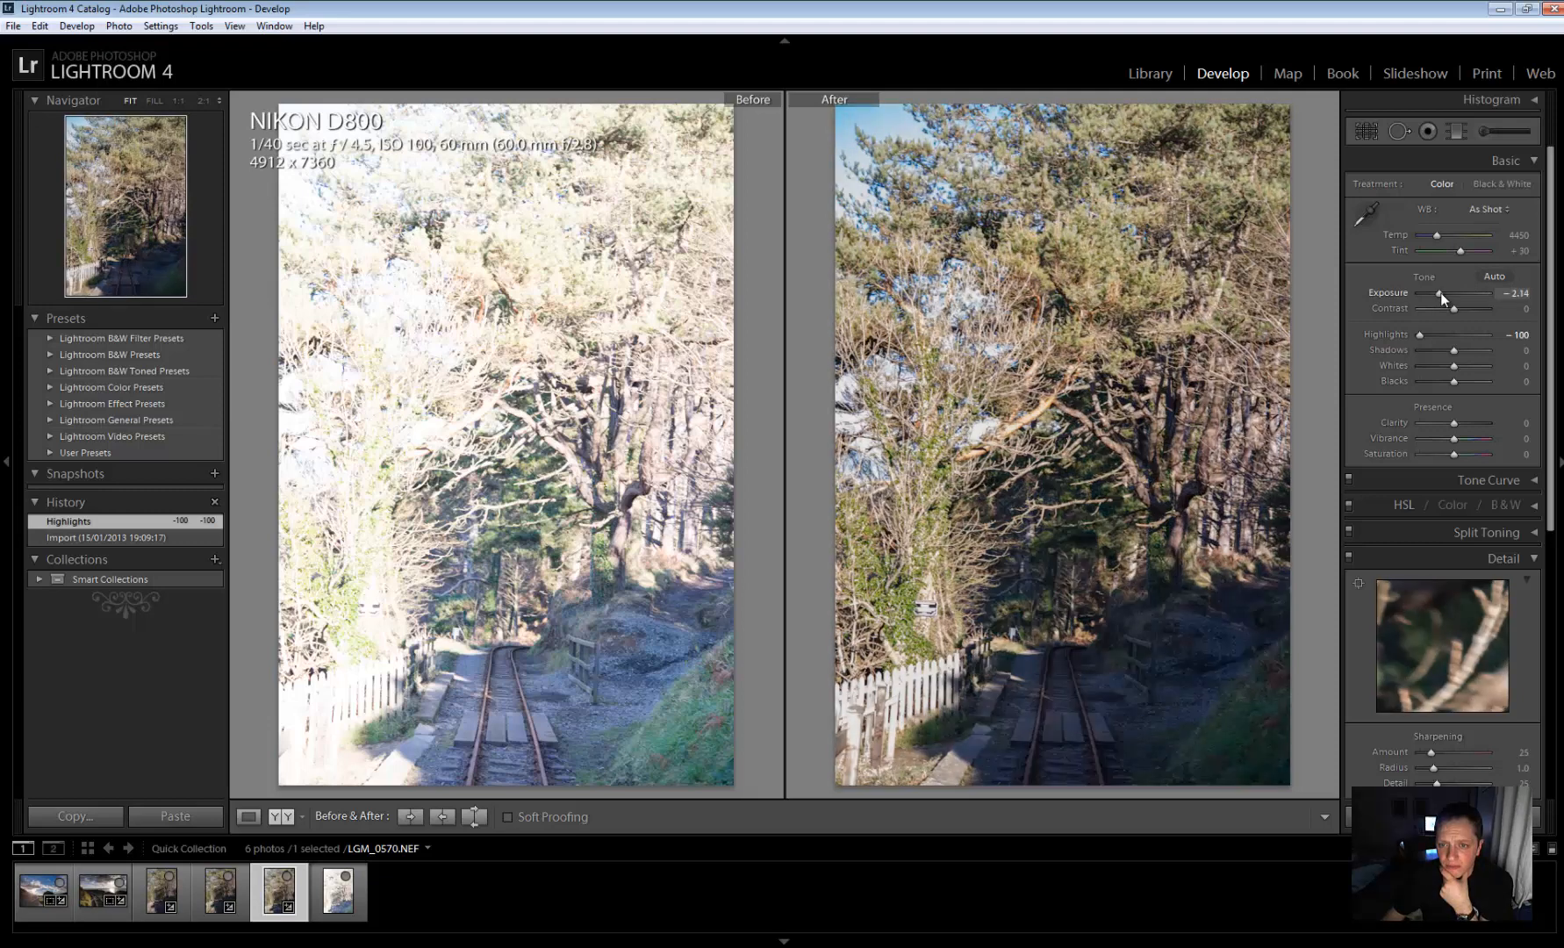
pyautogui.moveTo(1461, 293); pyautogui.dragTo(1453, 293)
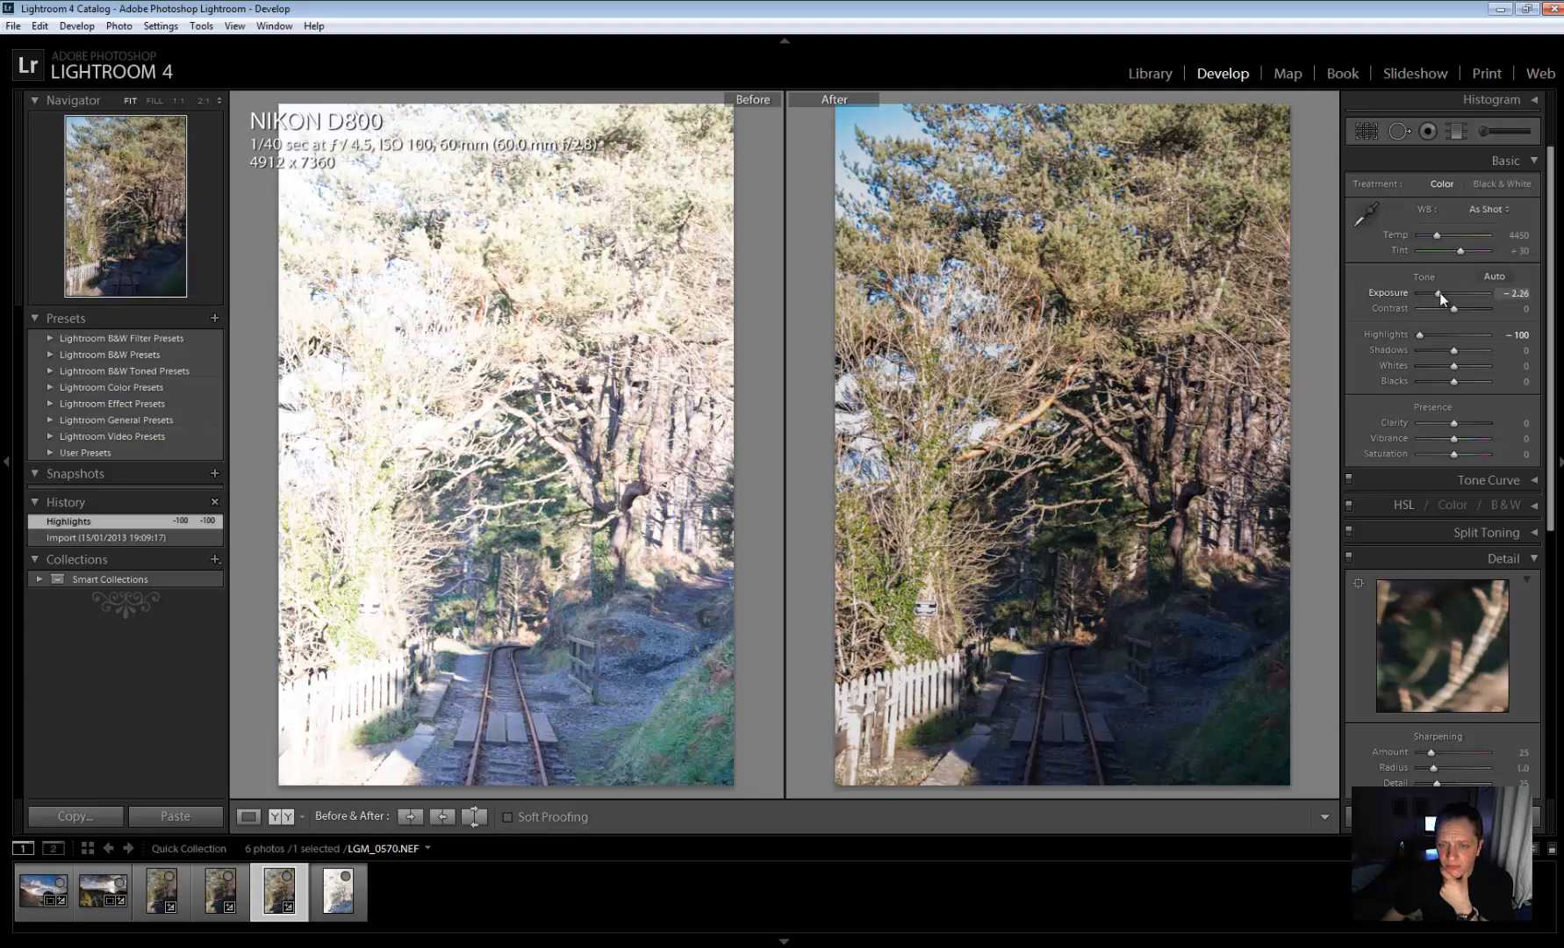
pyautogui.moveTo(1468, 293); pyautogui.dragTo(1462, 293)
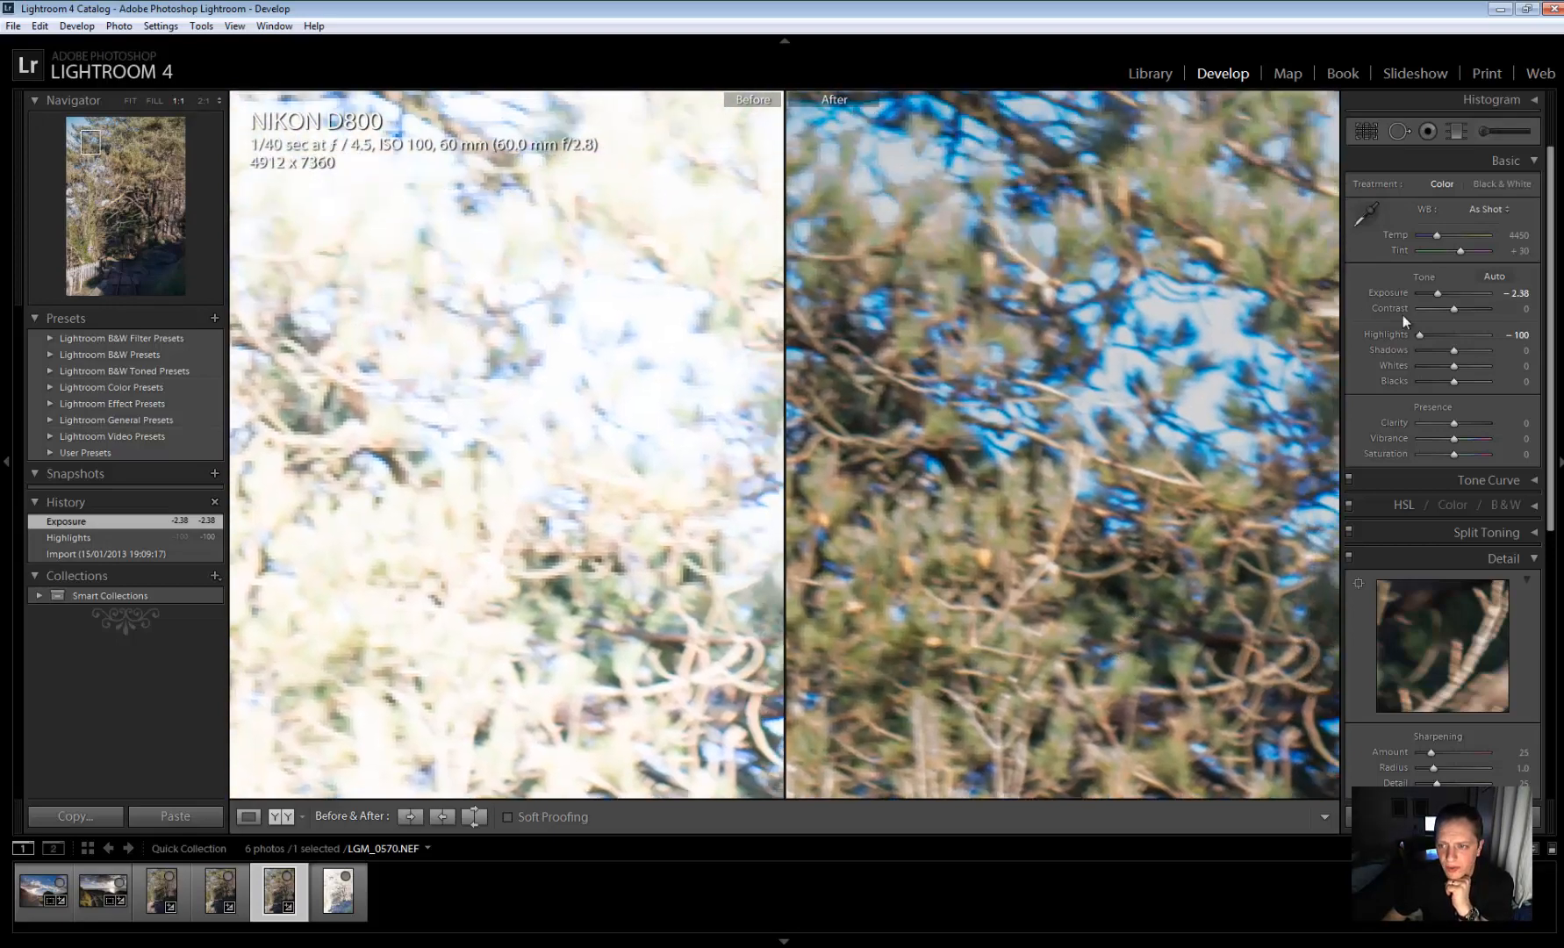
pyautogui.moveTo(1465, 293); pyautogui.dragTo(1459, 293)
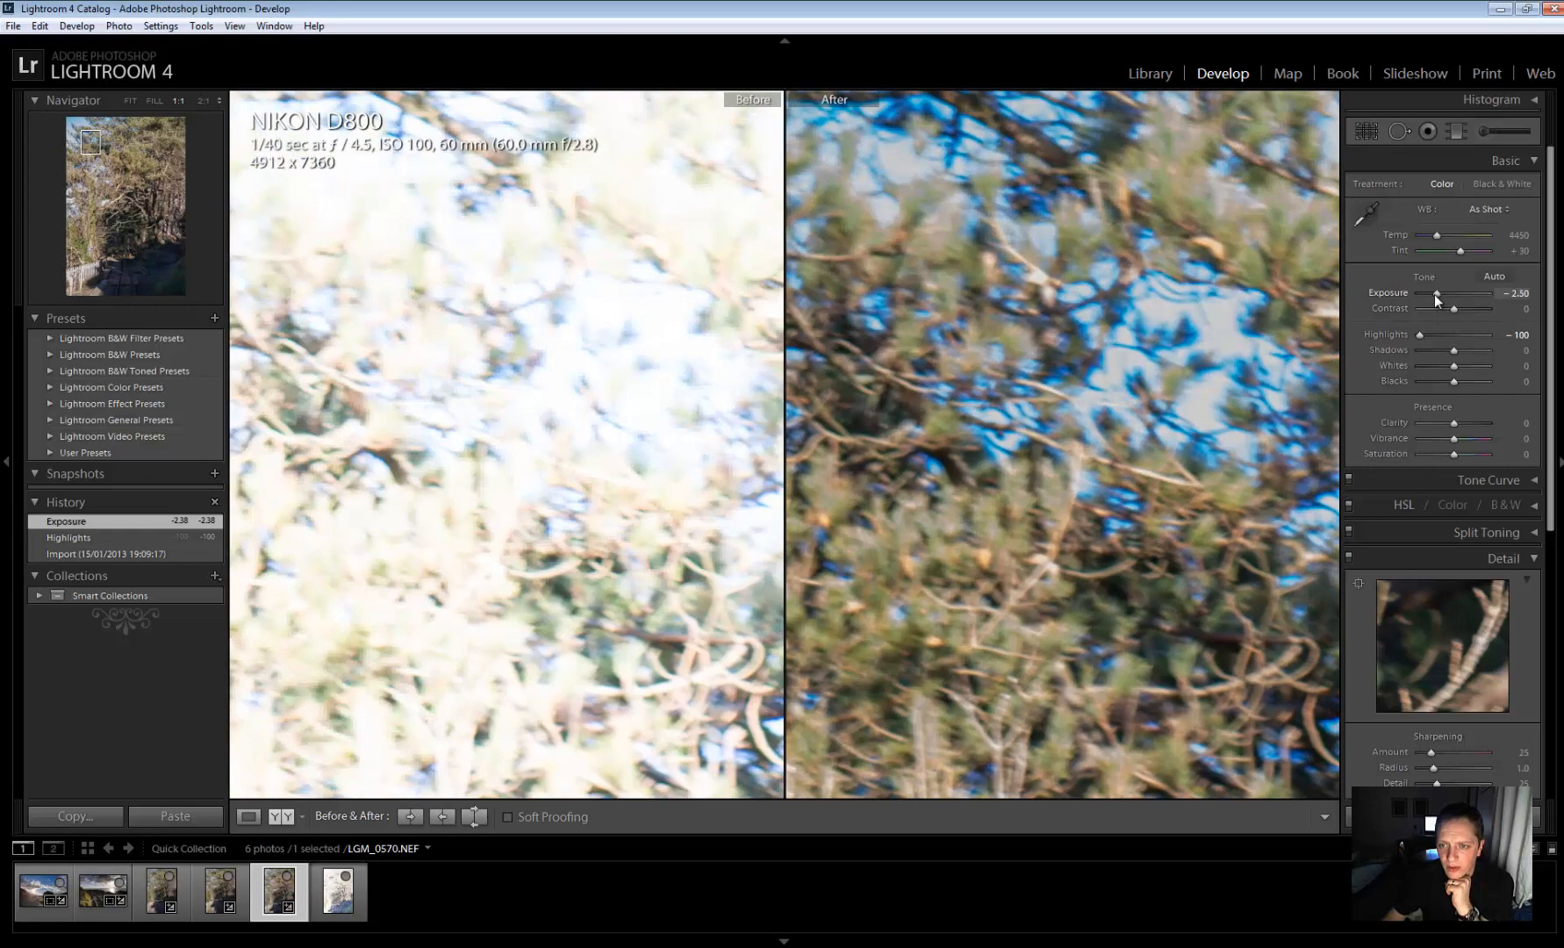
pyautogui.moveTo(1465, 293); pyautogui.dragTo(1434, 294)
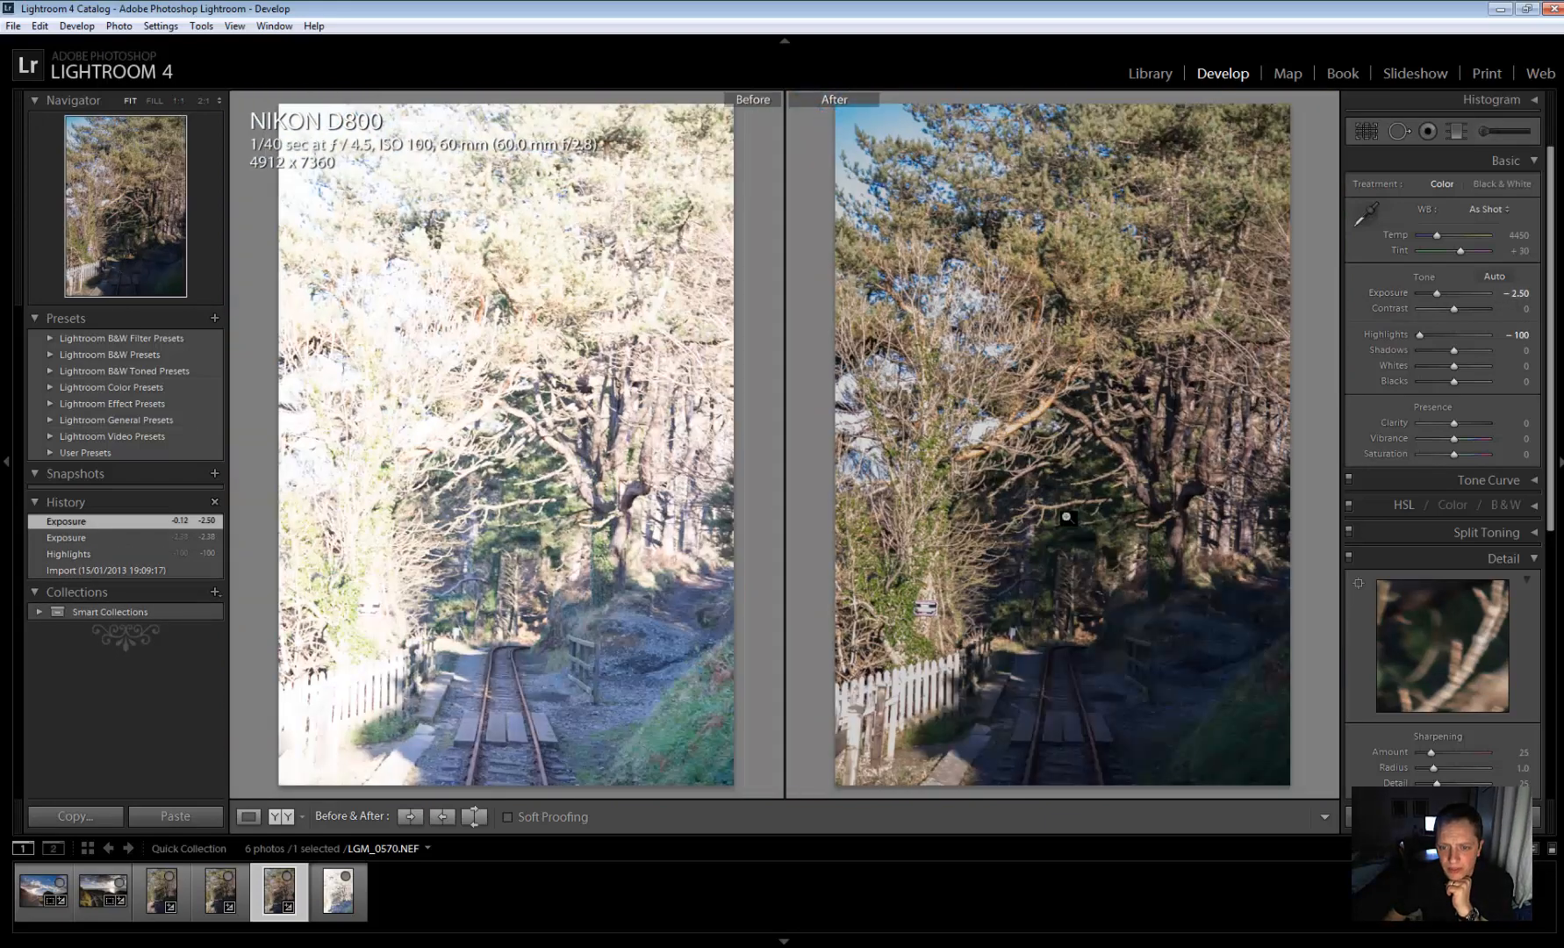
pyautogui.moveTo(1095, 509)
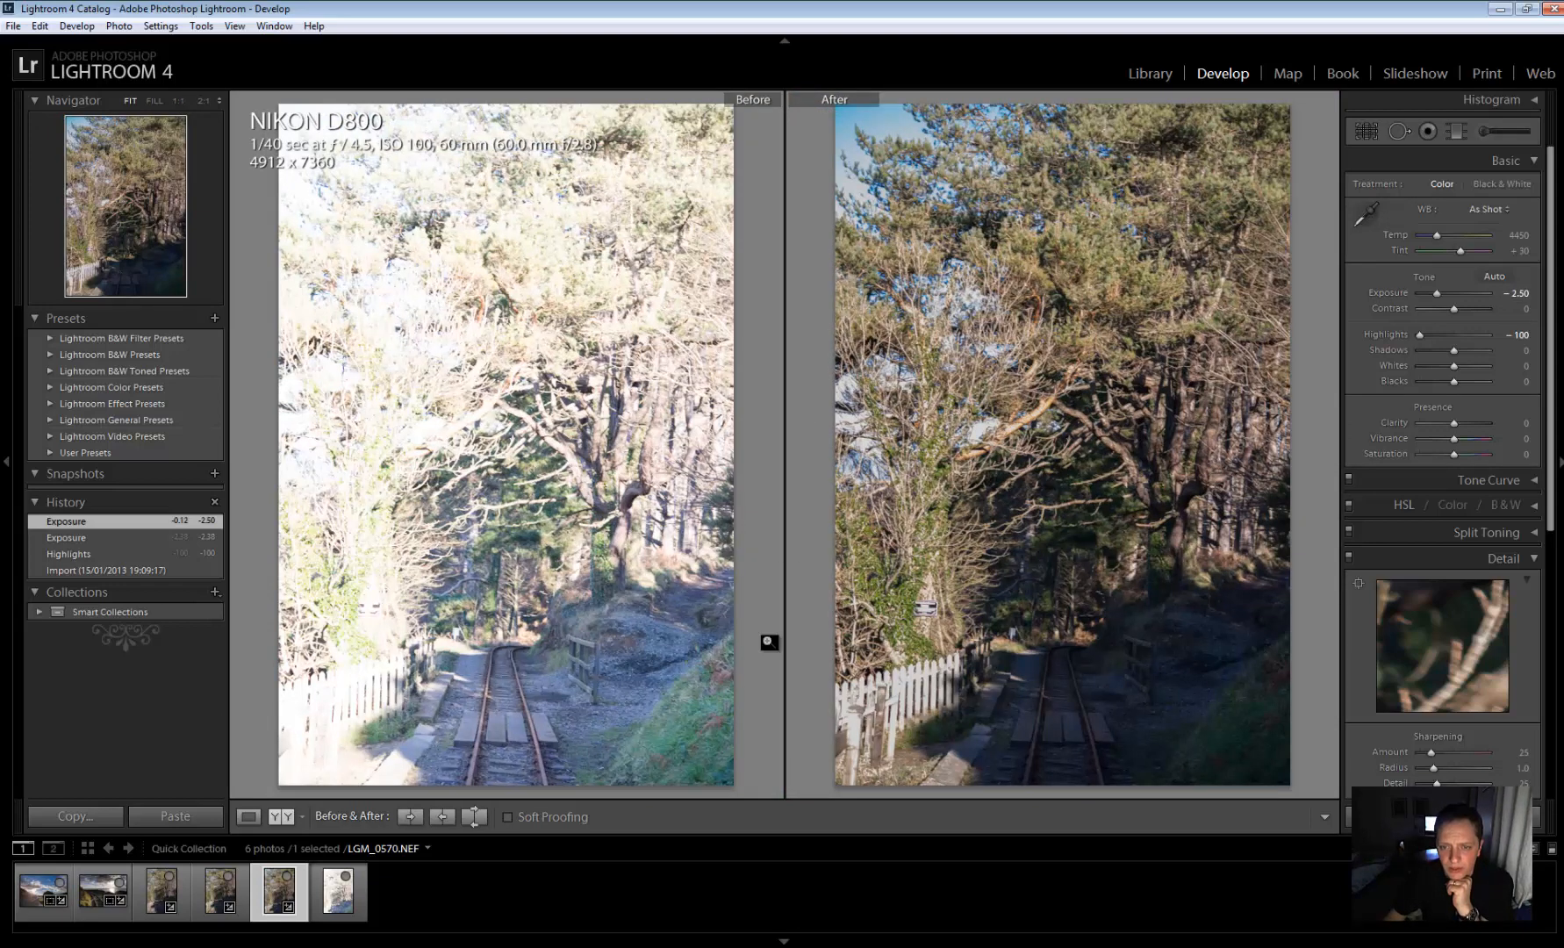
# Give LGM_0571 Highlights -100 and Exposure -2.50, then return to LGM_0570
pyautogui.click(335, 890)
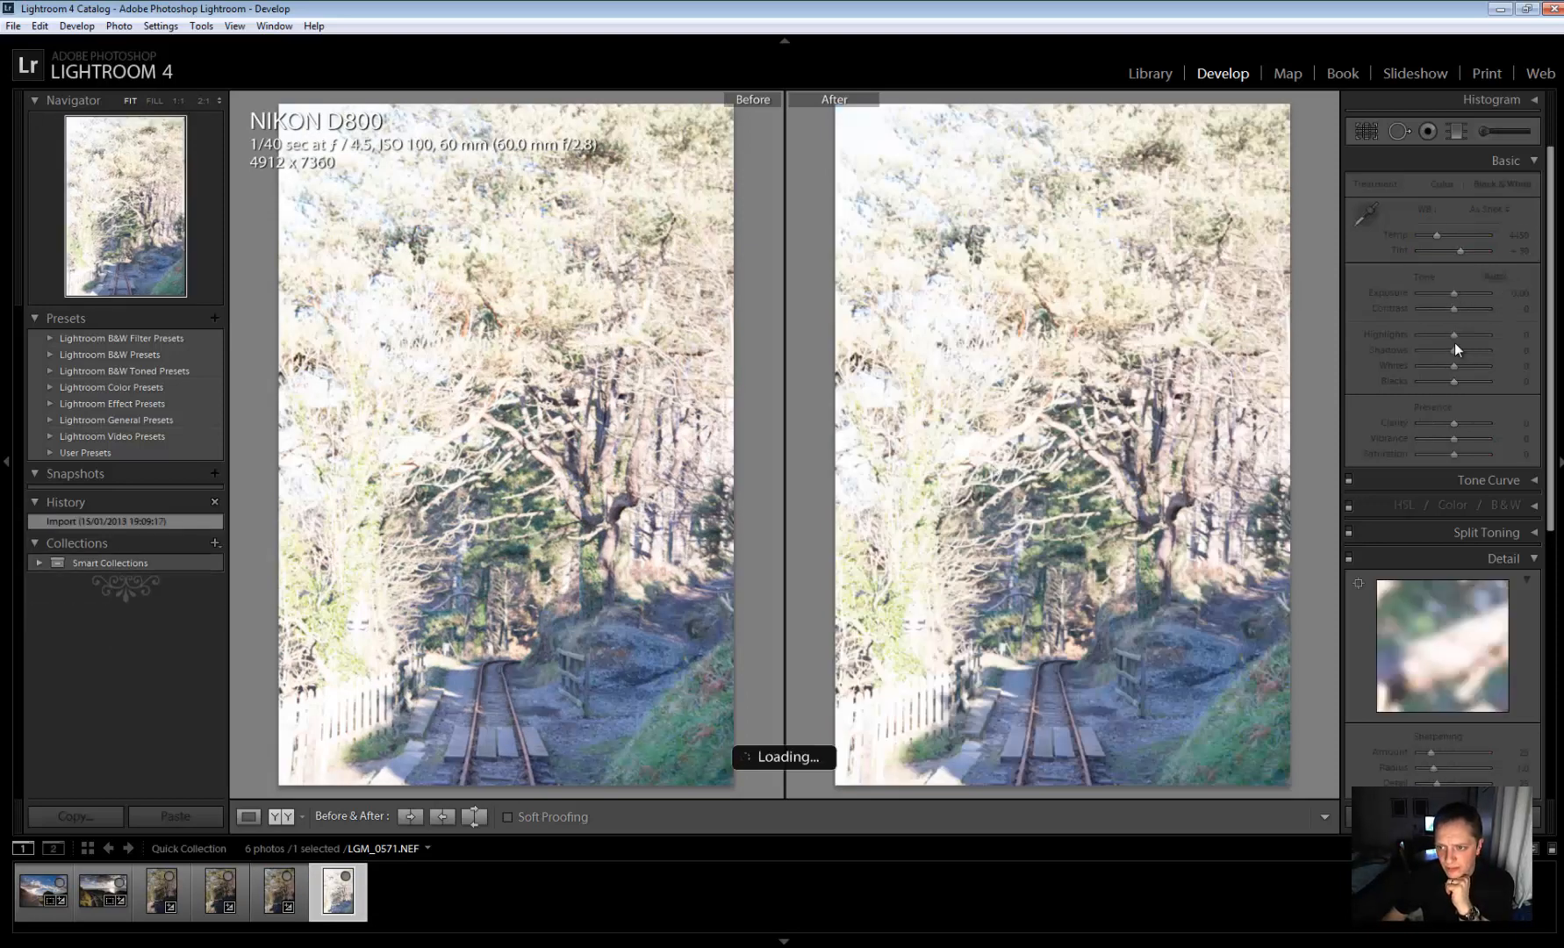
pyautogui.moveTo(1456, 333); pyautogui.dragTo(1421, 334)
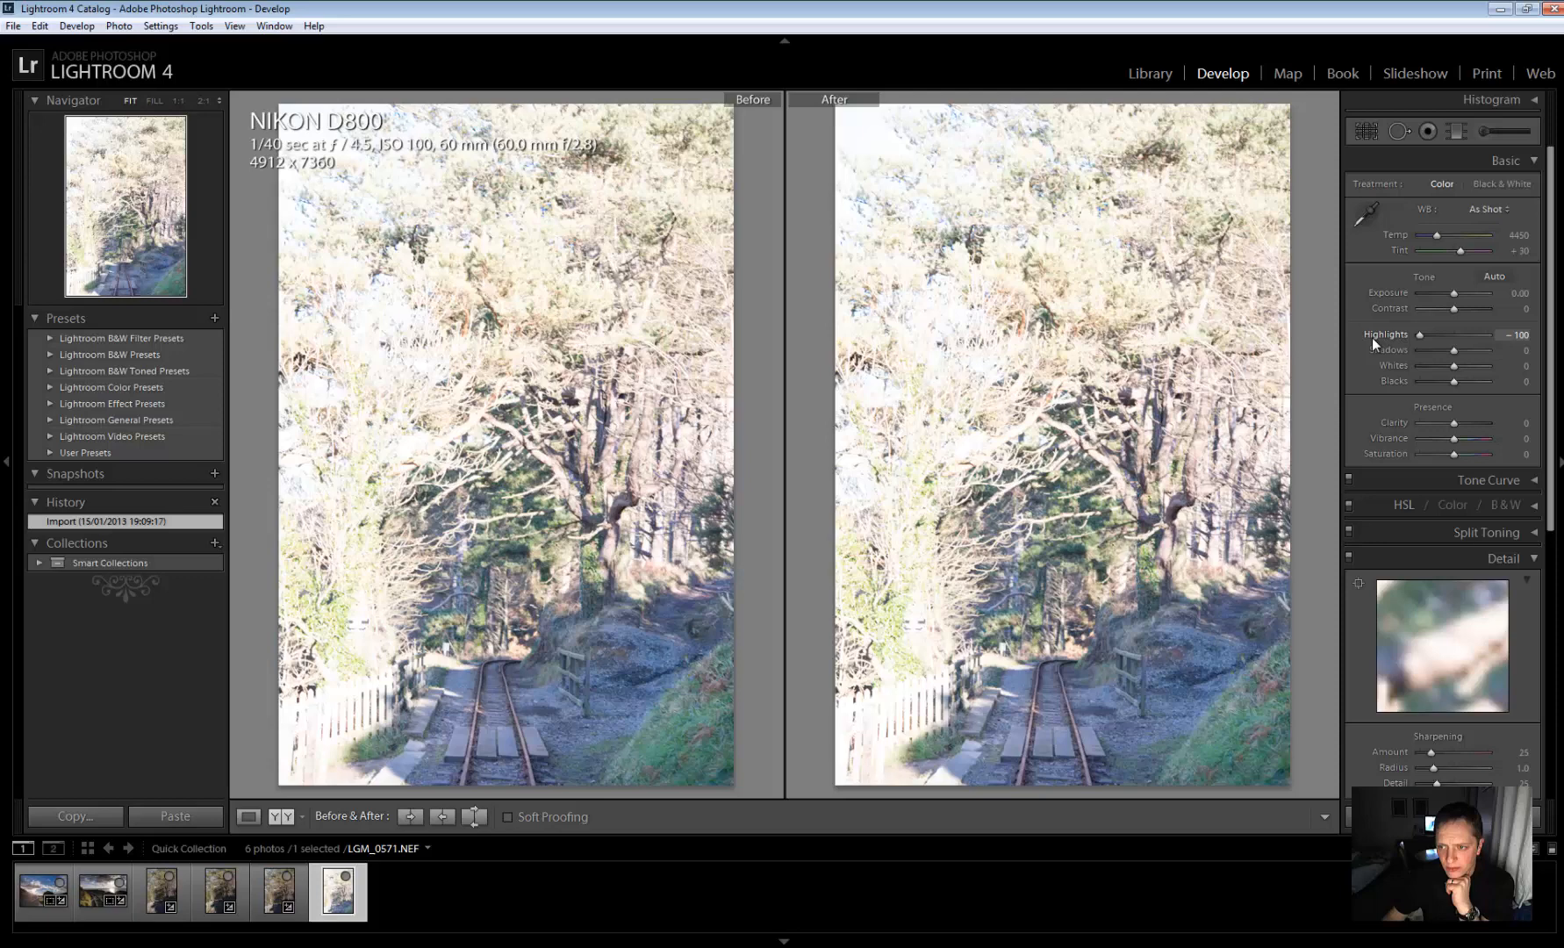
pyautogui.moveTo(1487, 293); pyautogui.dragTo(1445, 293)
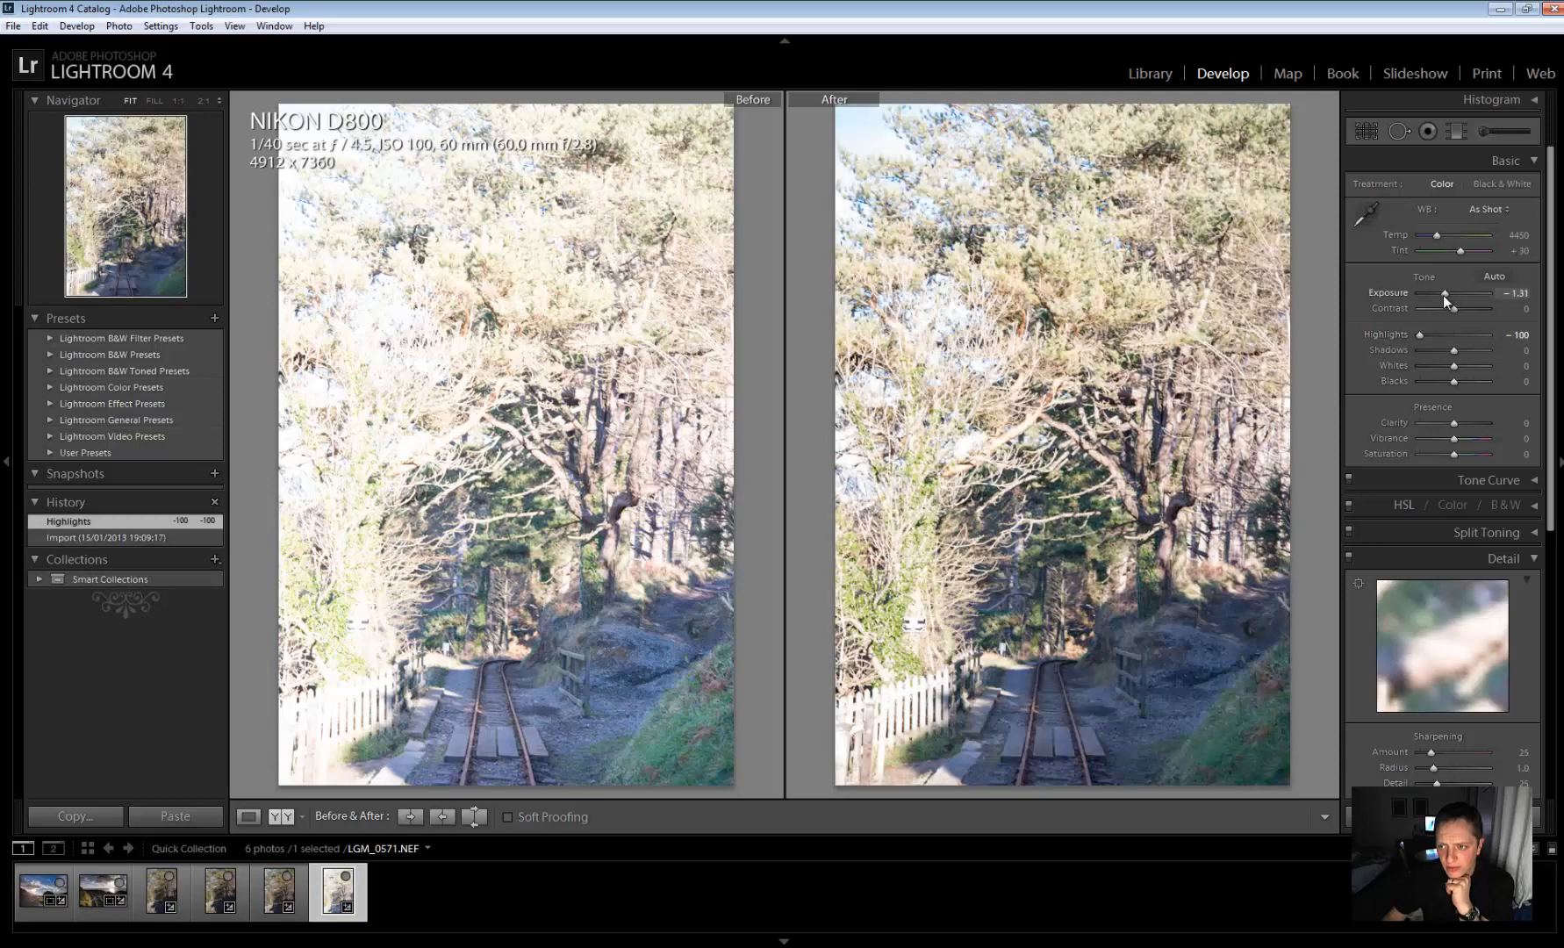
pyautogui.moveTo(1466, 293); pyautogui.dragTo(1434, 293)
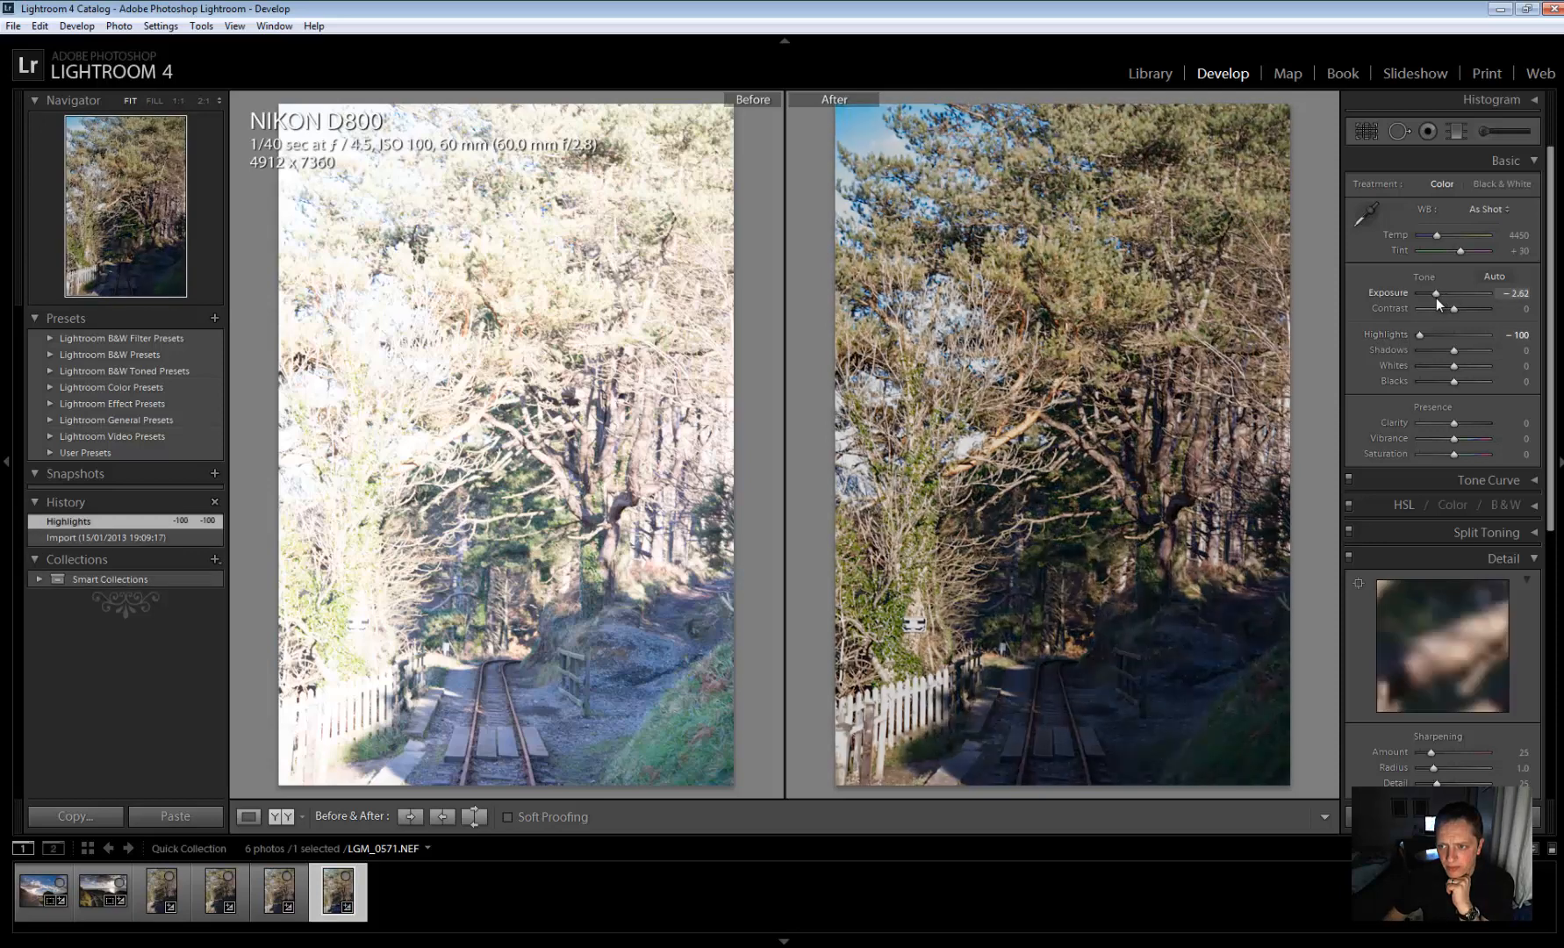
pyautogui.moveTo(1471, 293); pyautogui.dragTo(1476, 293)
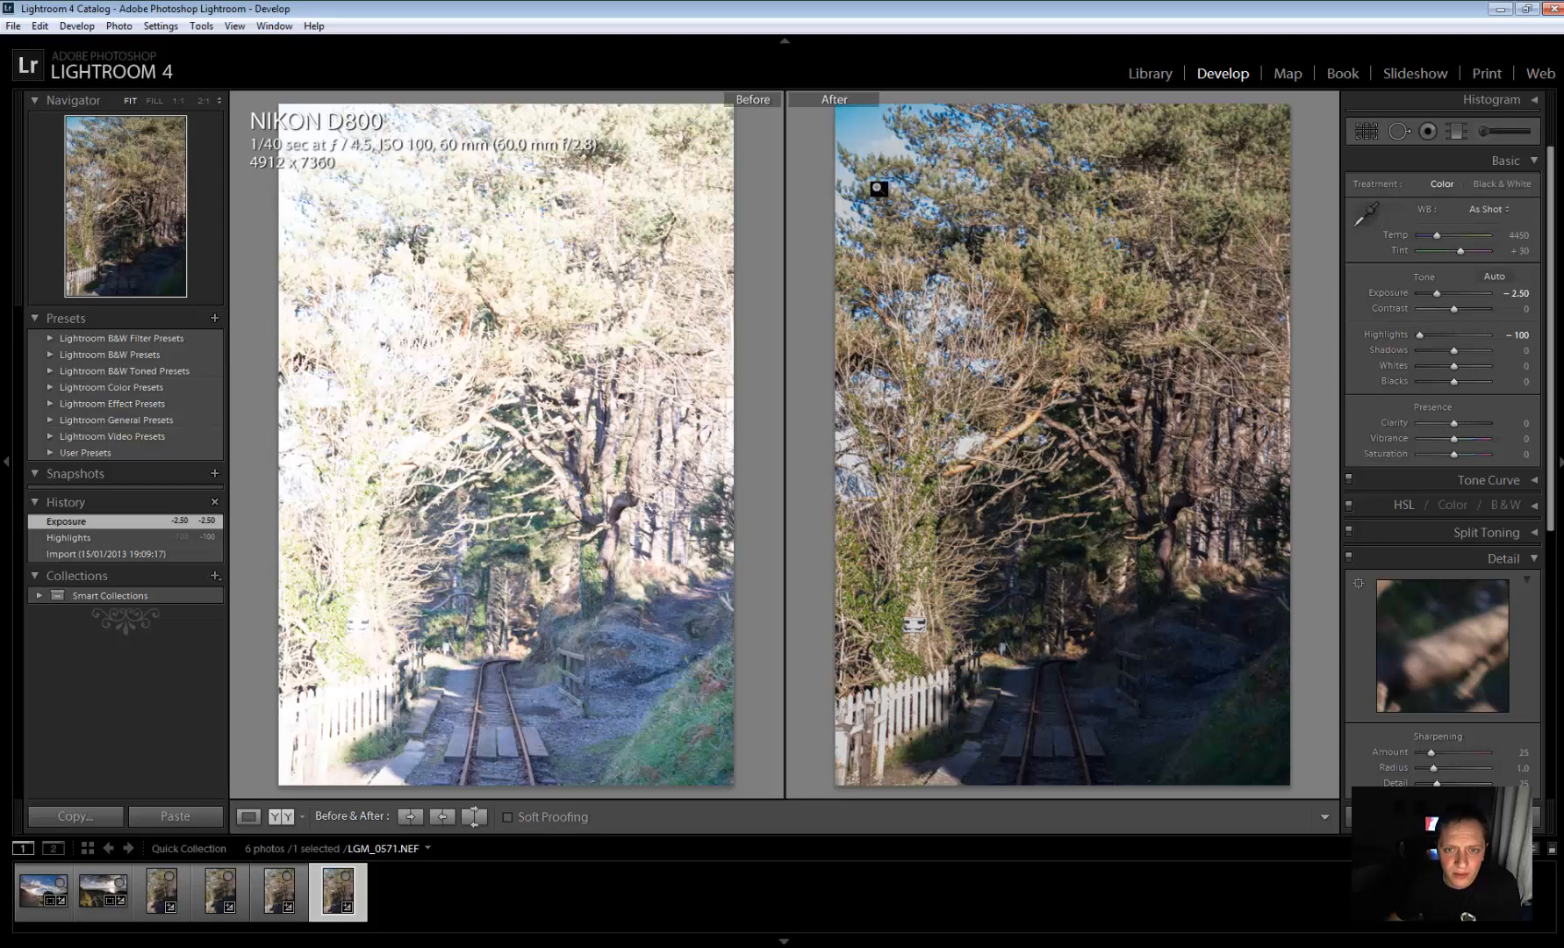
pyautogui.moveTo(993, 254)
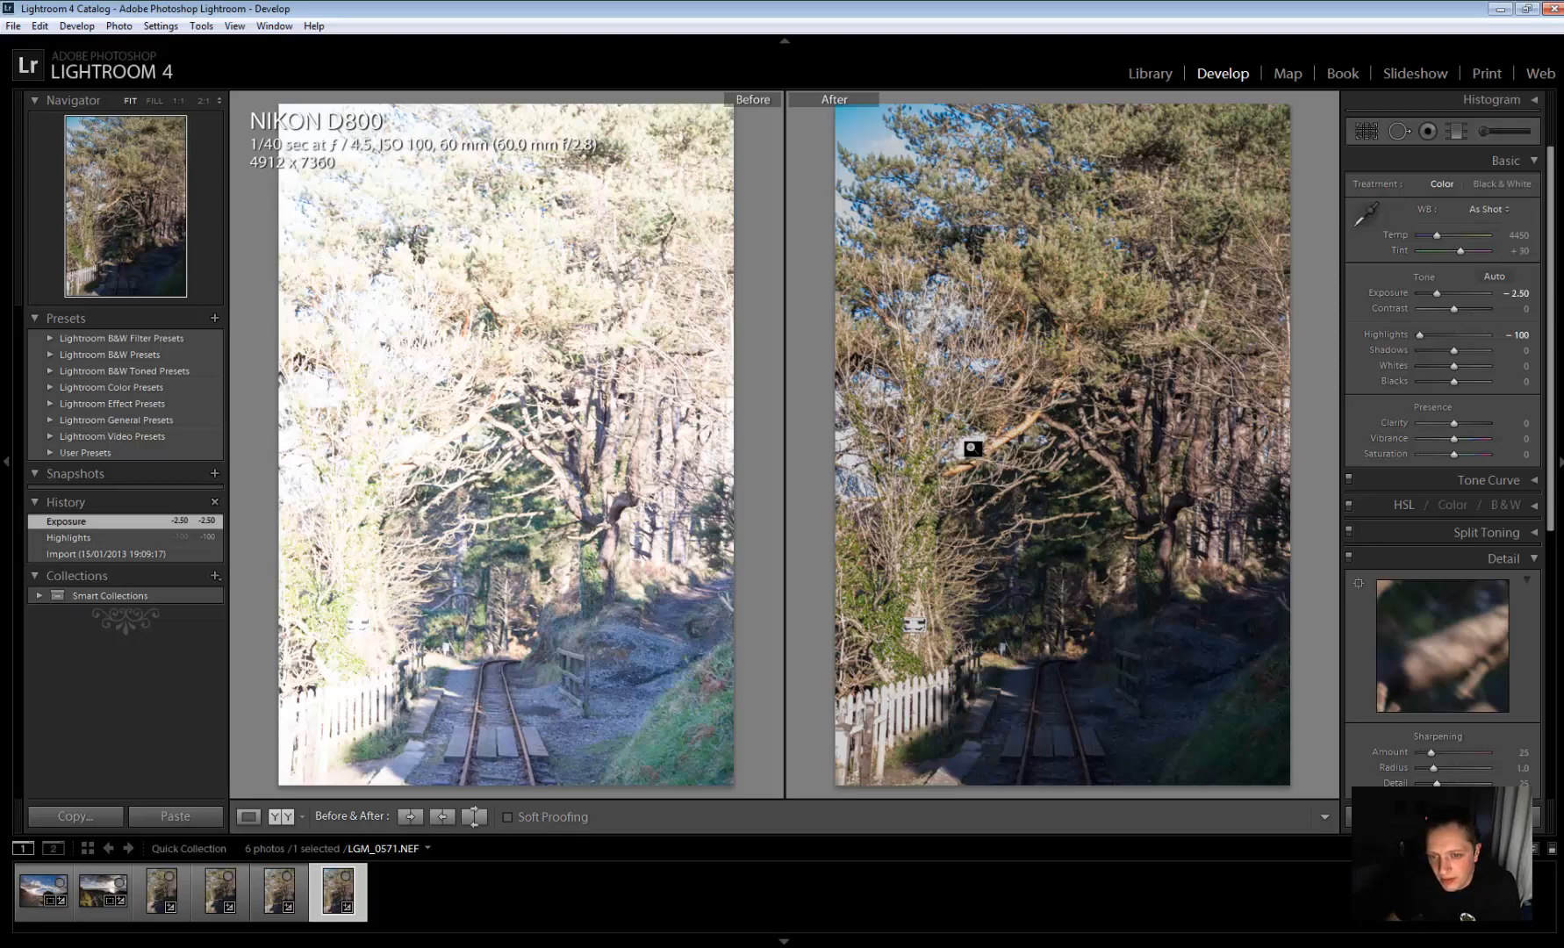
pyautogui.click(279, 892)
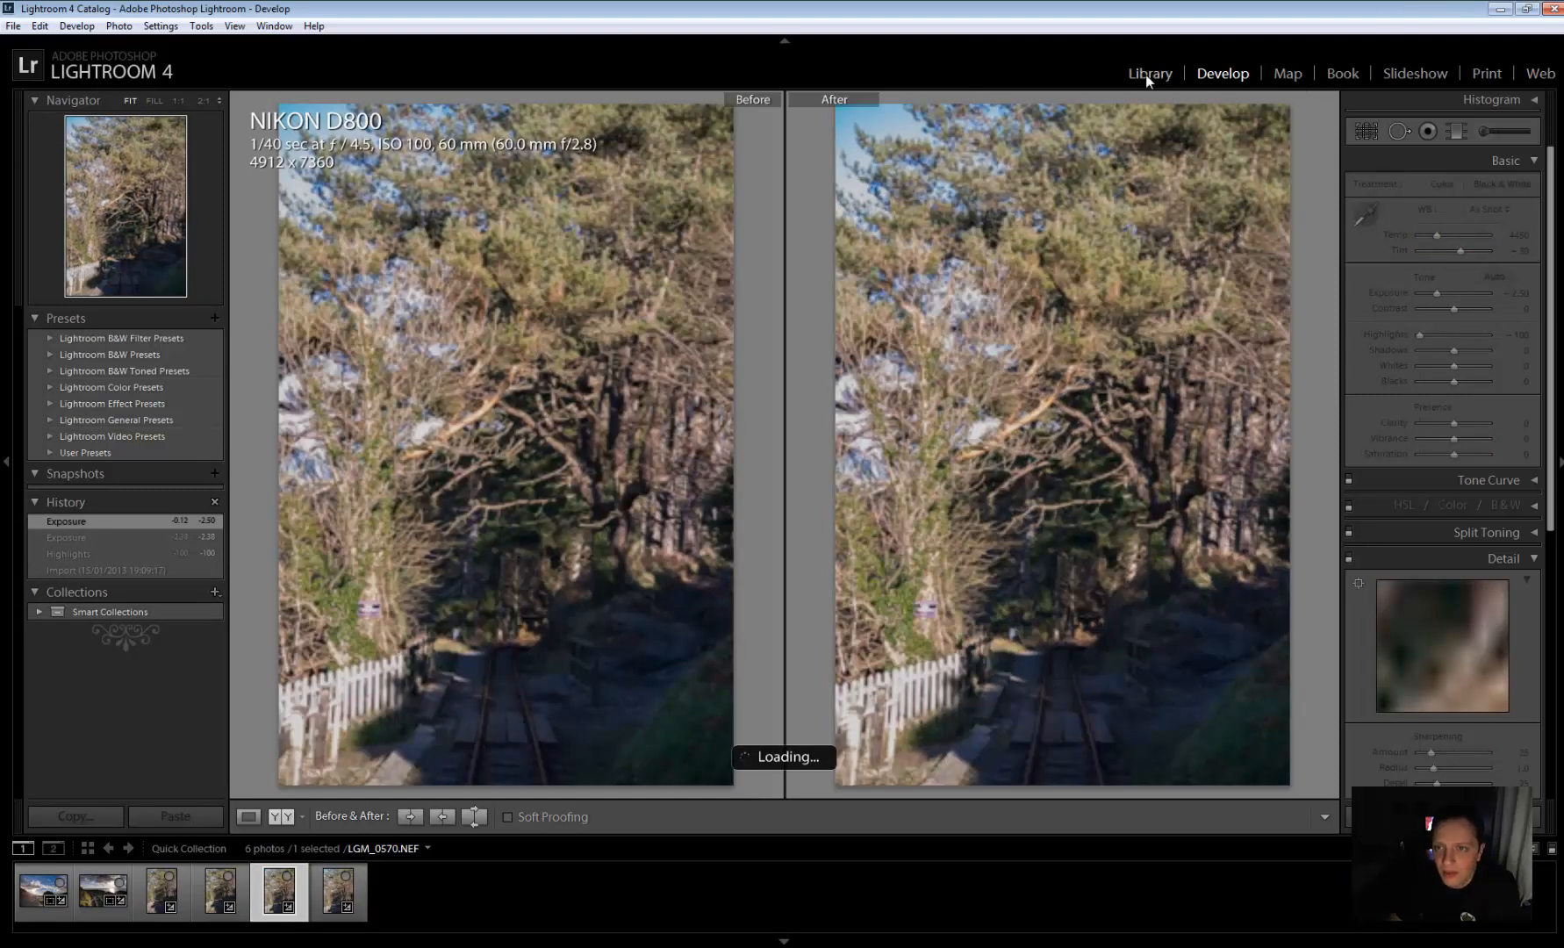
# Go to the Library and bring up two railway photos for comparison
pyautogui.click(1148, 72)
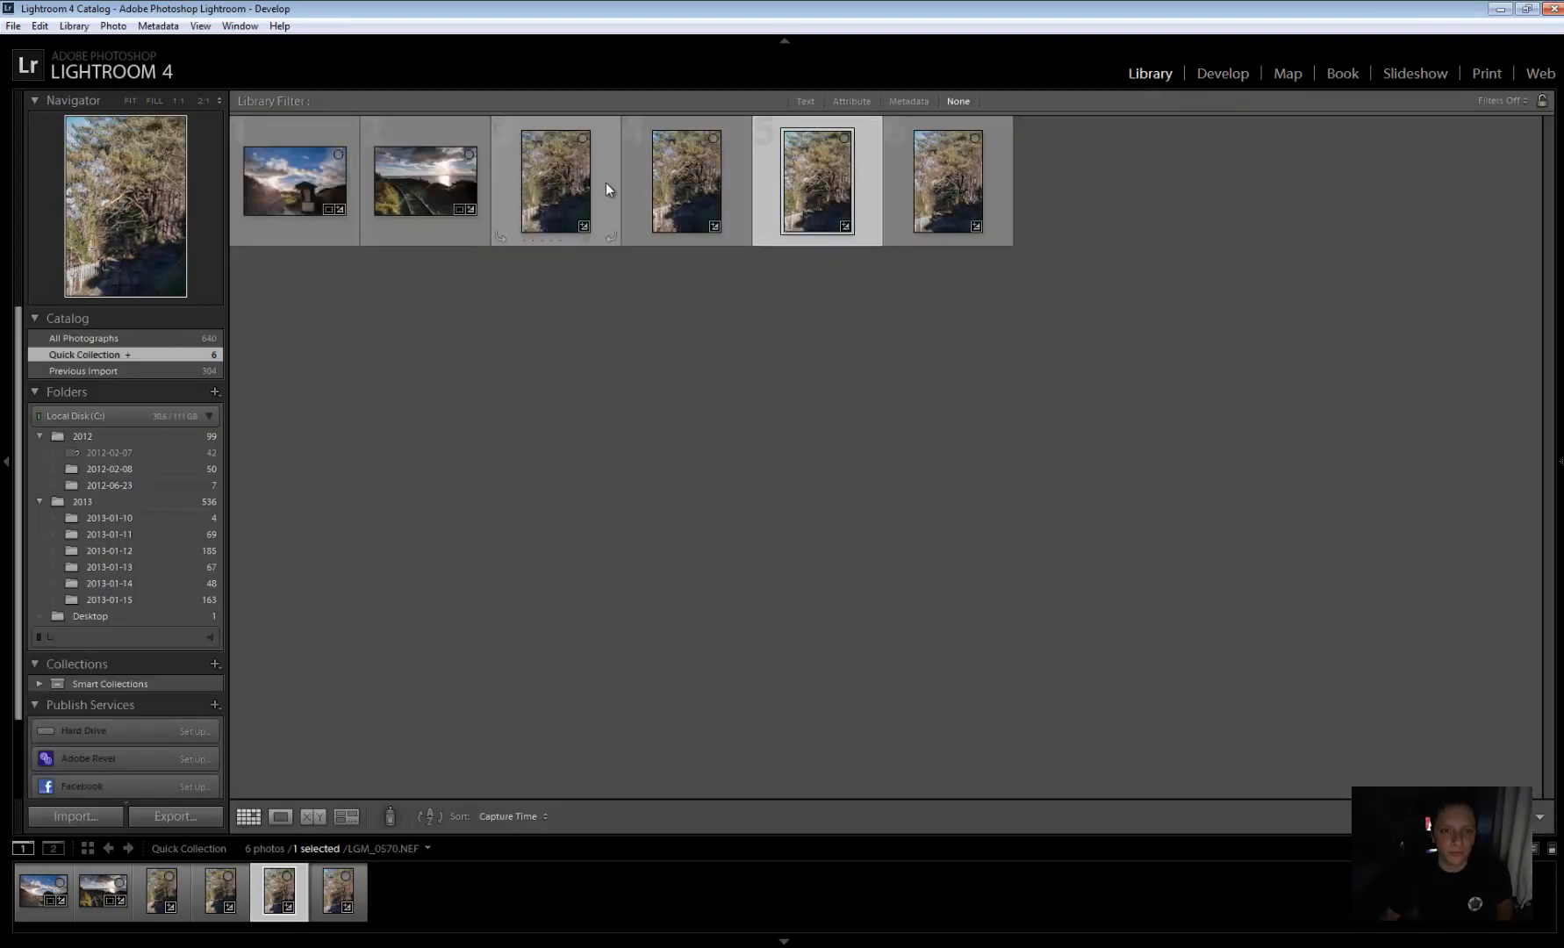
pyautogui.click(555, 181)
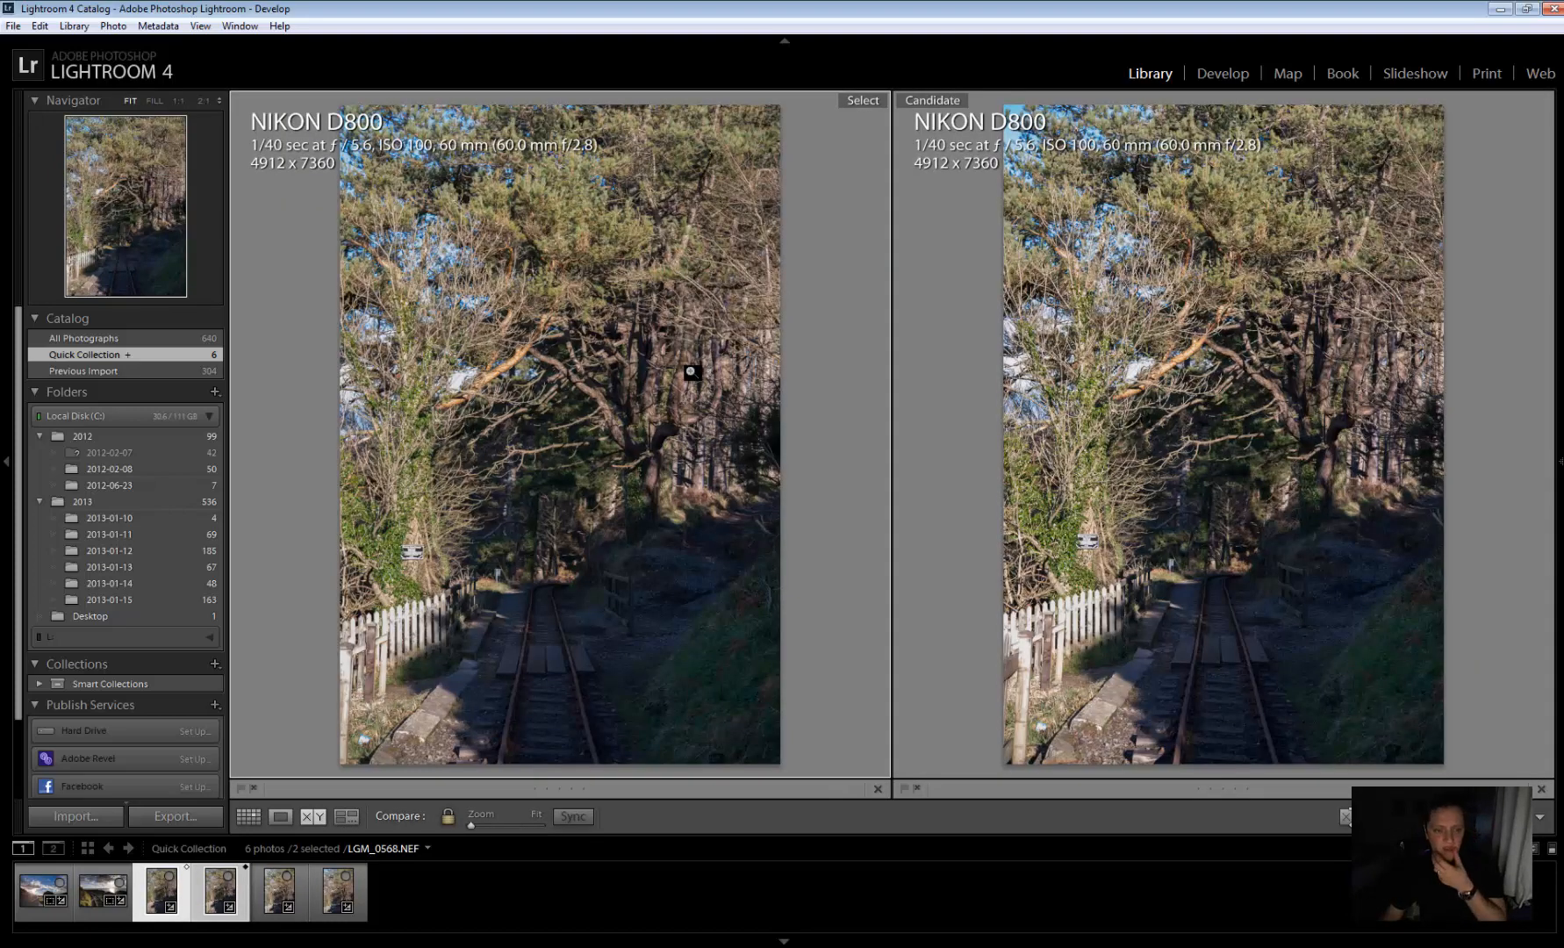
pyautogui.moveTo(7, 462)
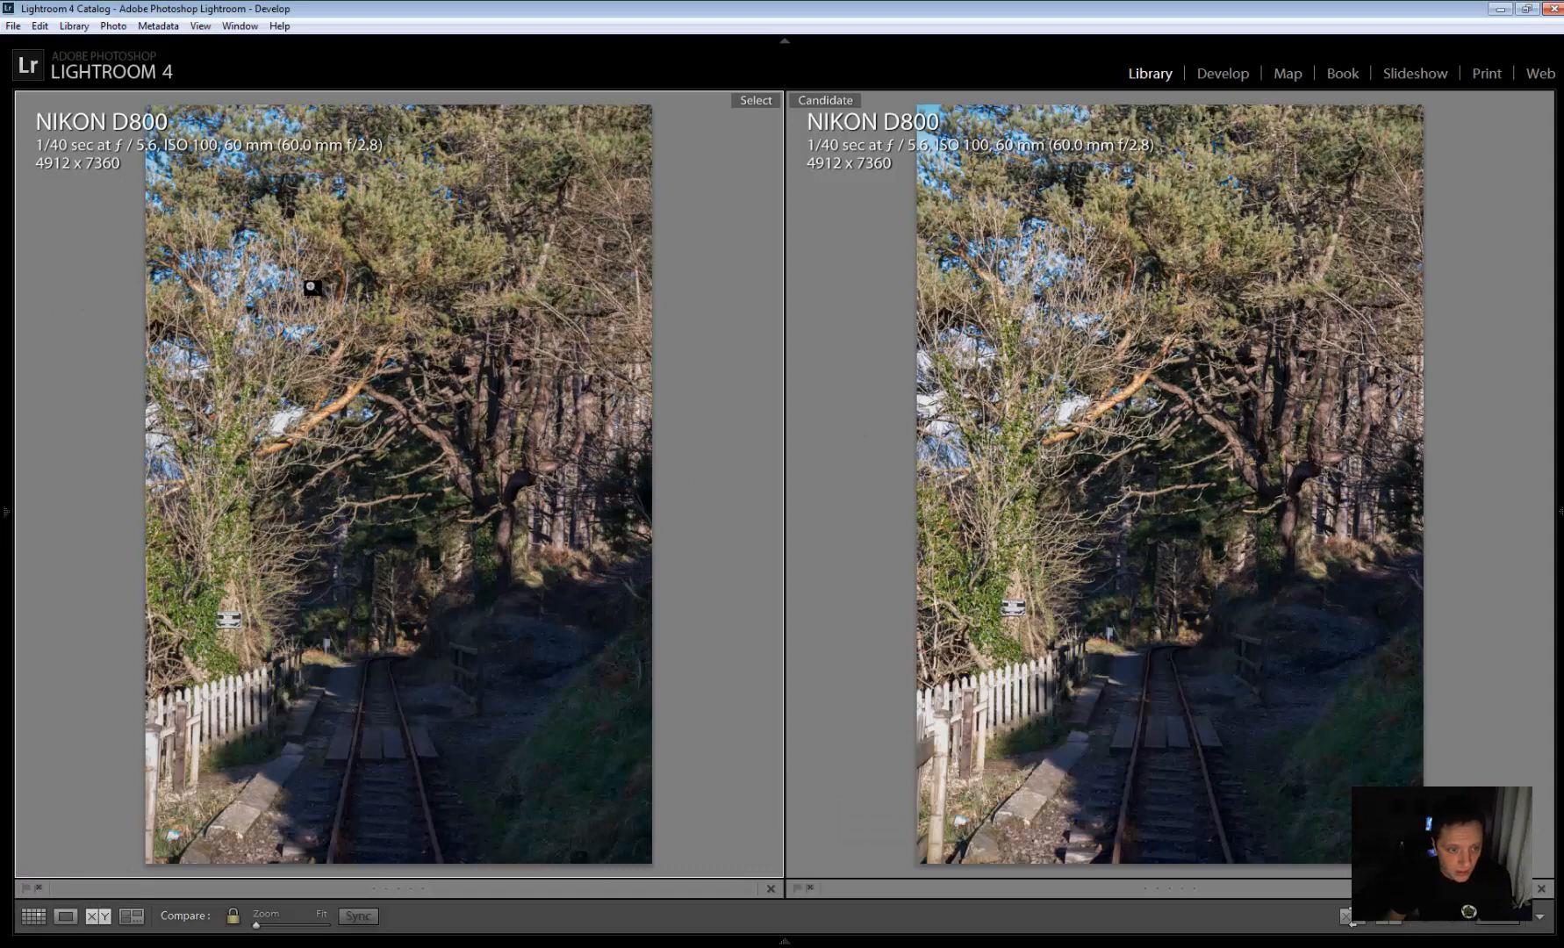
pyautogui.moveTo(295, 400)
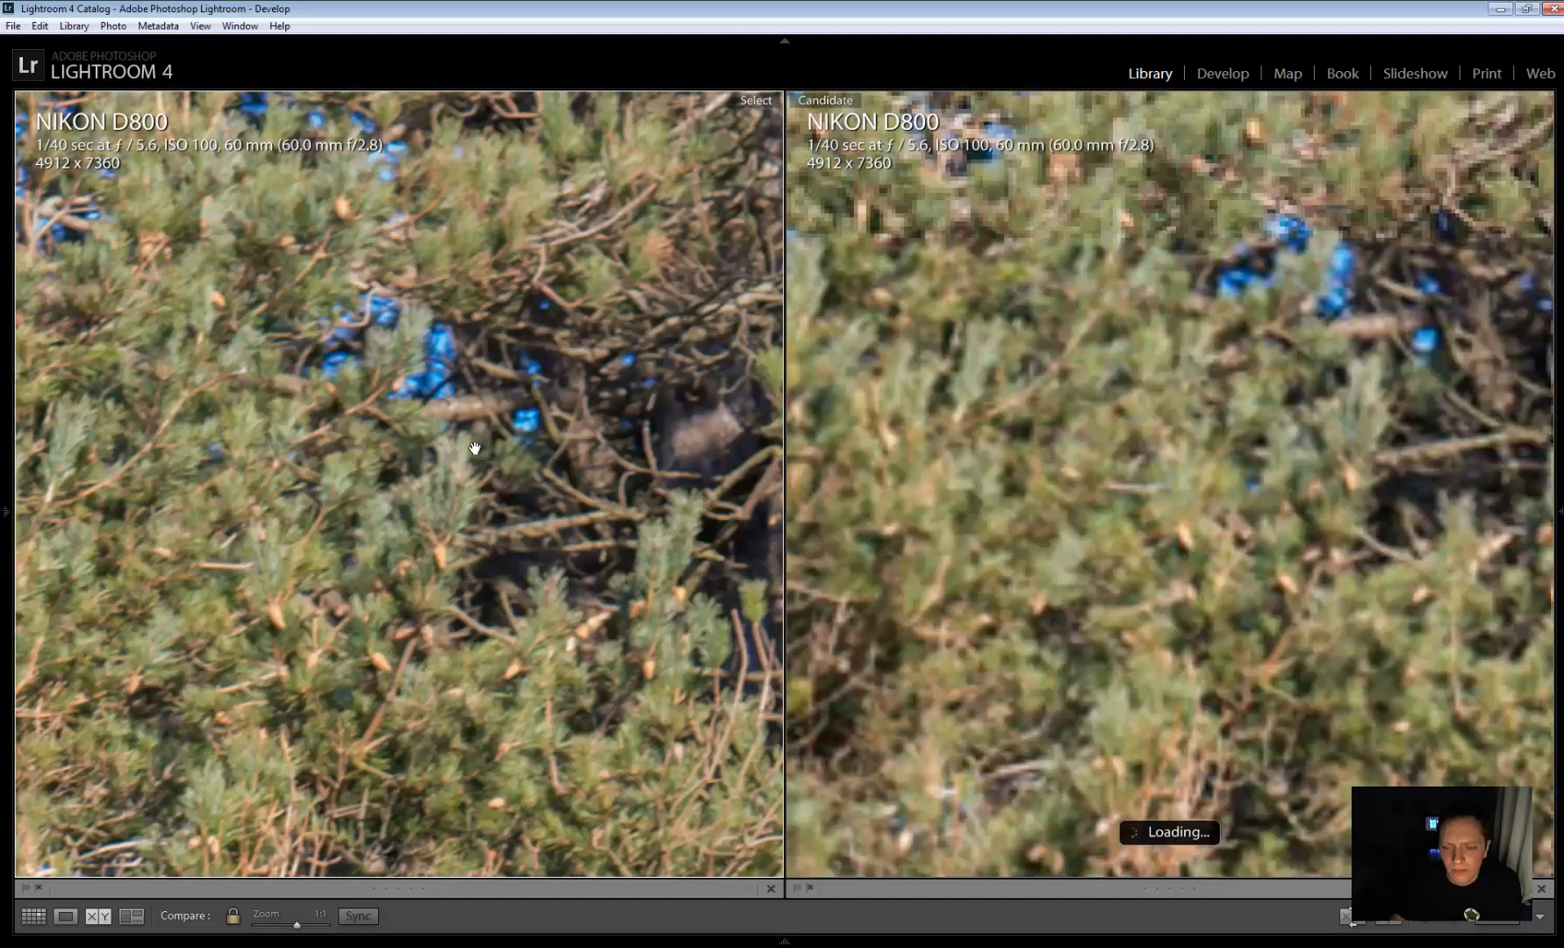
pyautogui.moveTo(339, 430)
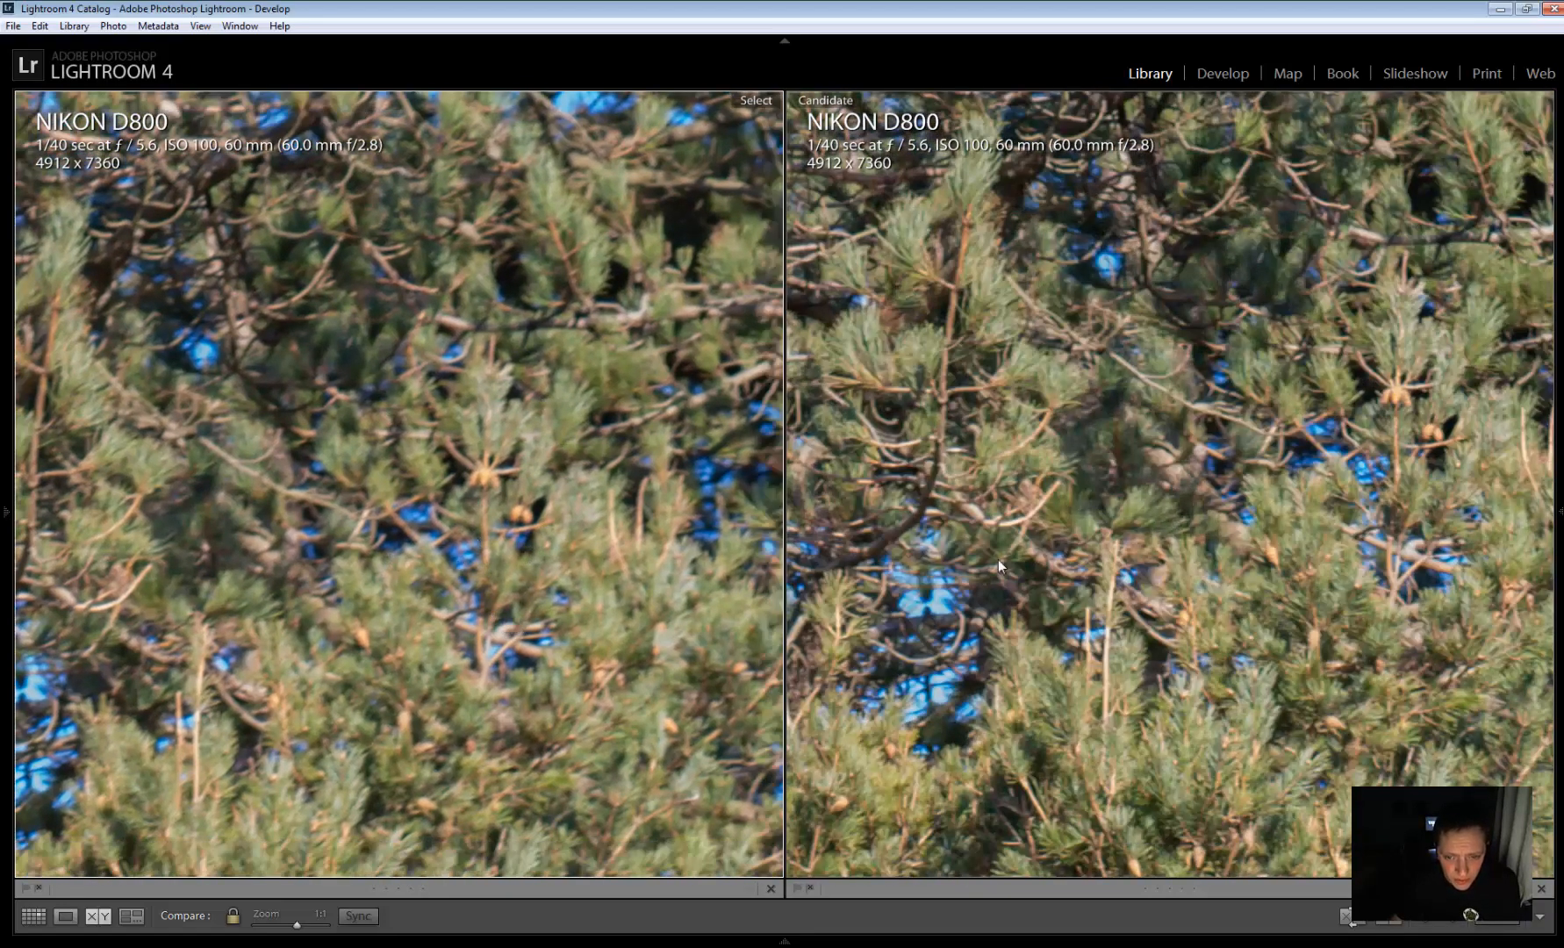
pyautogui.moveTo(261, 435)
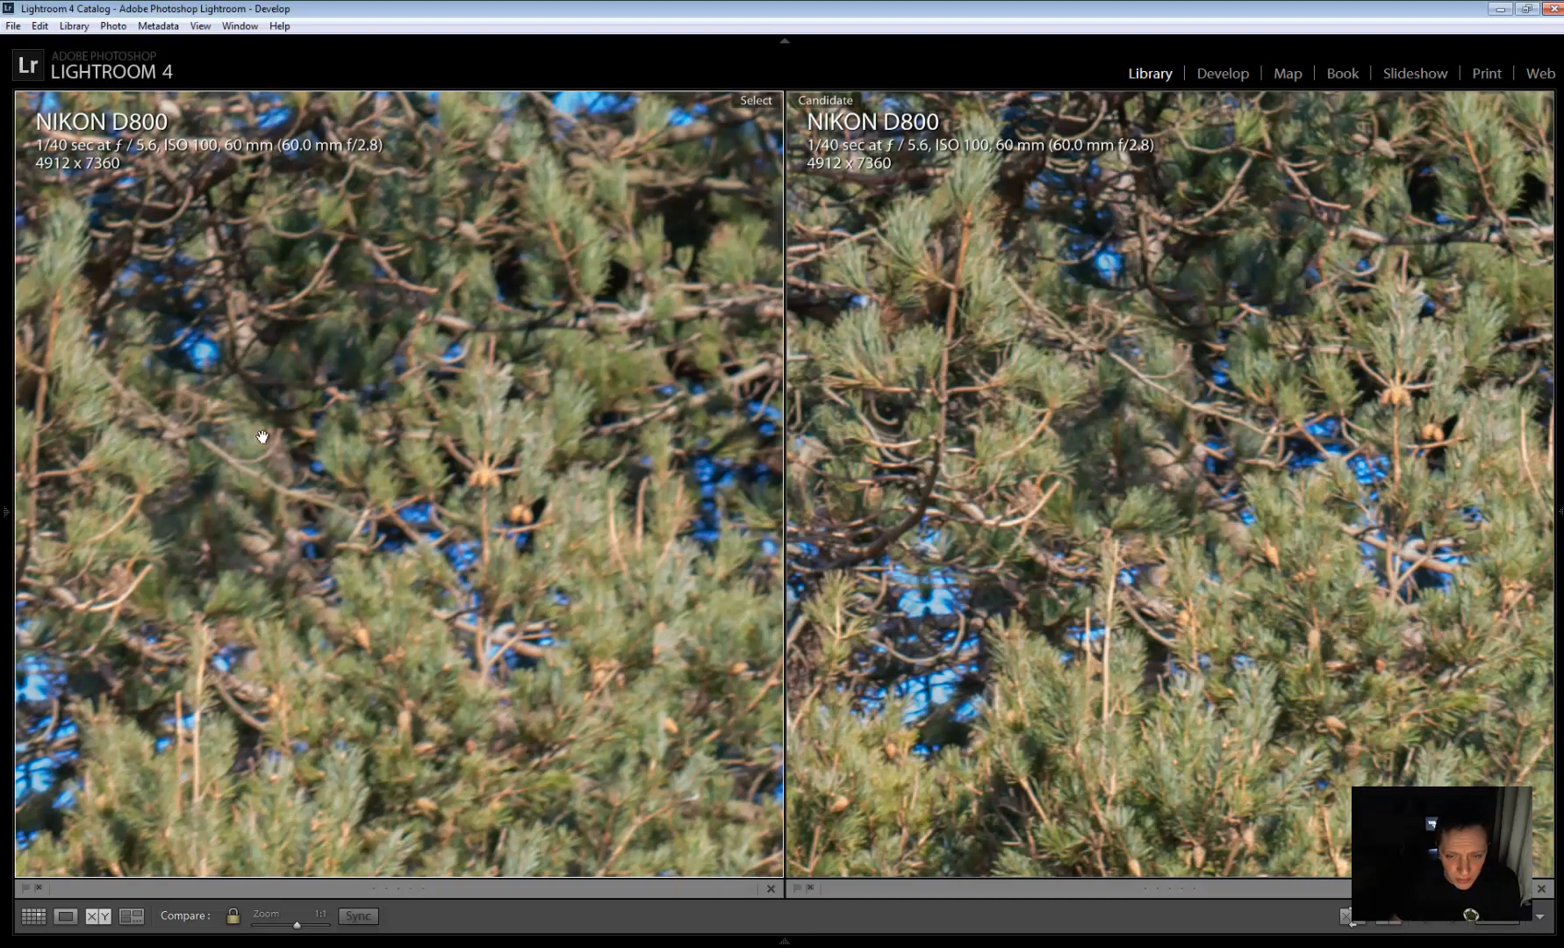
pyautogui.moveTo(488, 352)
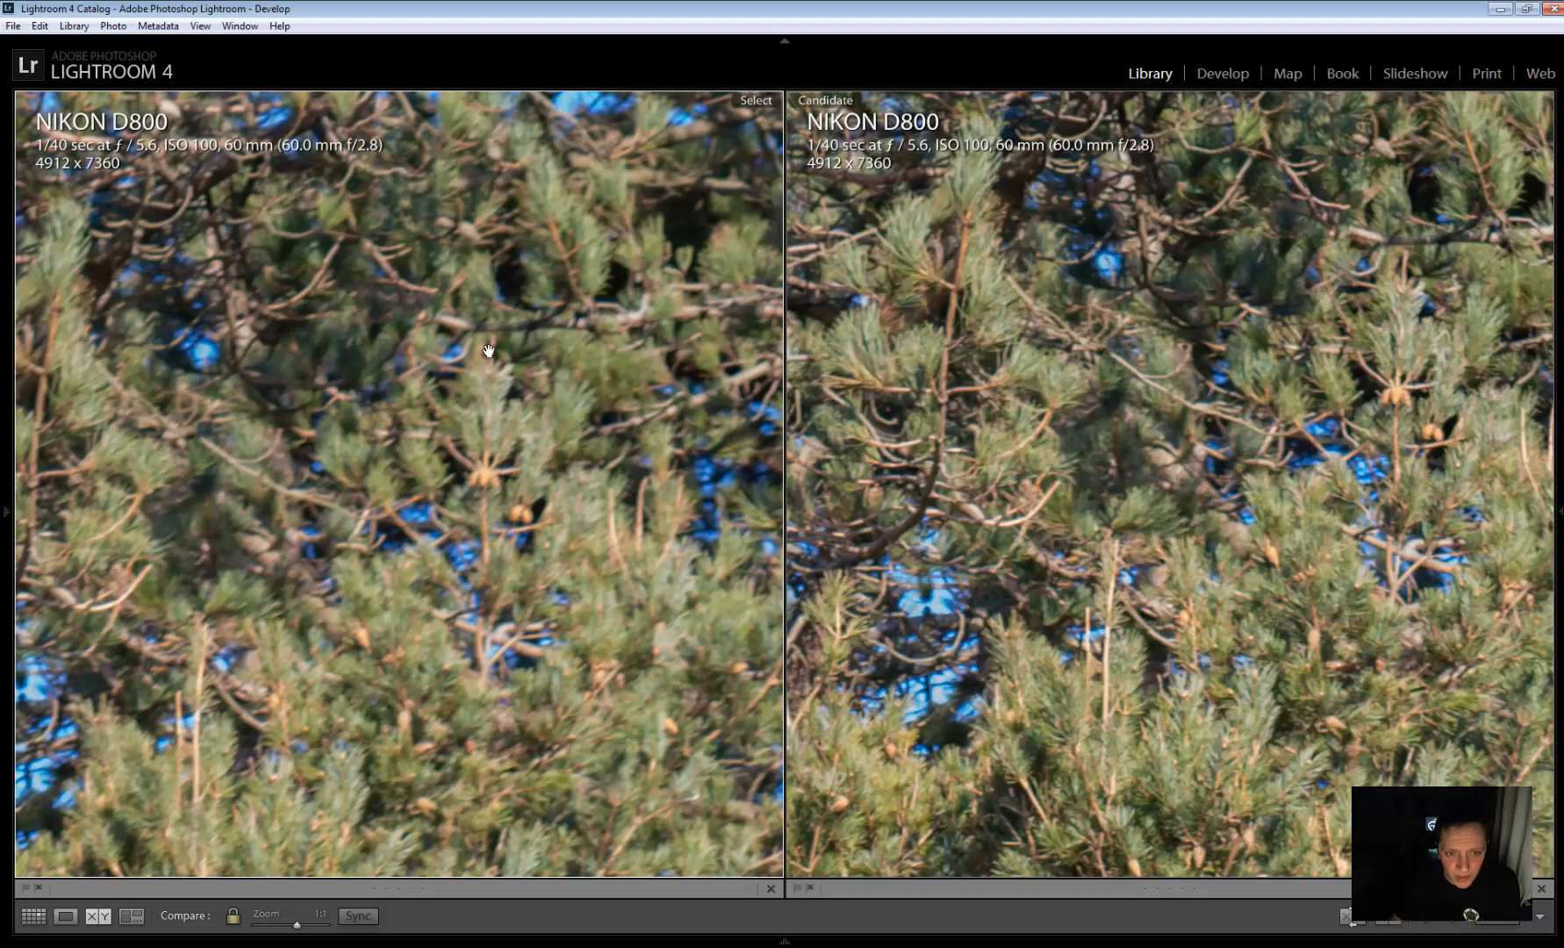
pyautogui.moveTo(557, 432)
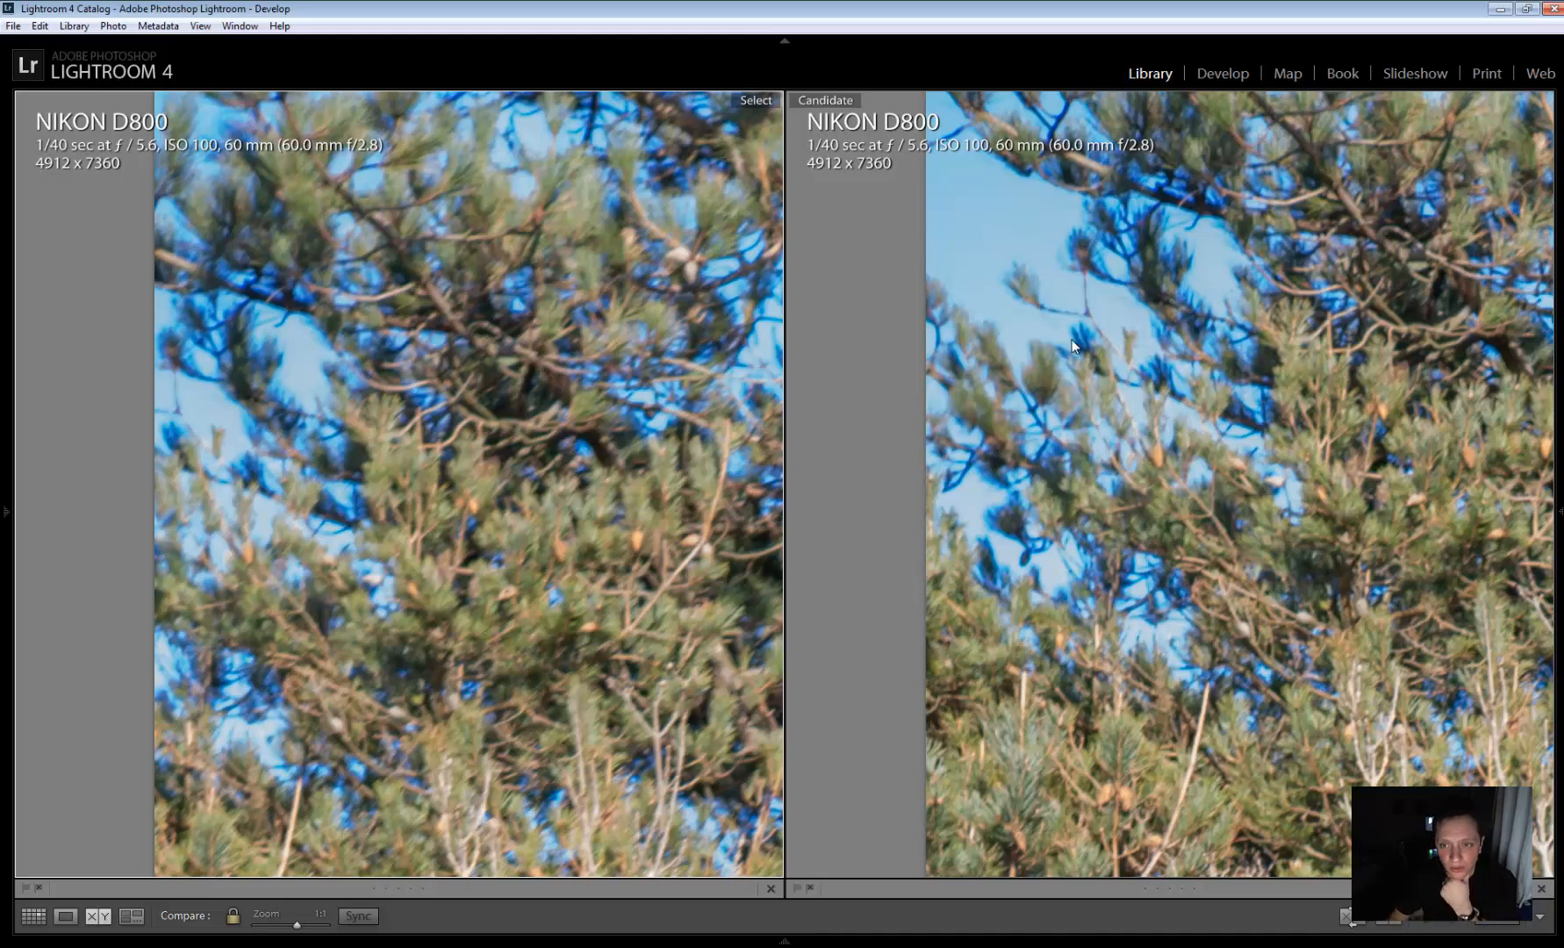
pyautogui.moveTo(1121, 205)
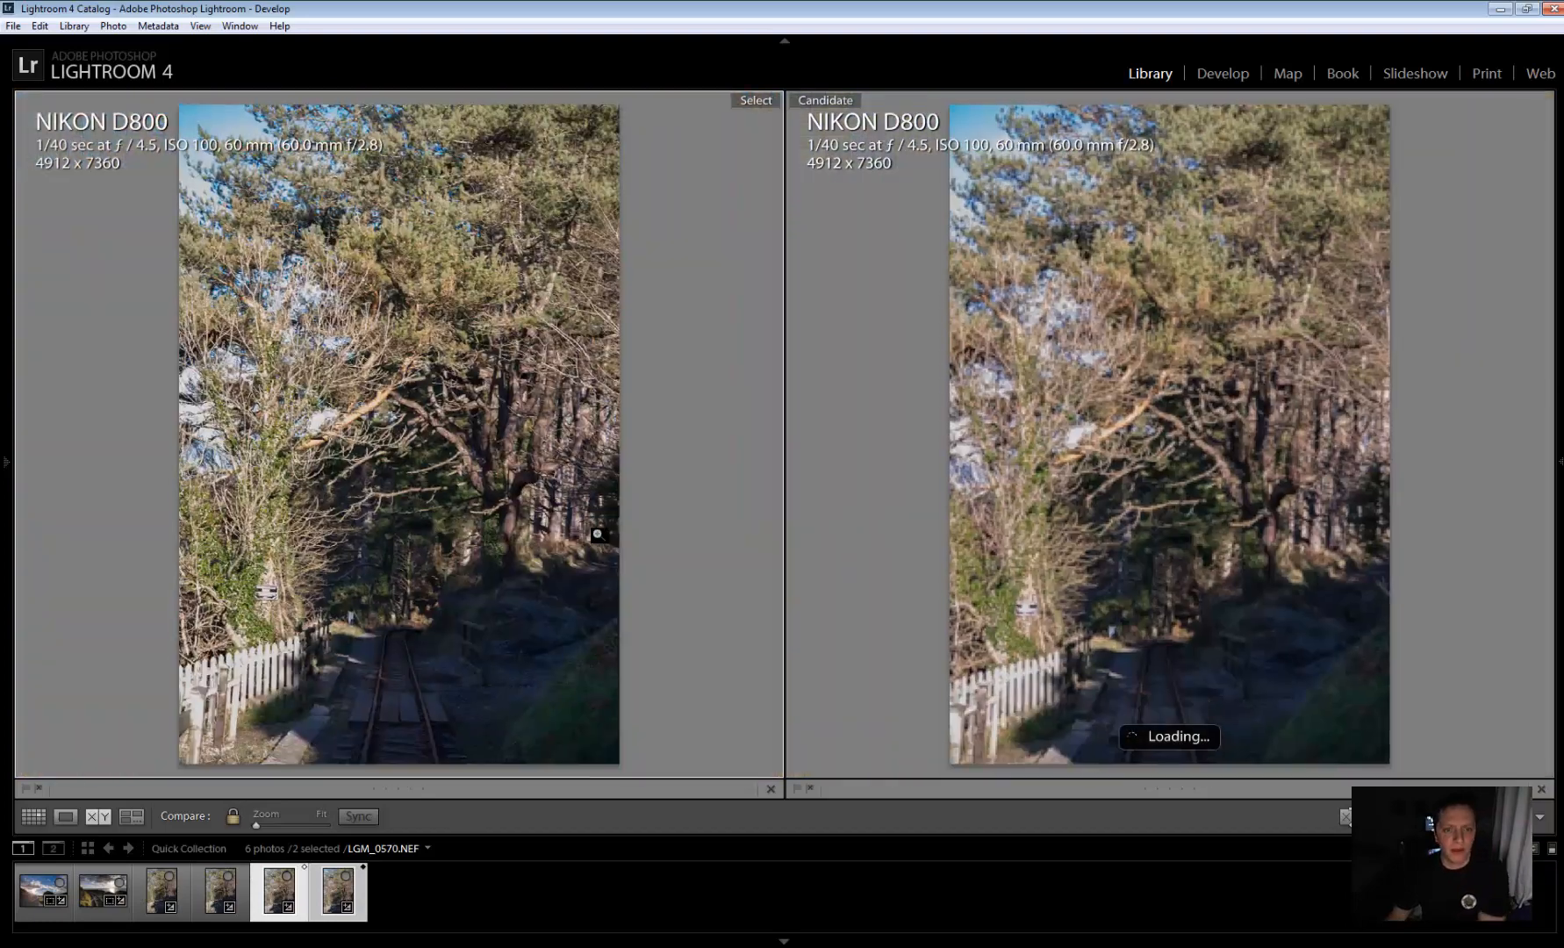
pyautogui.moveTo(462, 337)
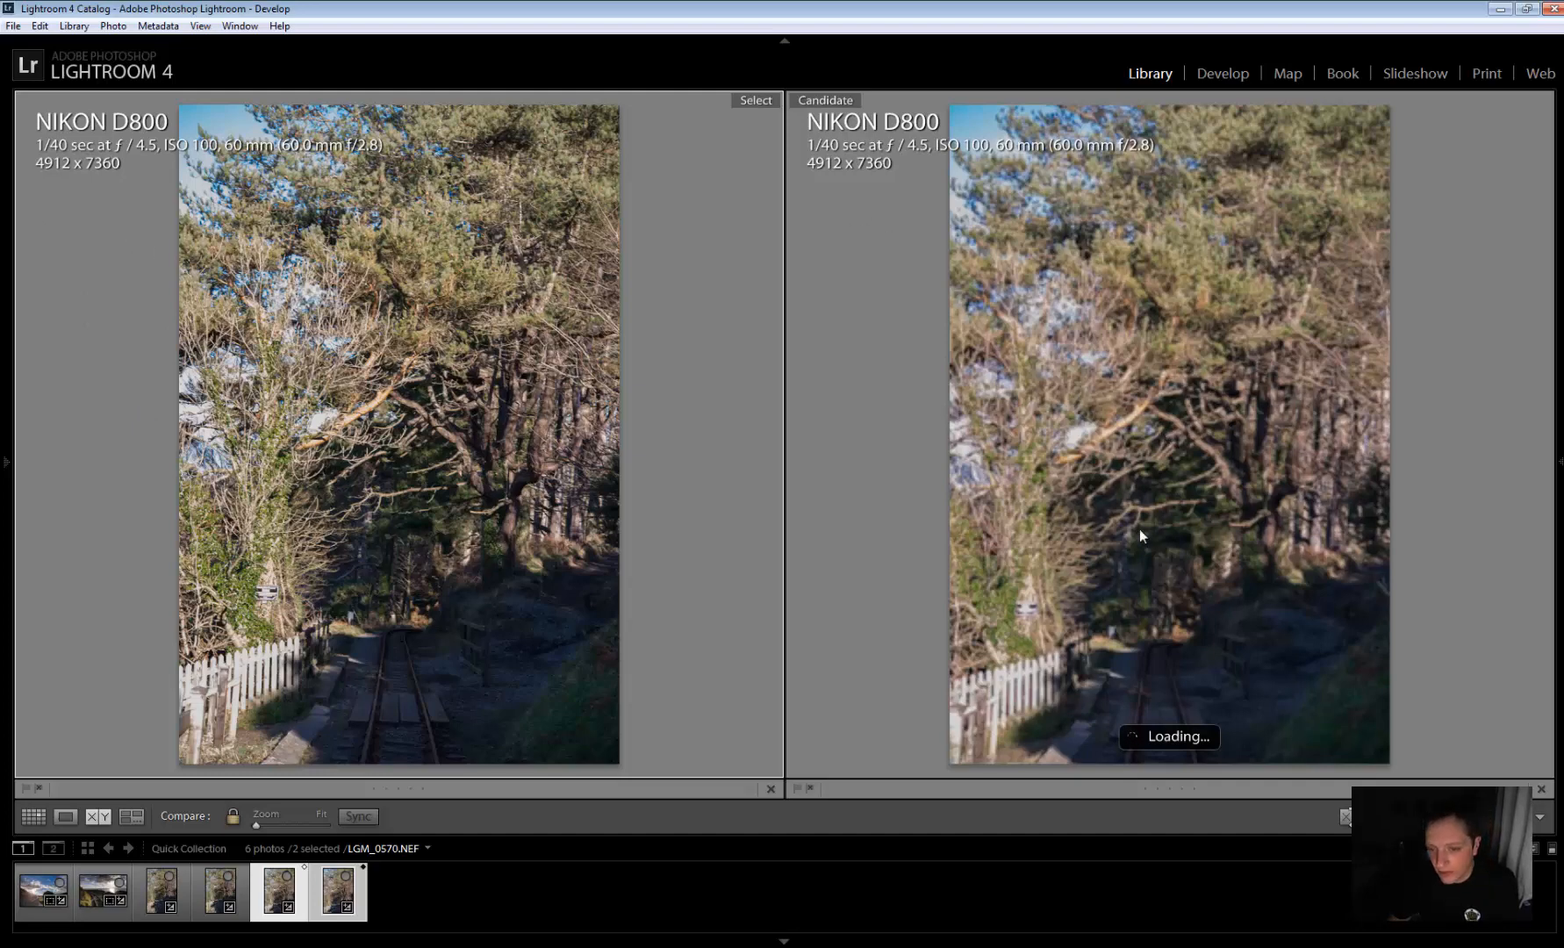
pyautogui.moveTo(1150, 751)
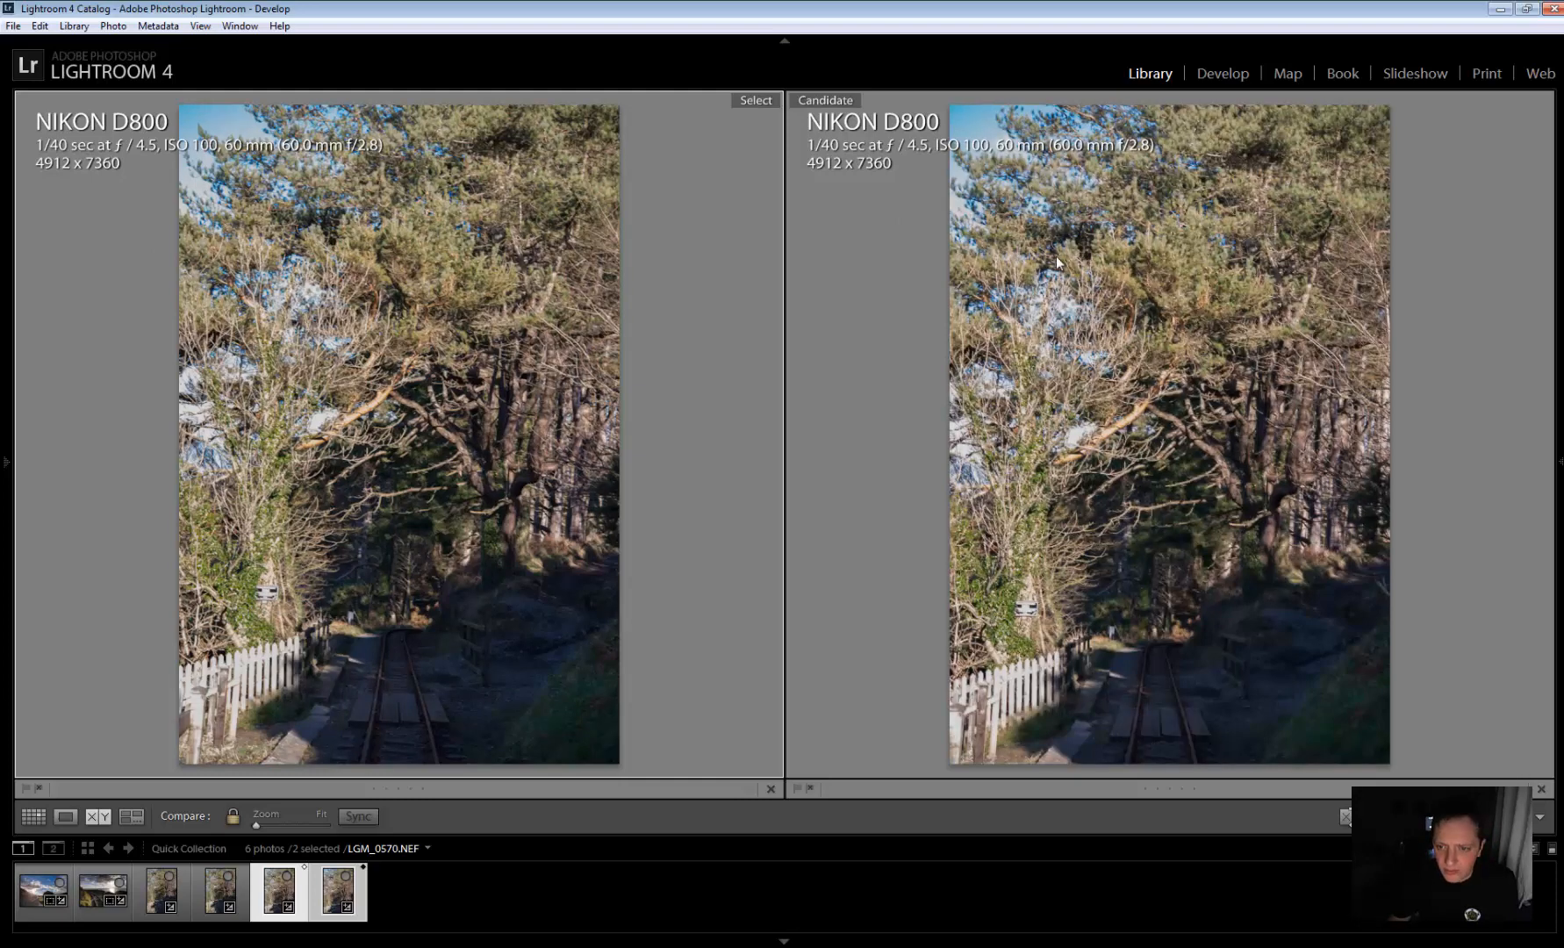
pyautogui.moveTo(1051, 167)
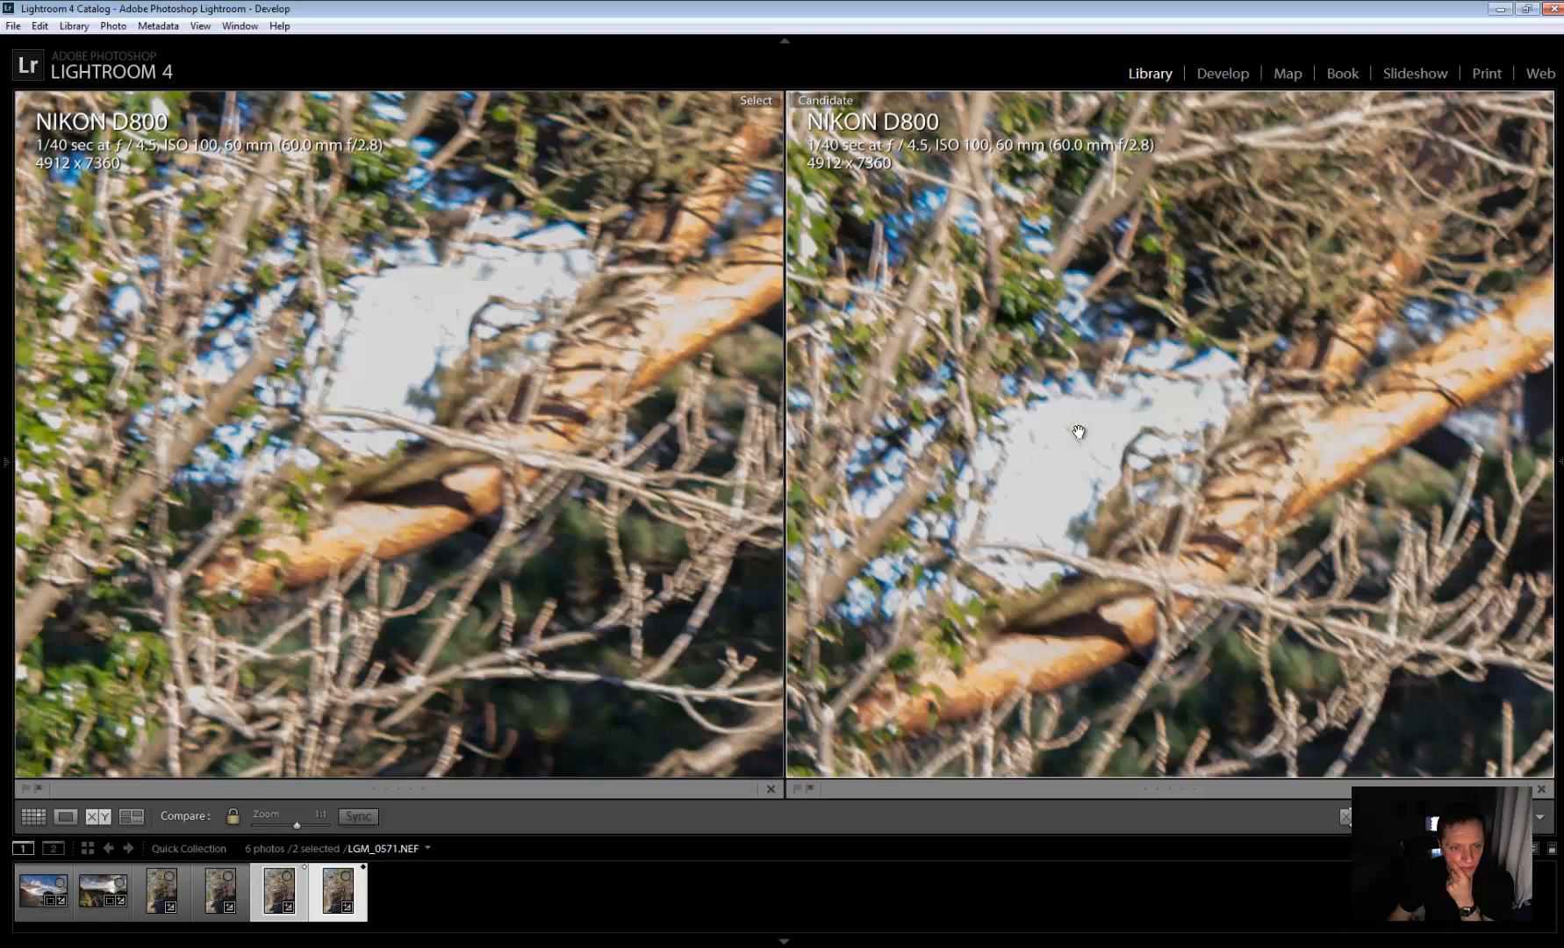
pyautogui.moveTo(1011, 441)
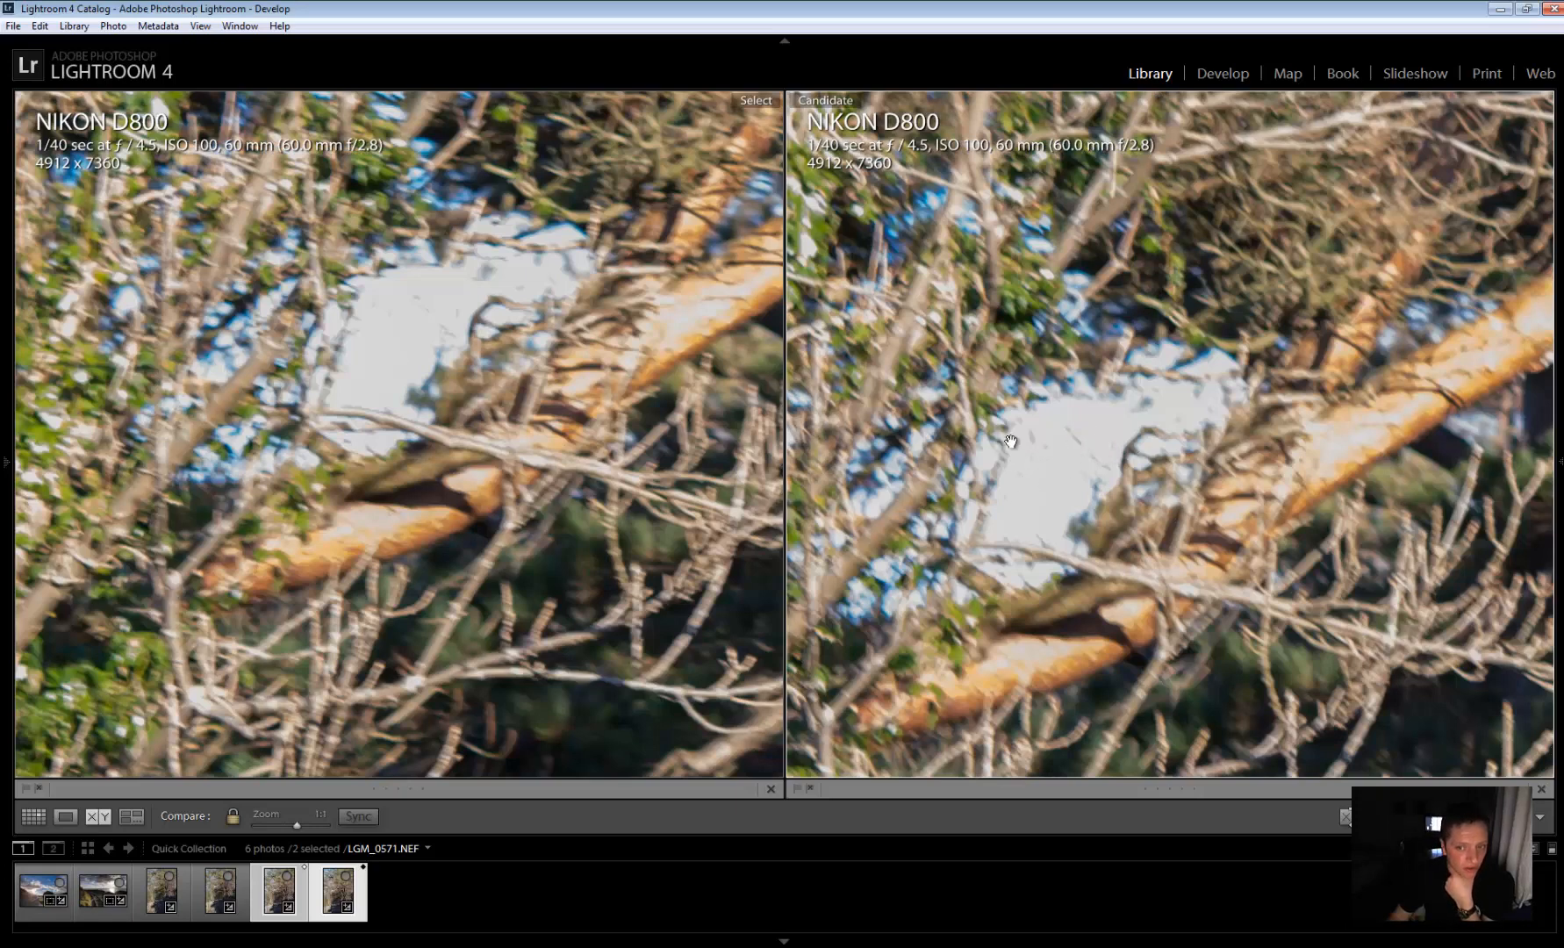
pyautogui.moveTo(1201, 383)
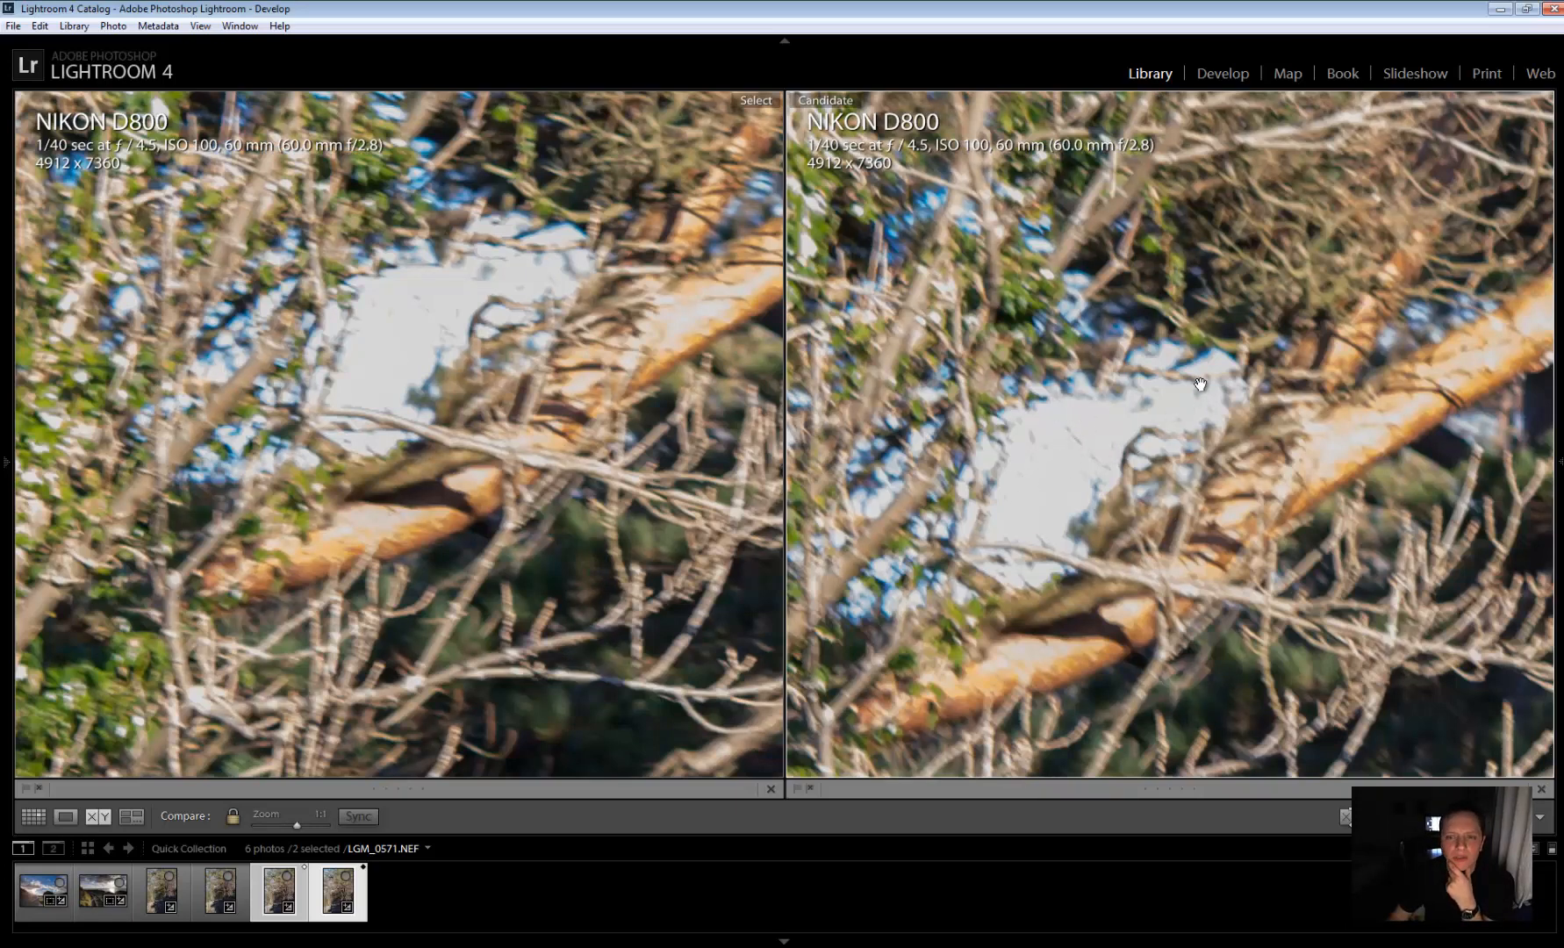
pyautogui.moveTo(1211, 404)
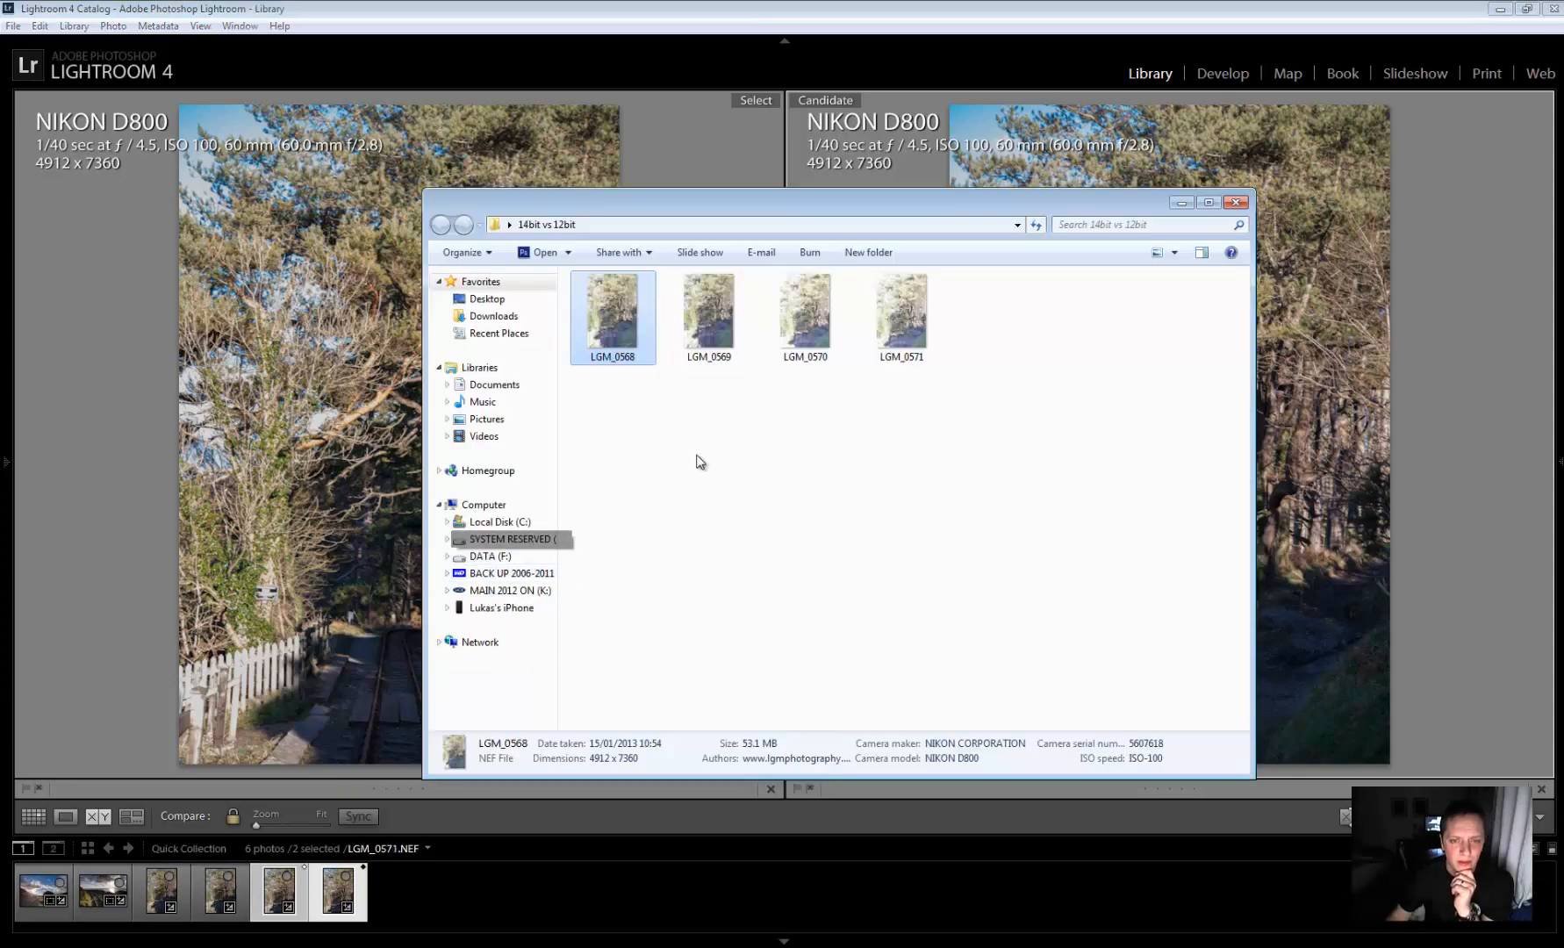
# Show the NEF files as tiles and read the sizes of LGM_0569 and LGM_0570
pyautogui.click(1174, 251)
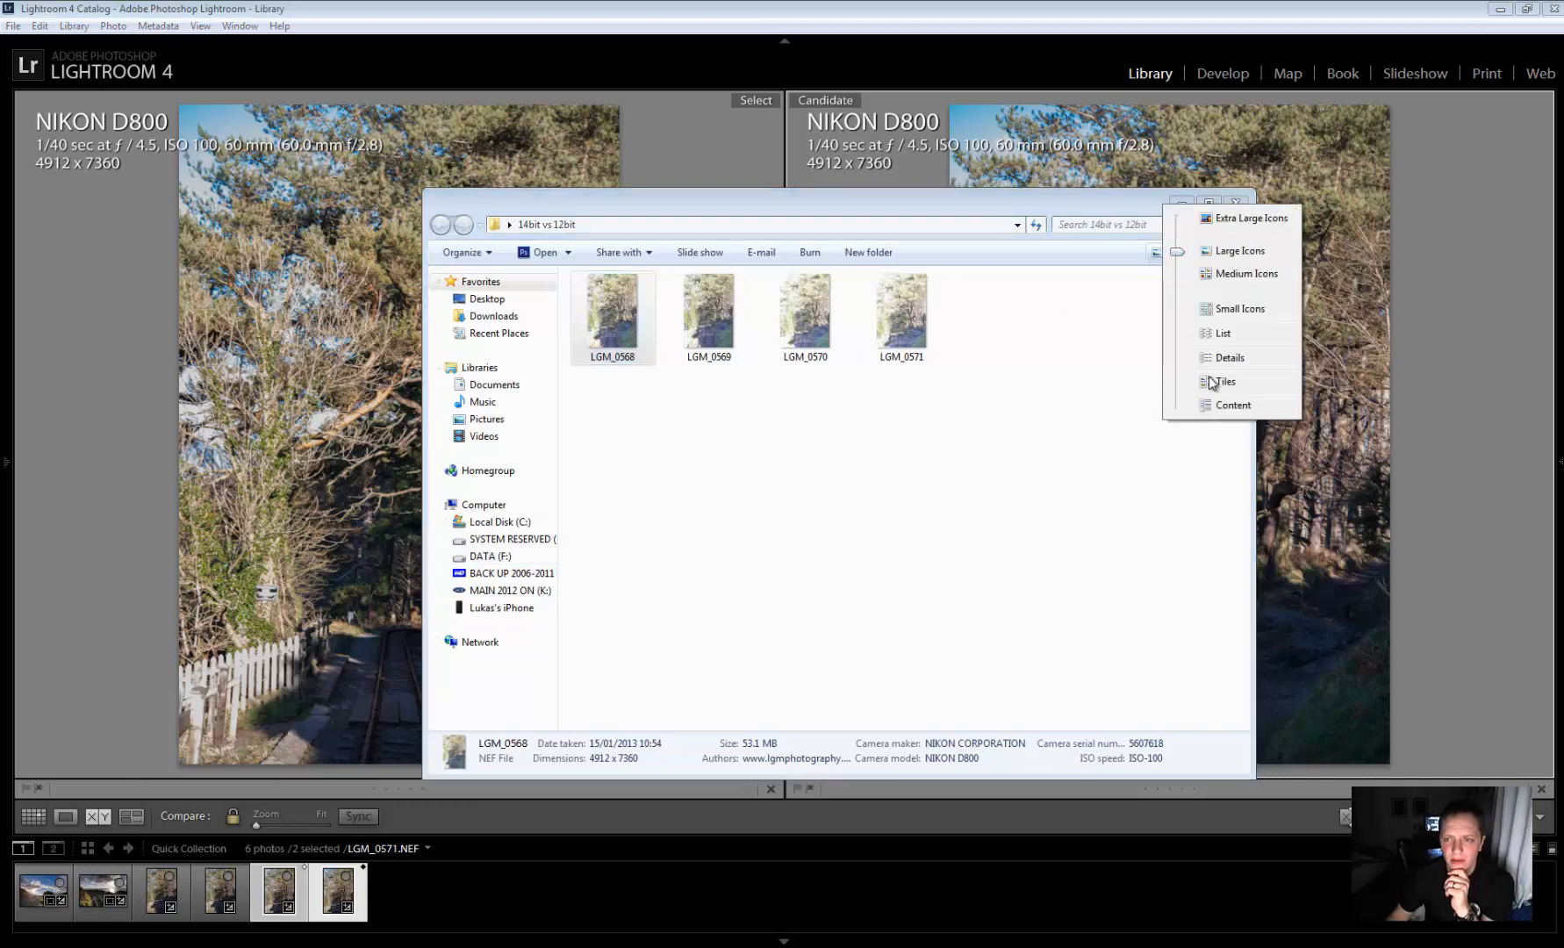
pyautogui.click(1223, 381)
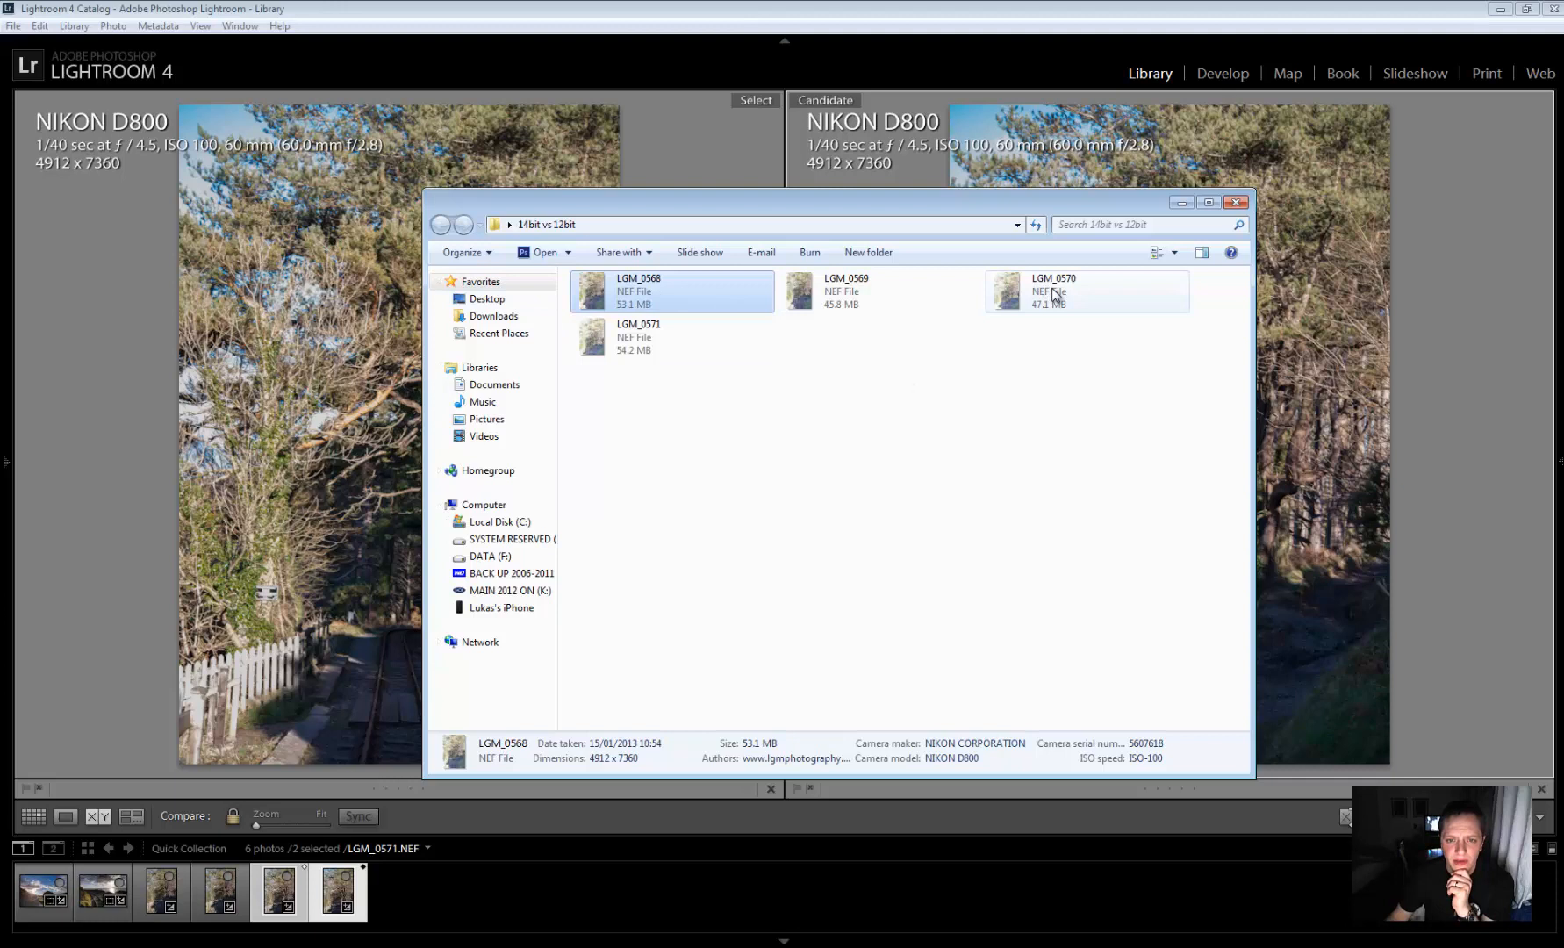
pyautogui.click(878, 290)
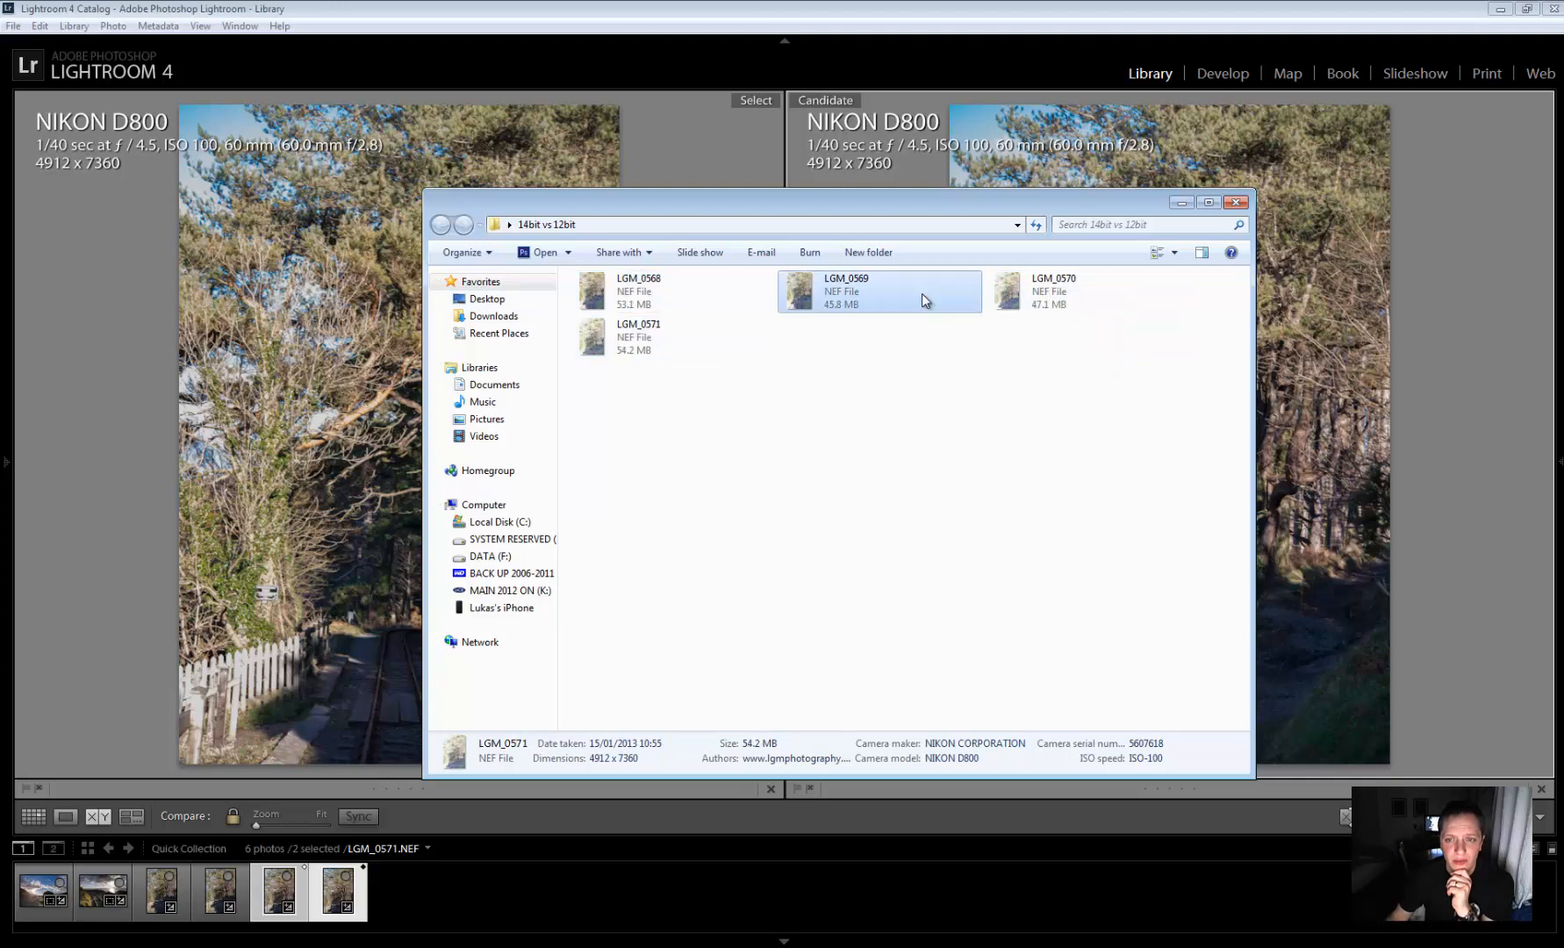
pyautogui.click(1055, 289)
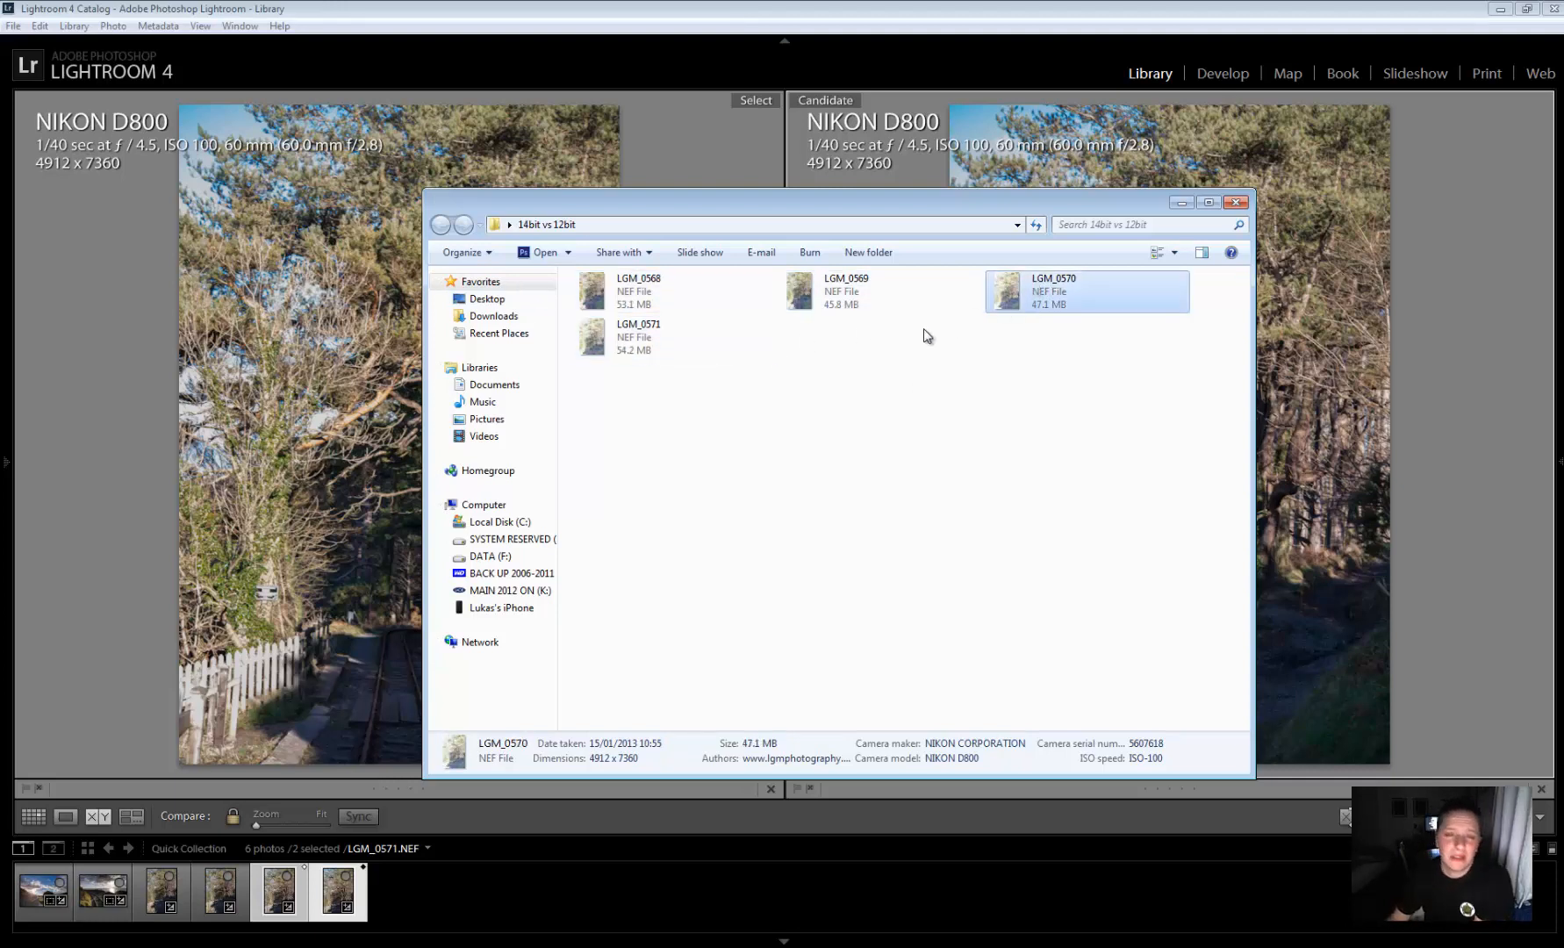
pyautogui.moveTo(1188, 281)
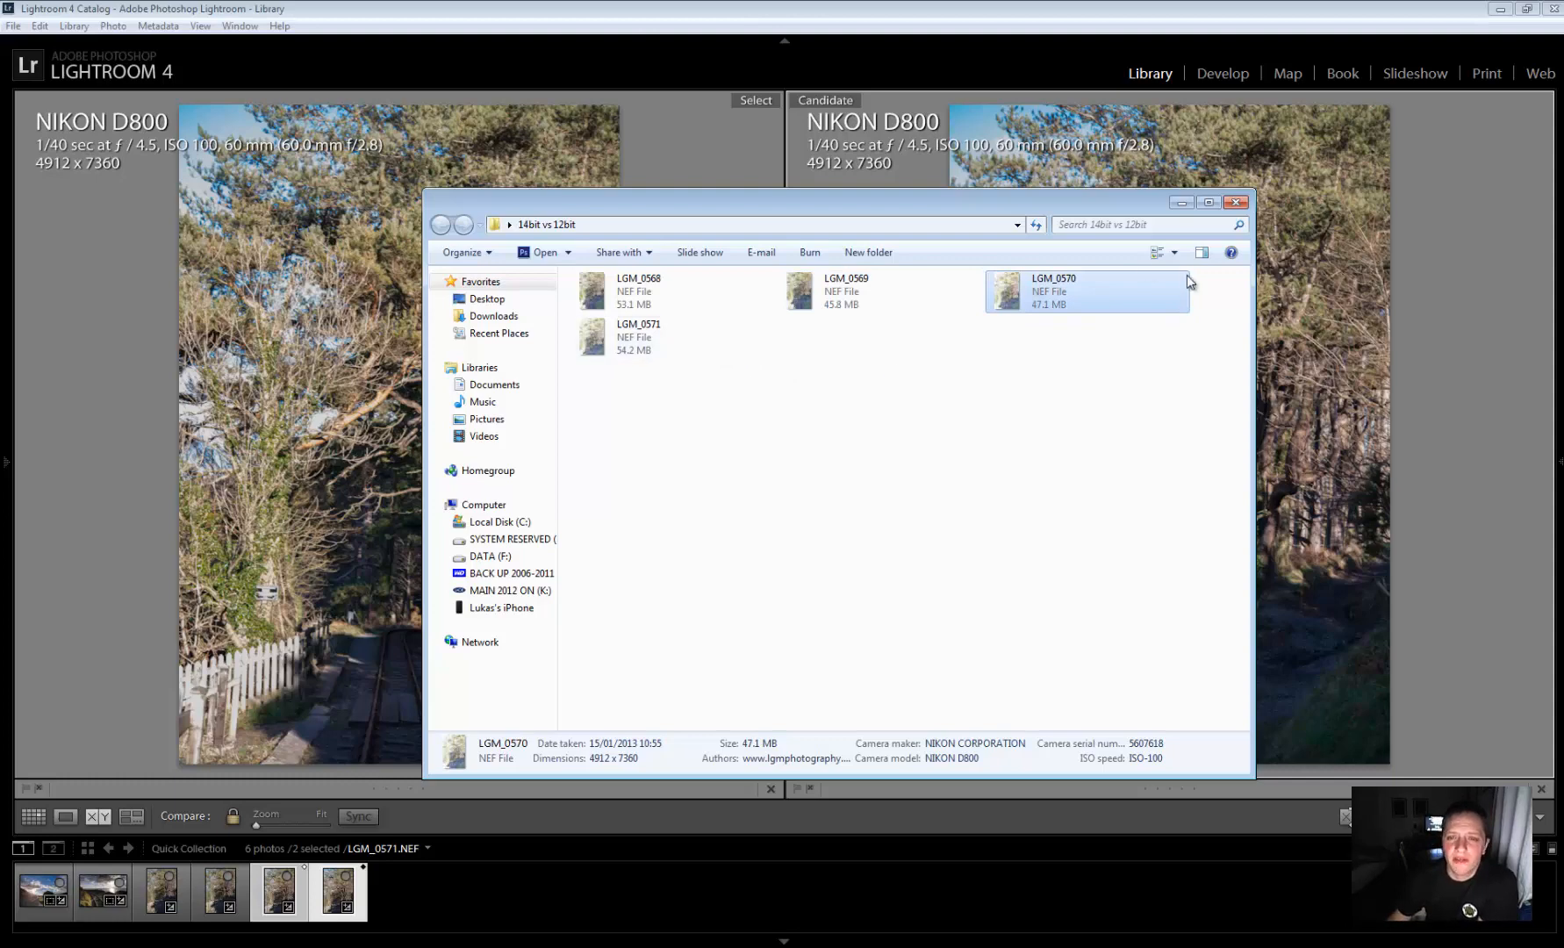
# Close Explorer and bring overexposed LGM_0571 into Develop view
pyautogui.click(1241, 201)
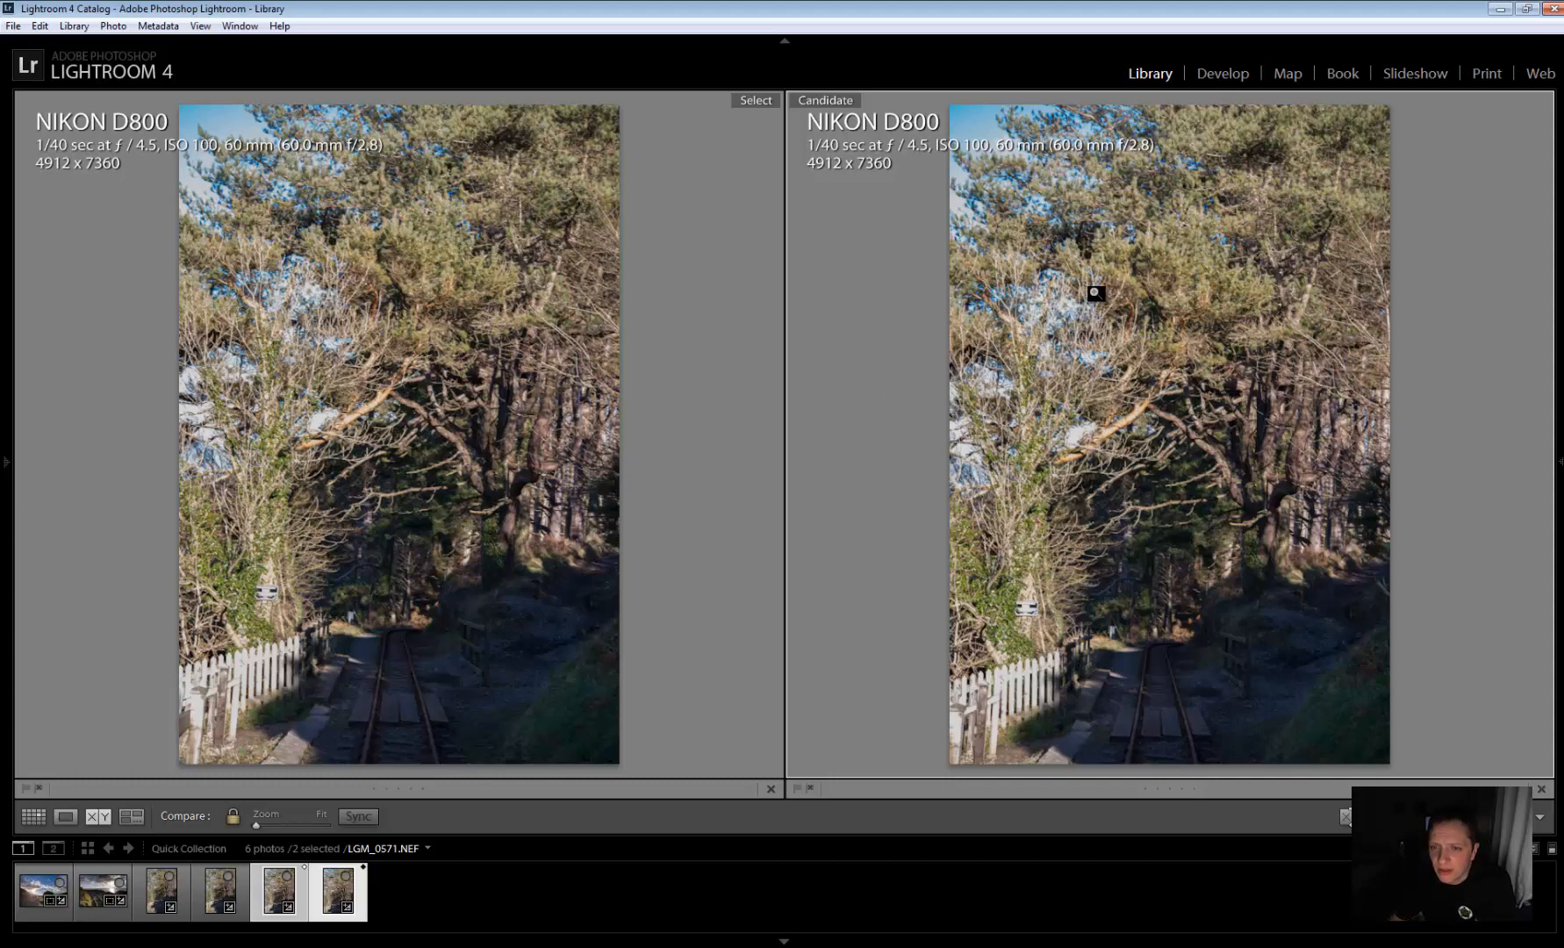
pyautogui.moveTo(1269, 302)
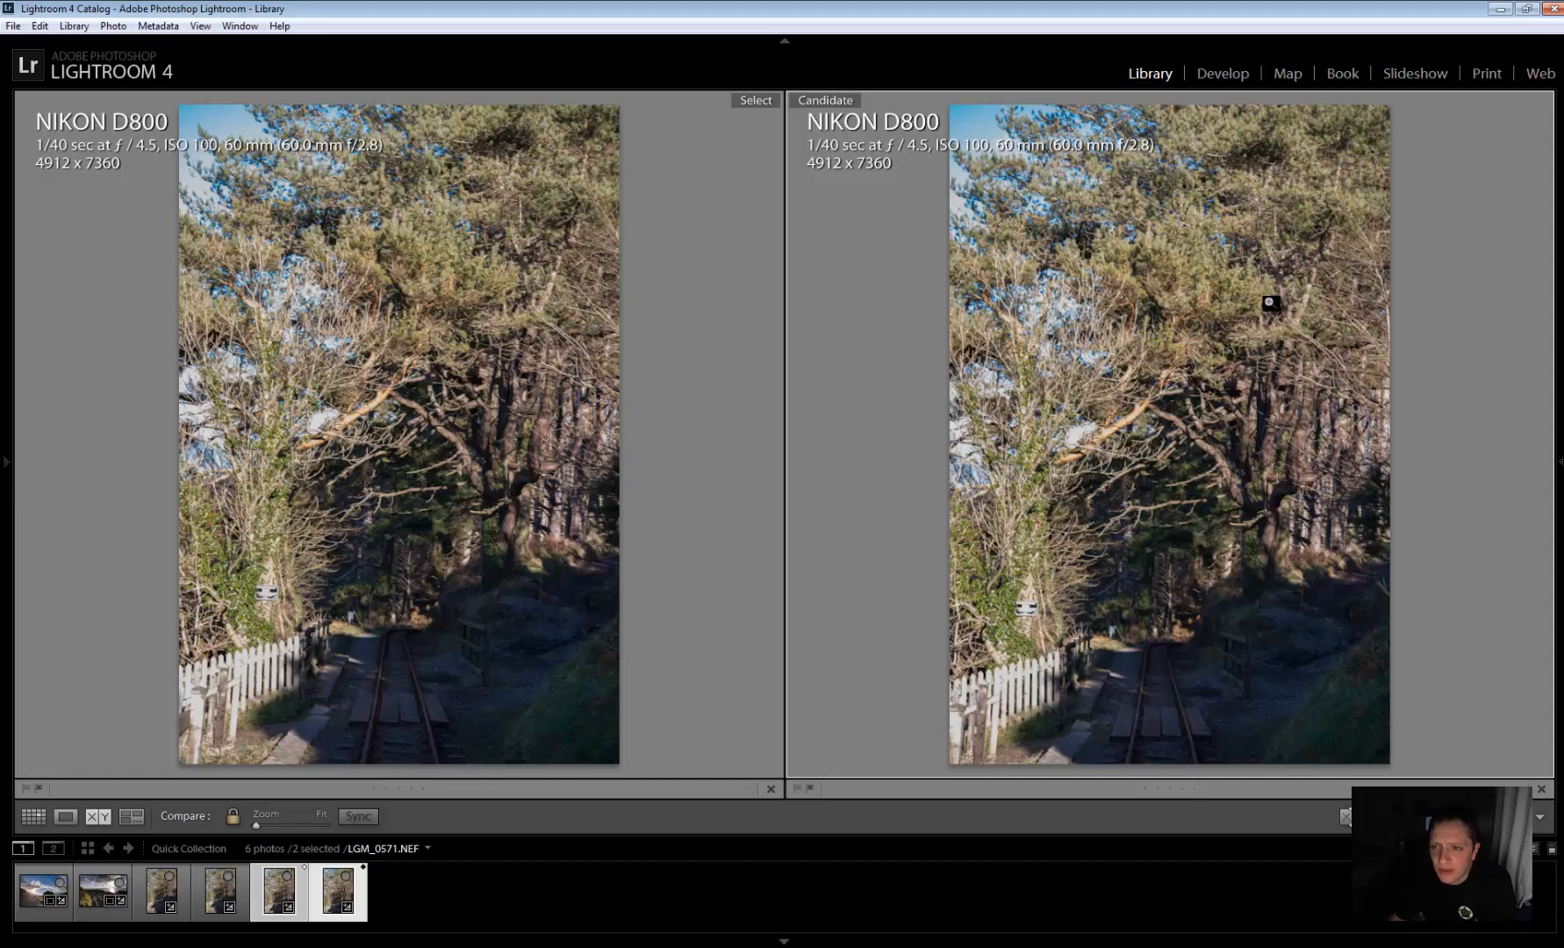
pyautogui.moveTo(502, 497)
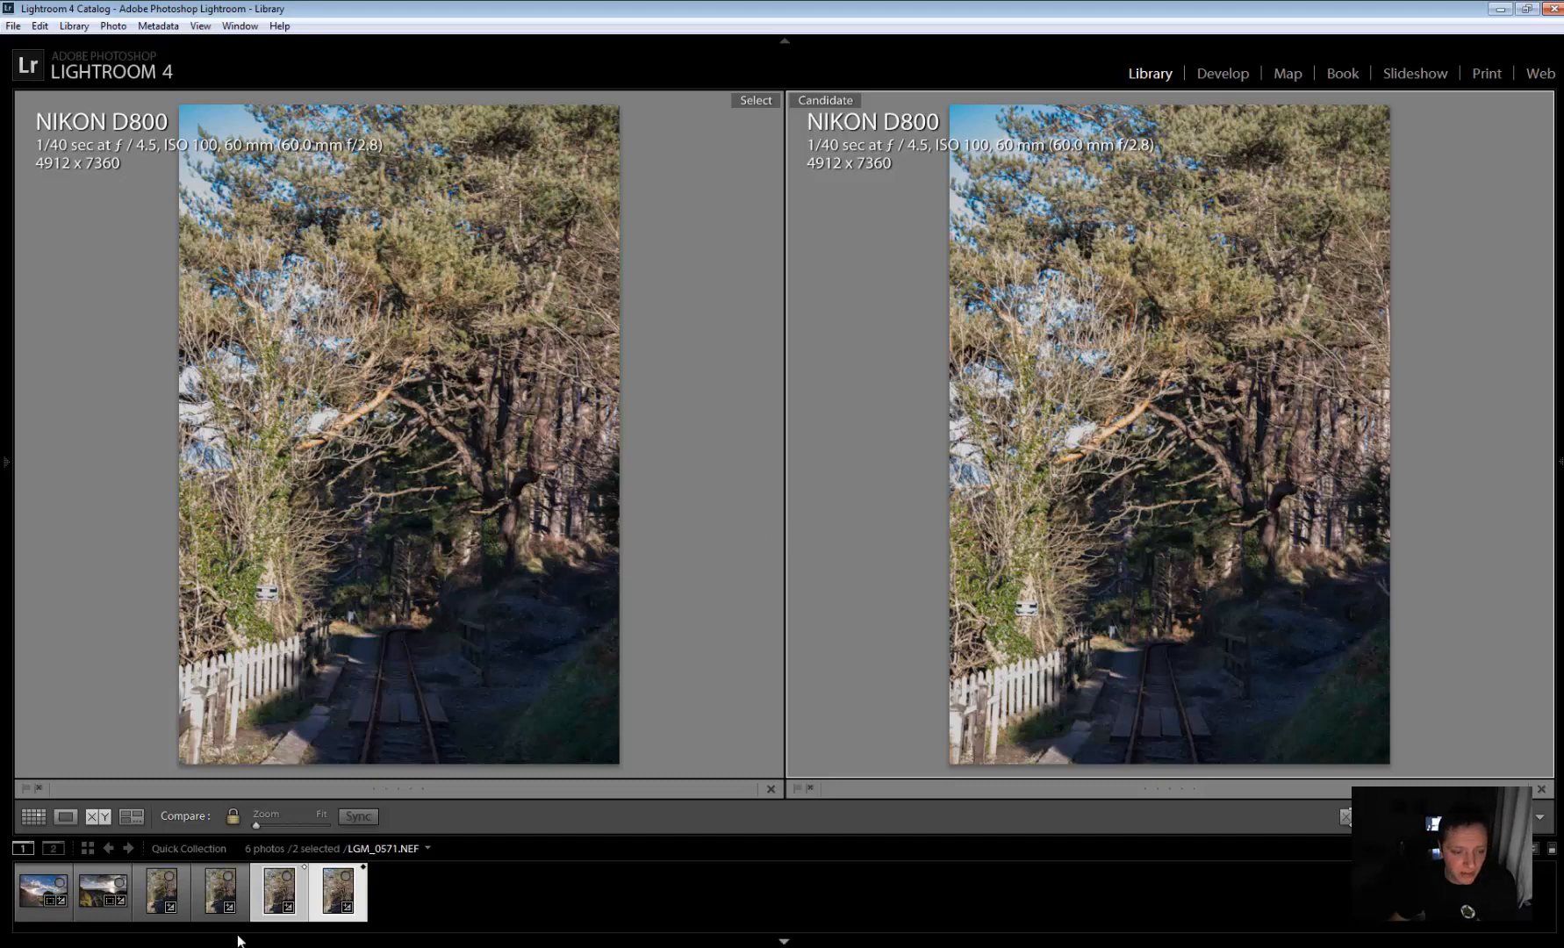
pyautogui.click(279, 888)
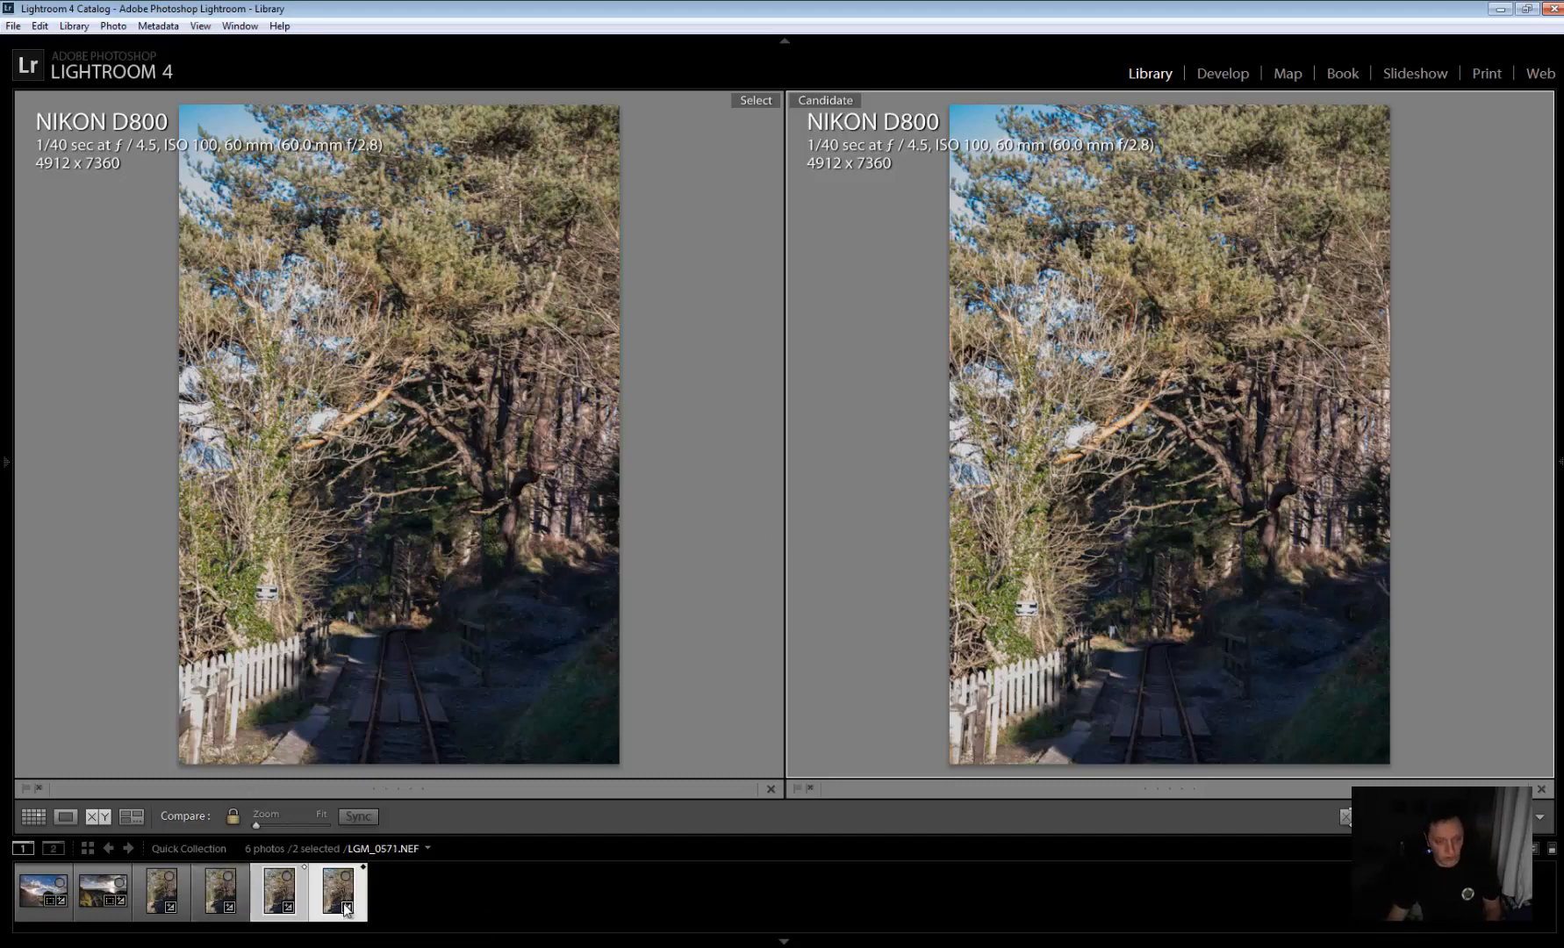
pyautogui.click(1222, 72)
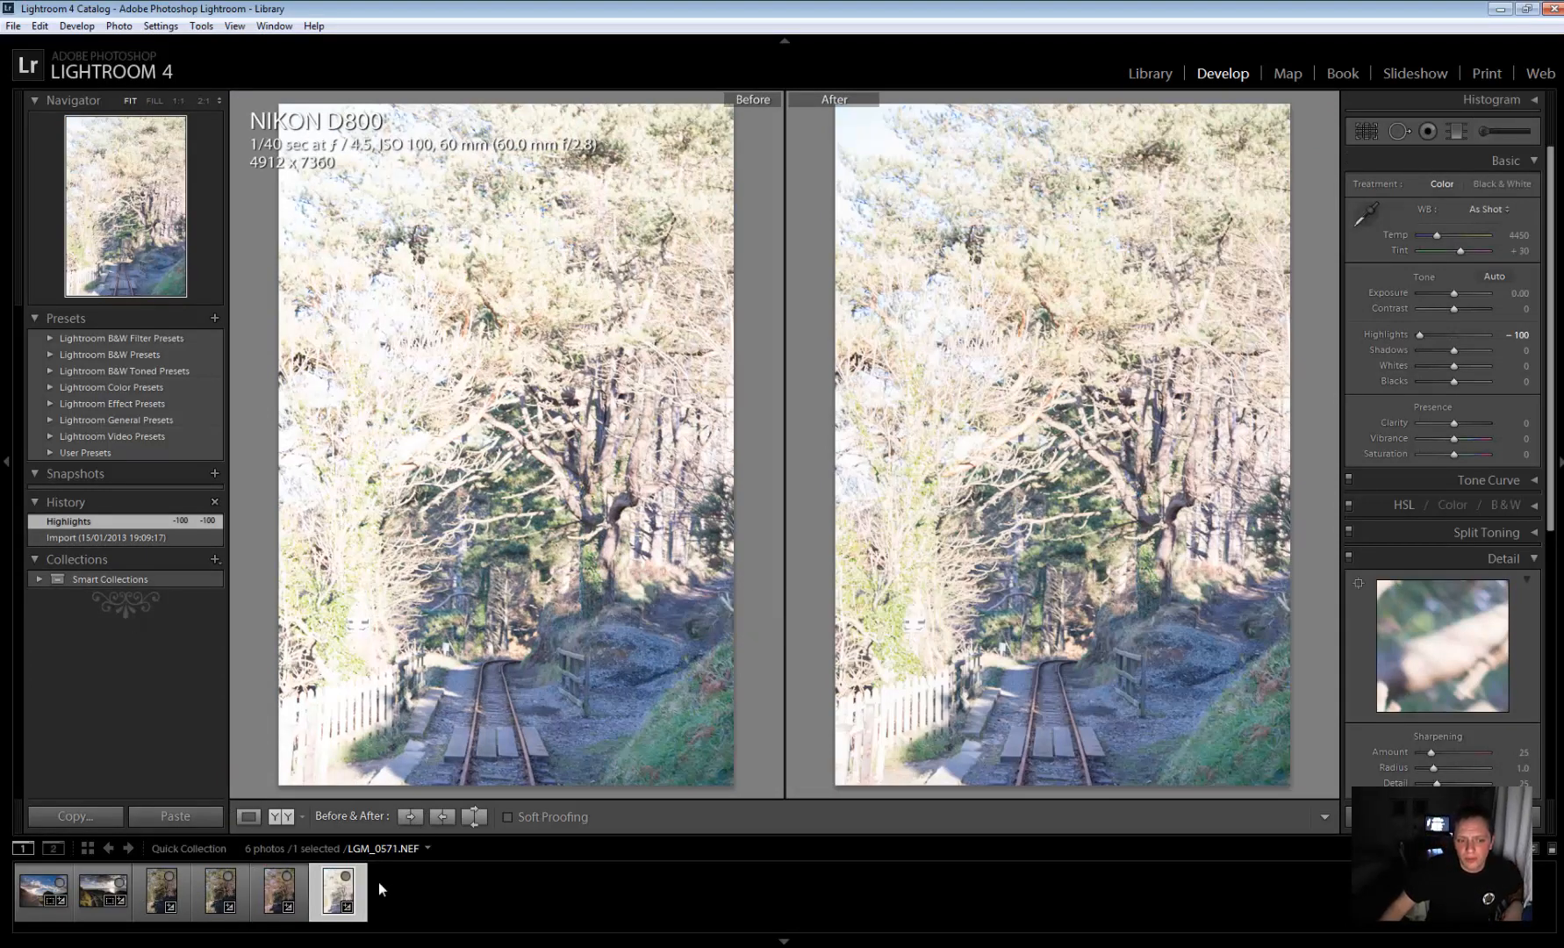
pyautogui.click(277, 892)
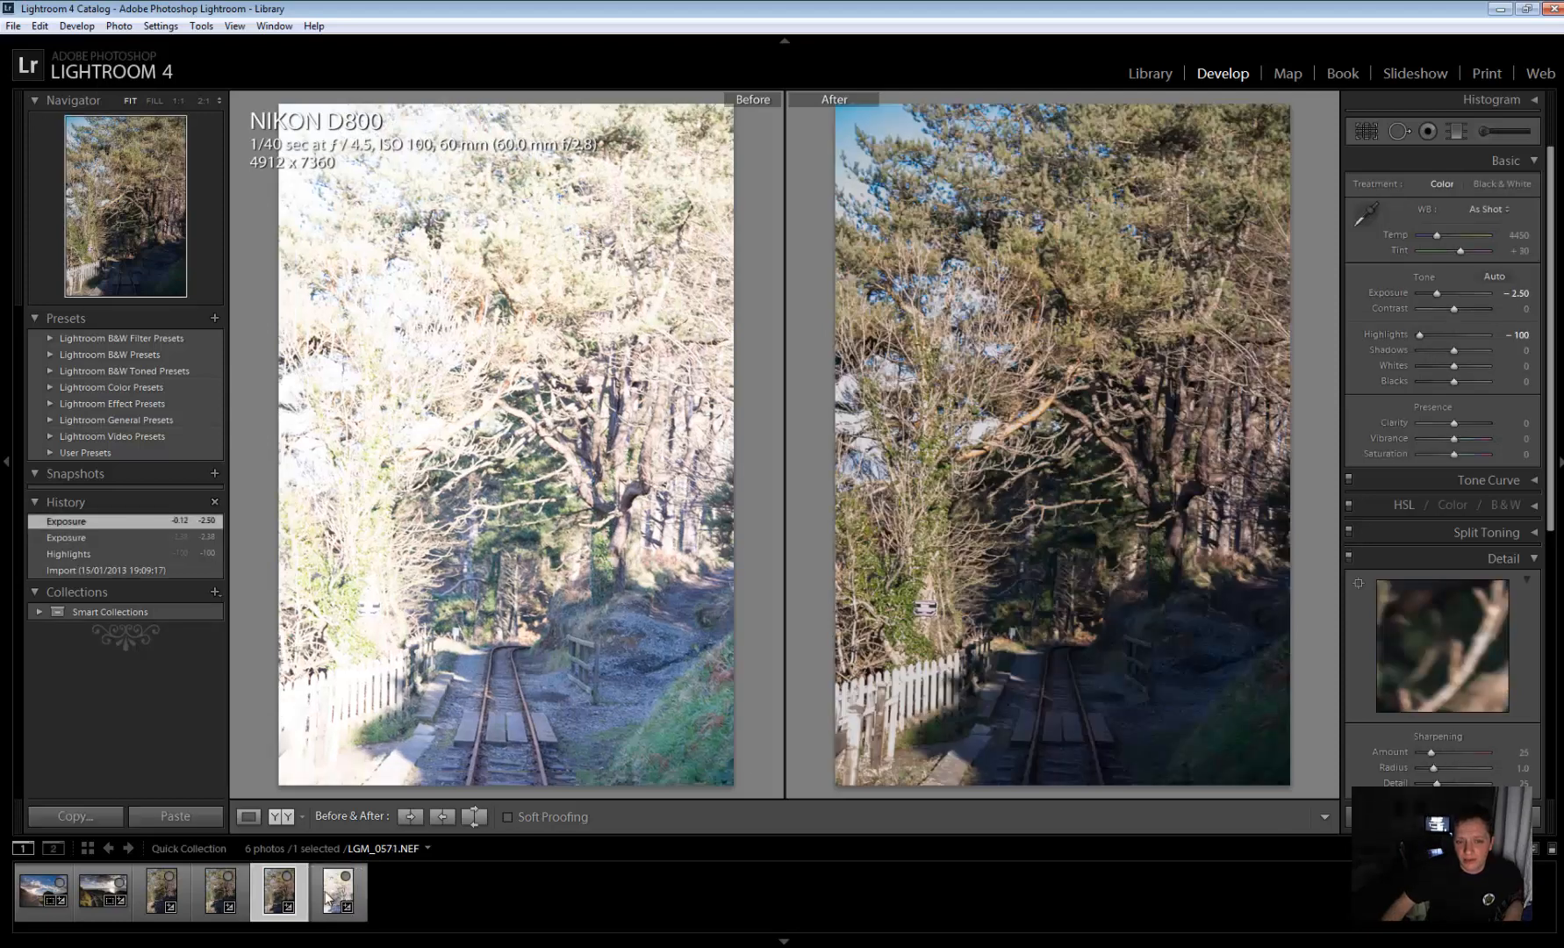
pyautogui.click(337, 889)
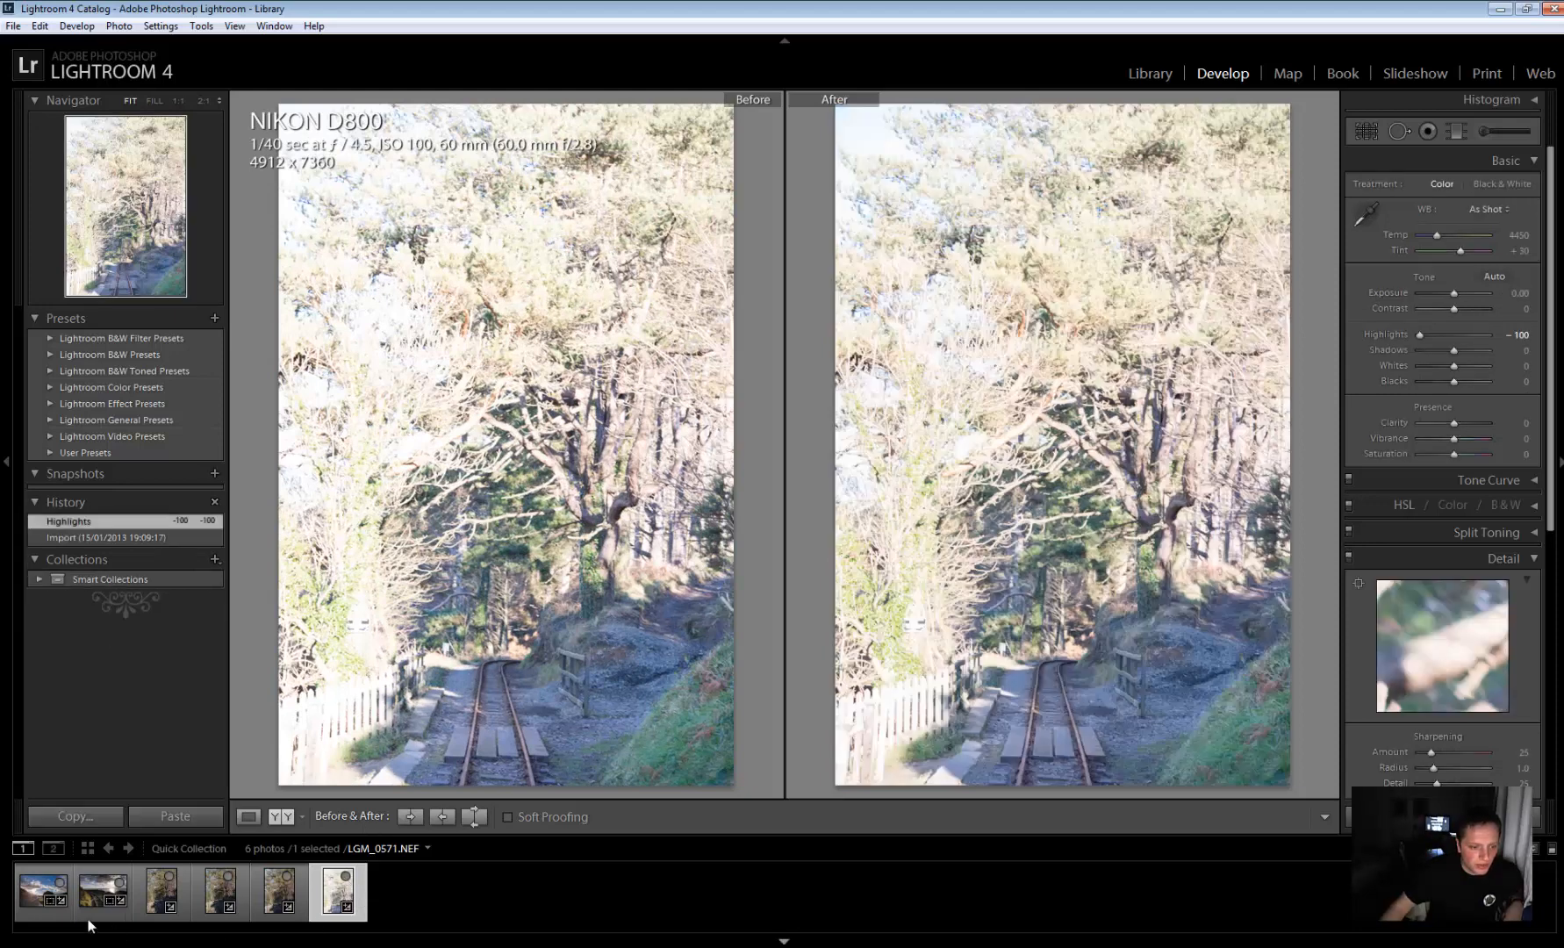
pyautogui.click(100, 888)
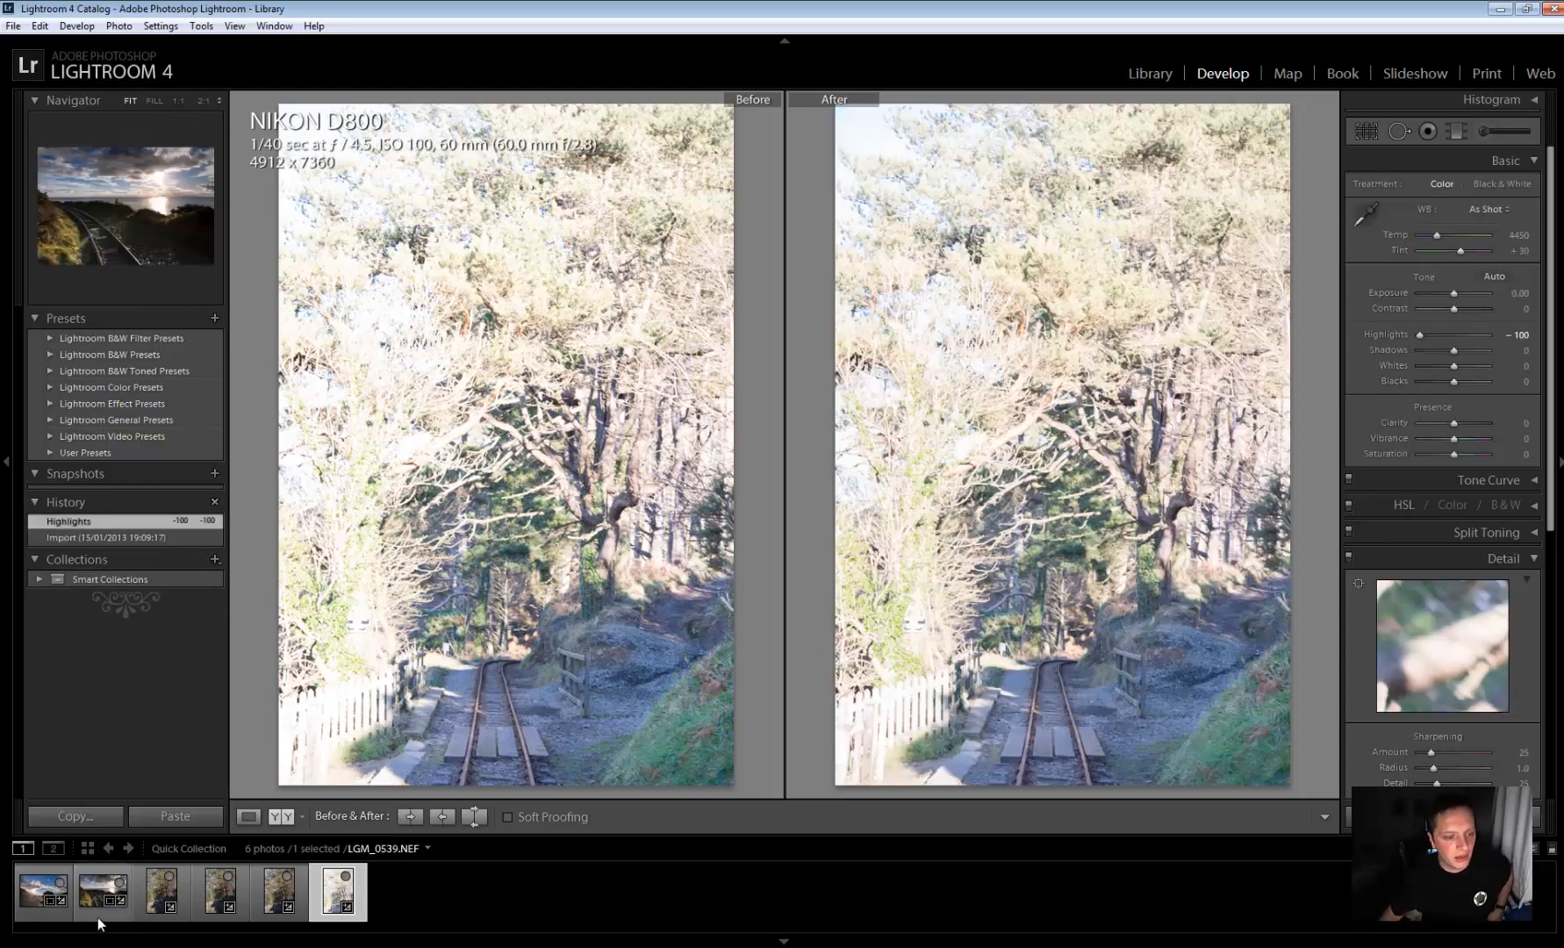
# Display the seaside railway sunset LGM_0539, then pick LGM_0537
pyautogui.click(102, 890)
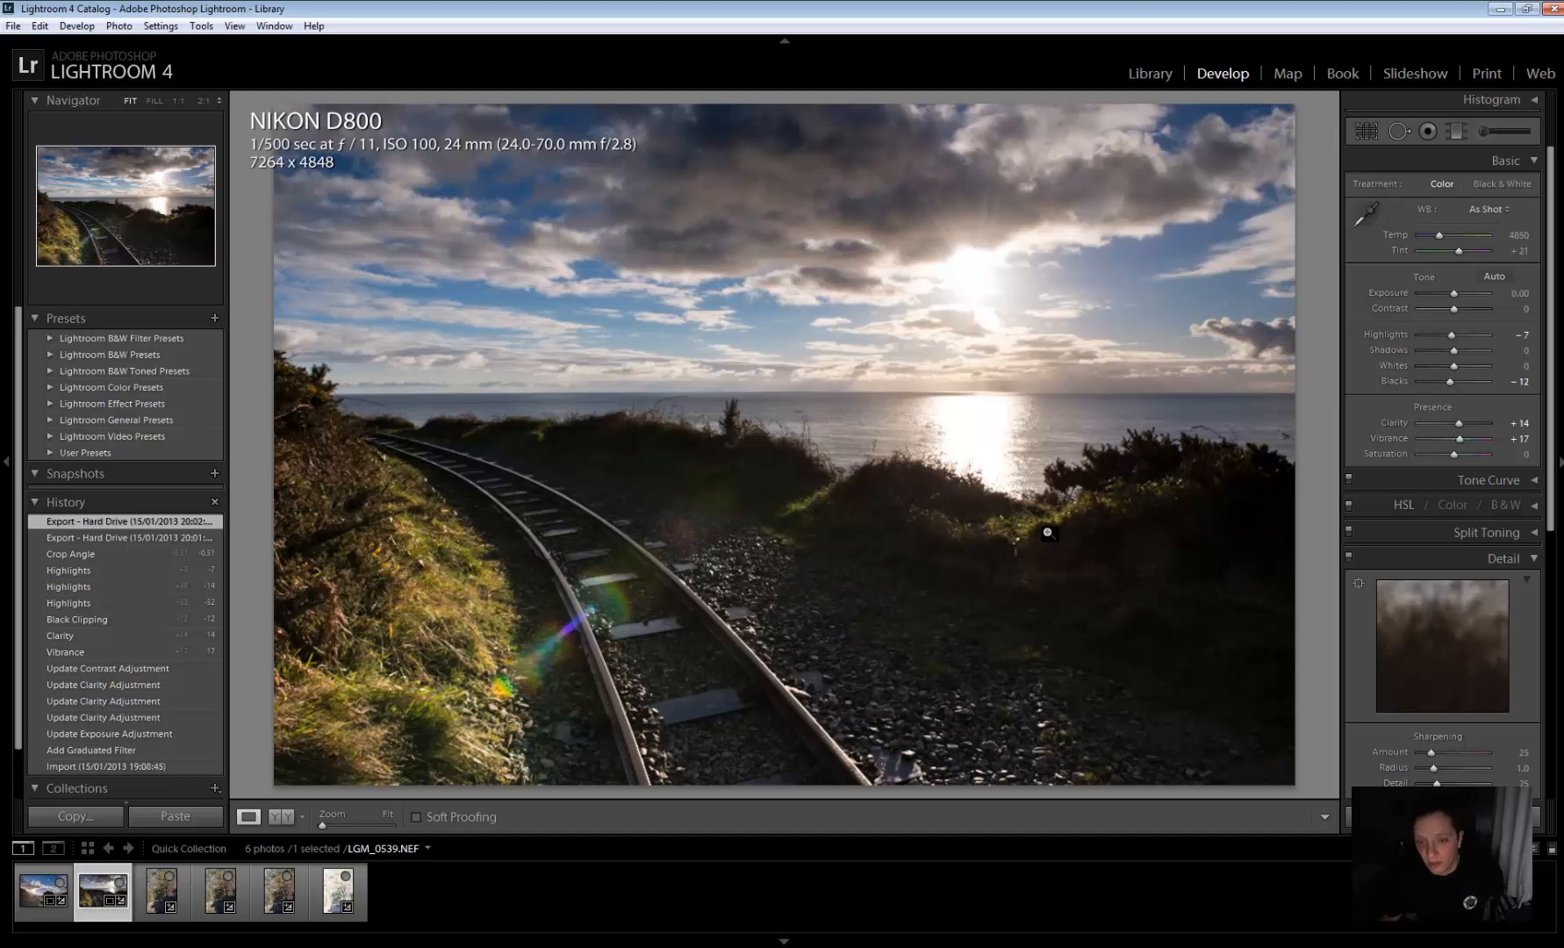
pyautogui.moveTo(361, 679)
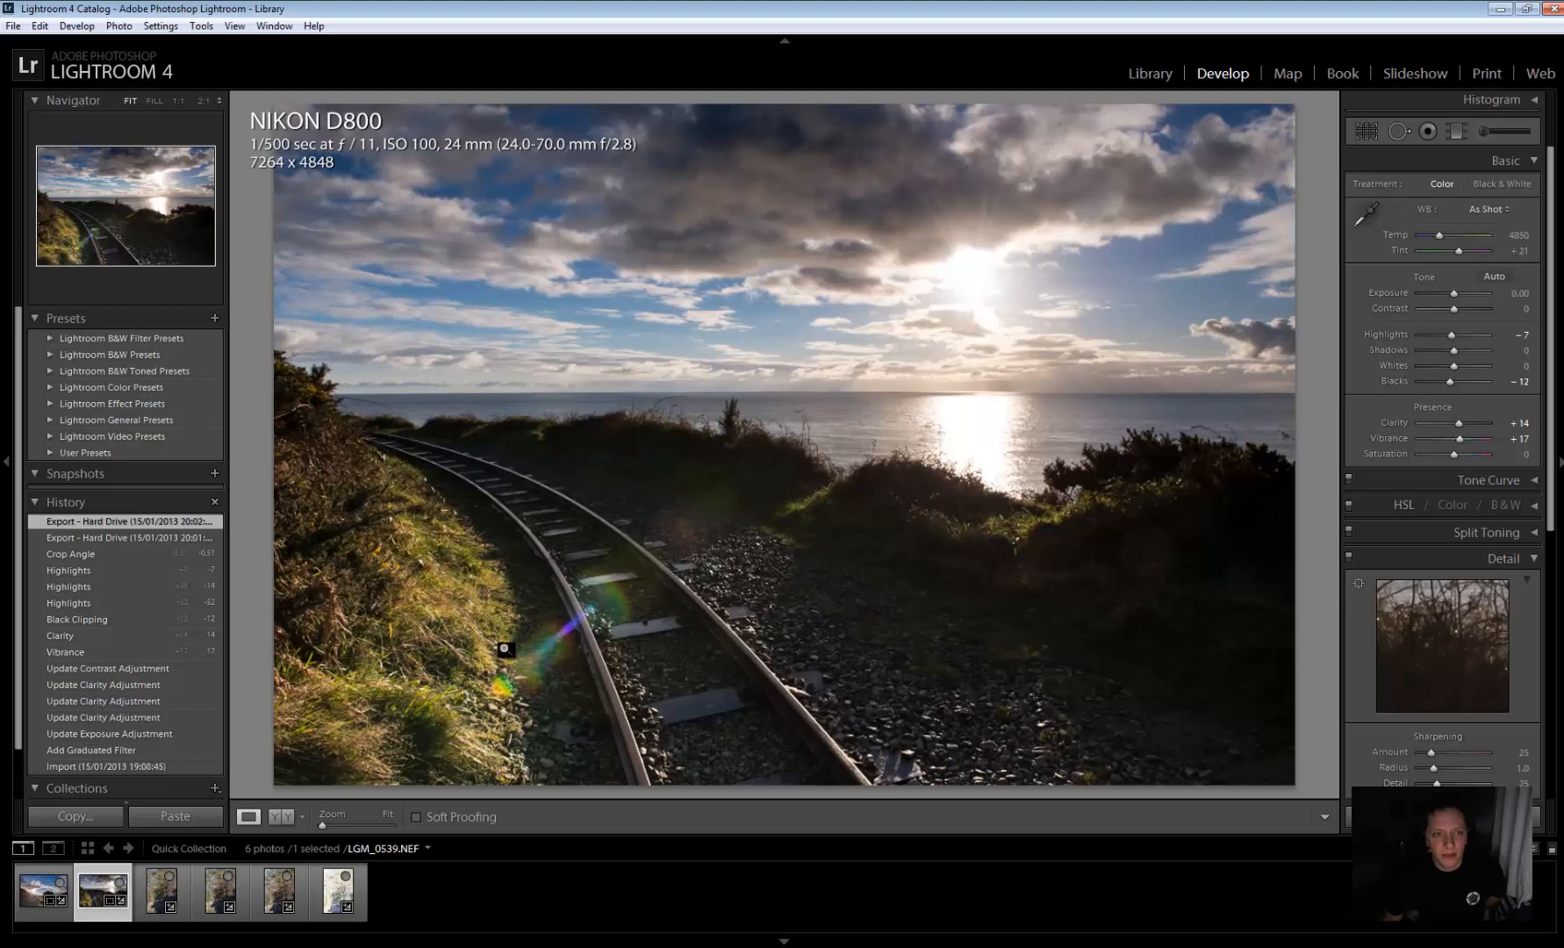
pyautogui.moveTo(481, 520)
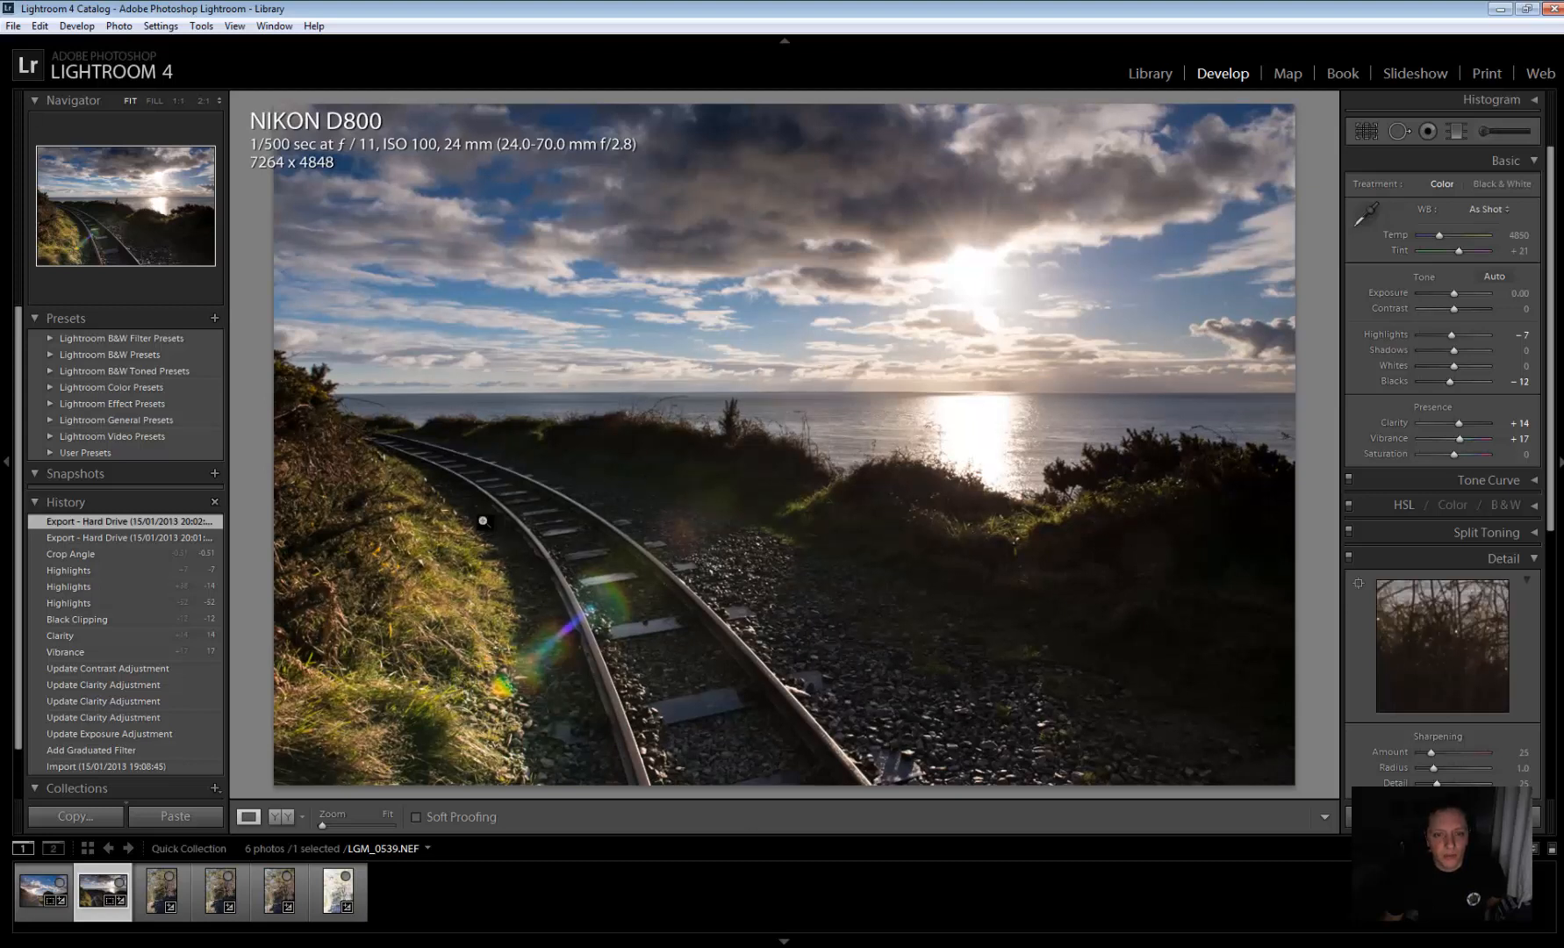
pyautogui.moveTo(678, 228)
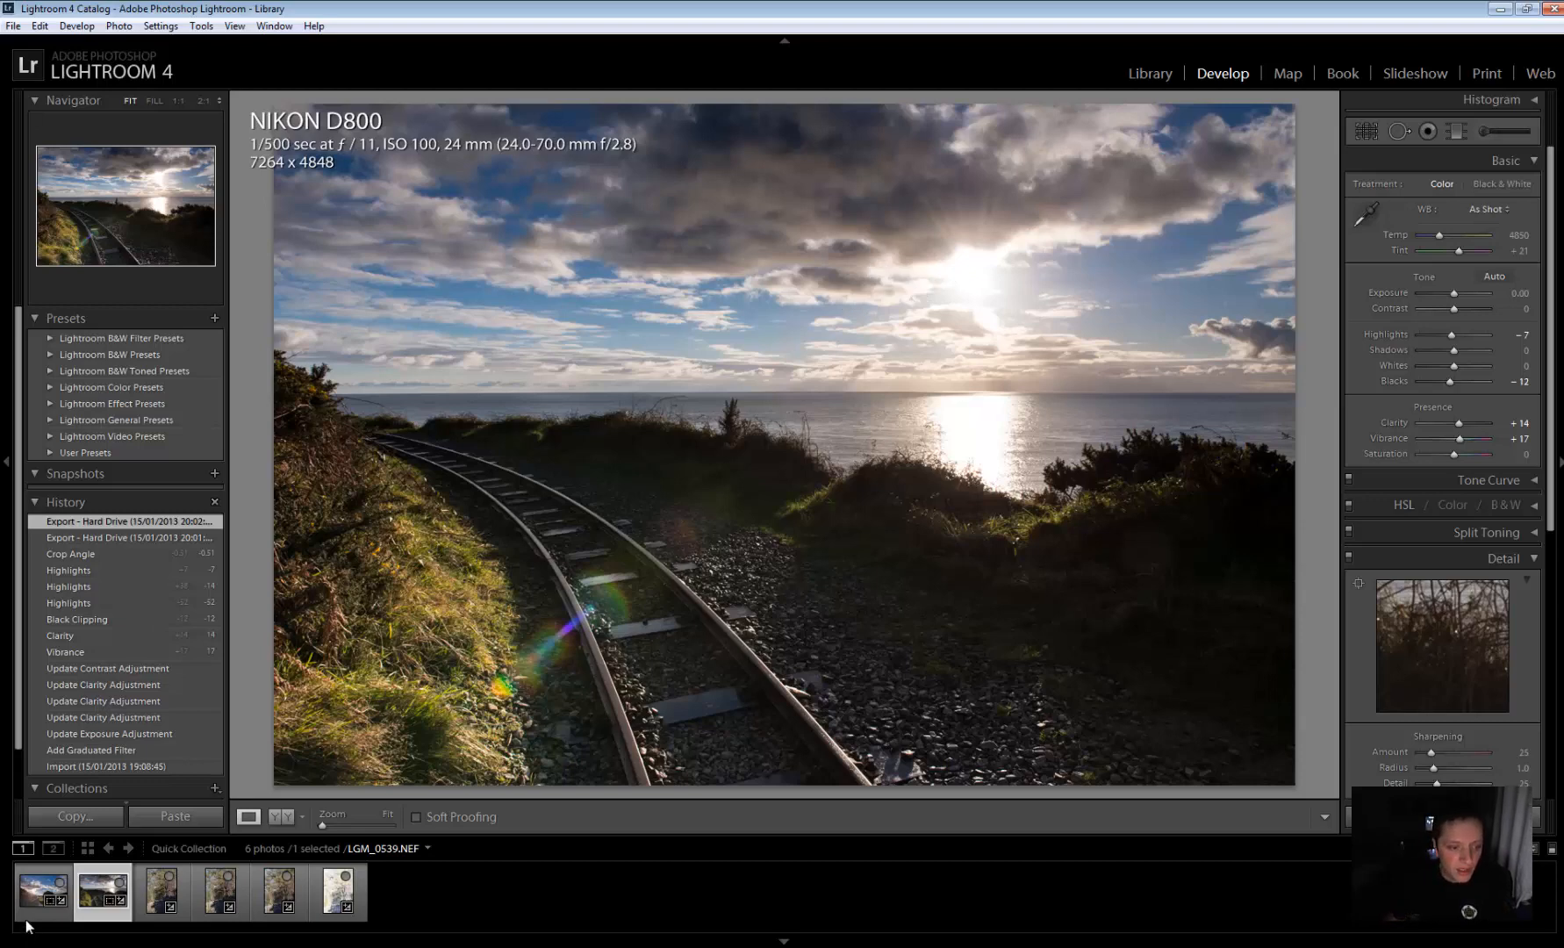
pyautogui.click(42, 888)
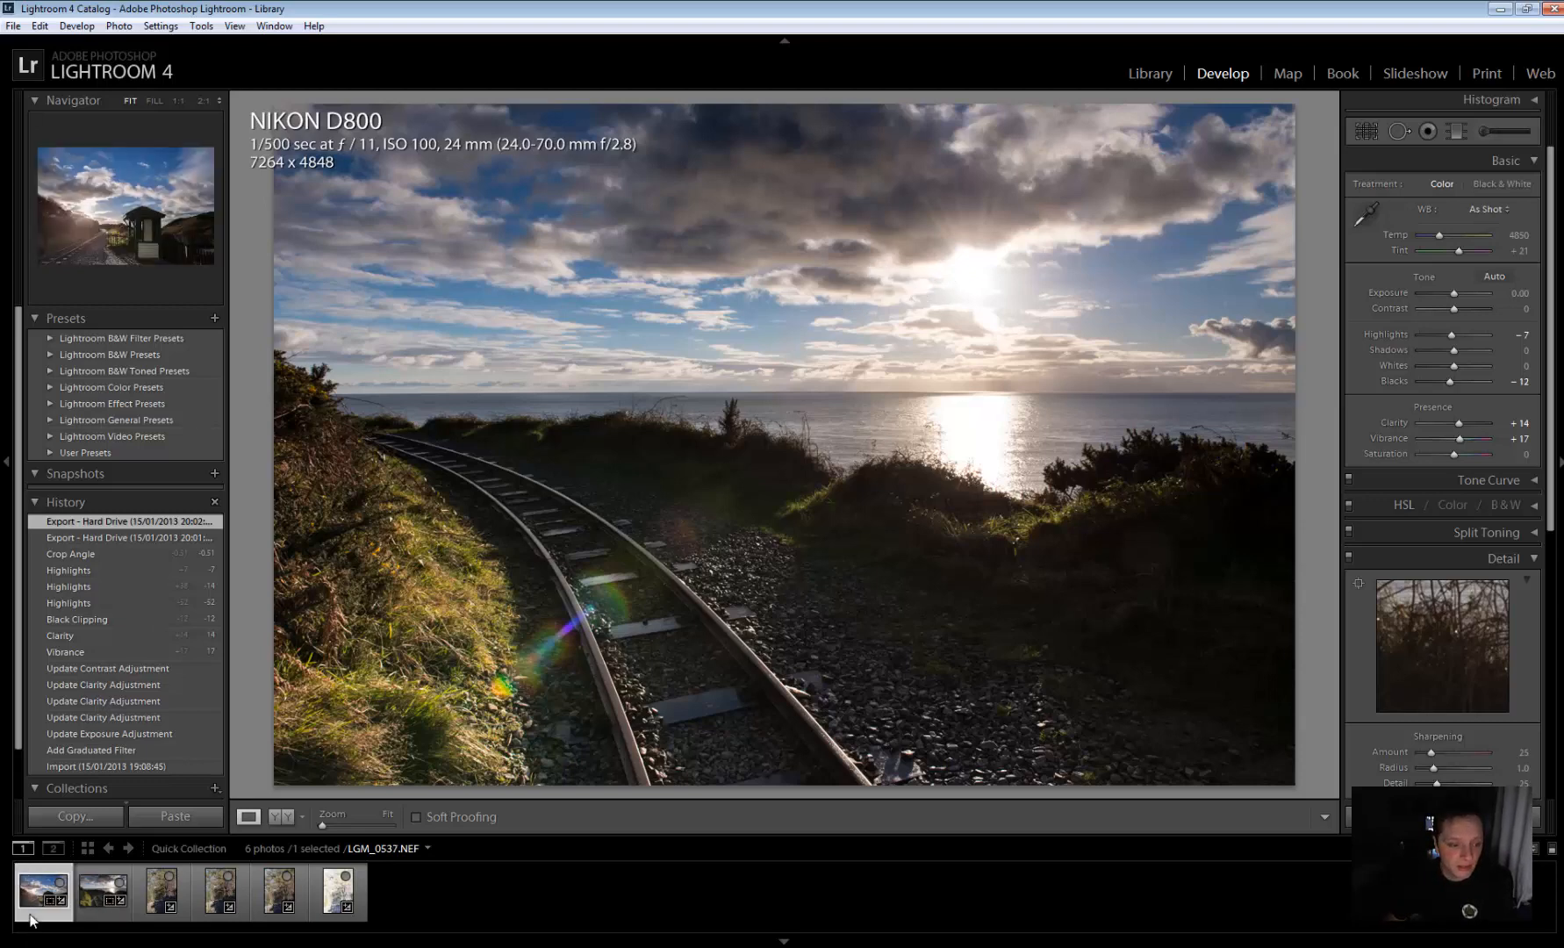
# Display the edited railway hut landscape LGM_0537 in Develop
pyautogui.click(100, 892)
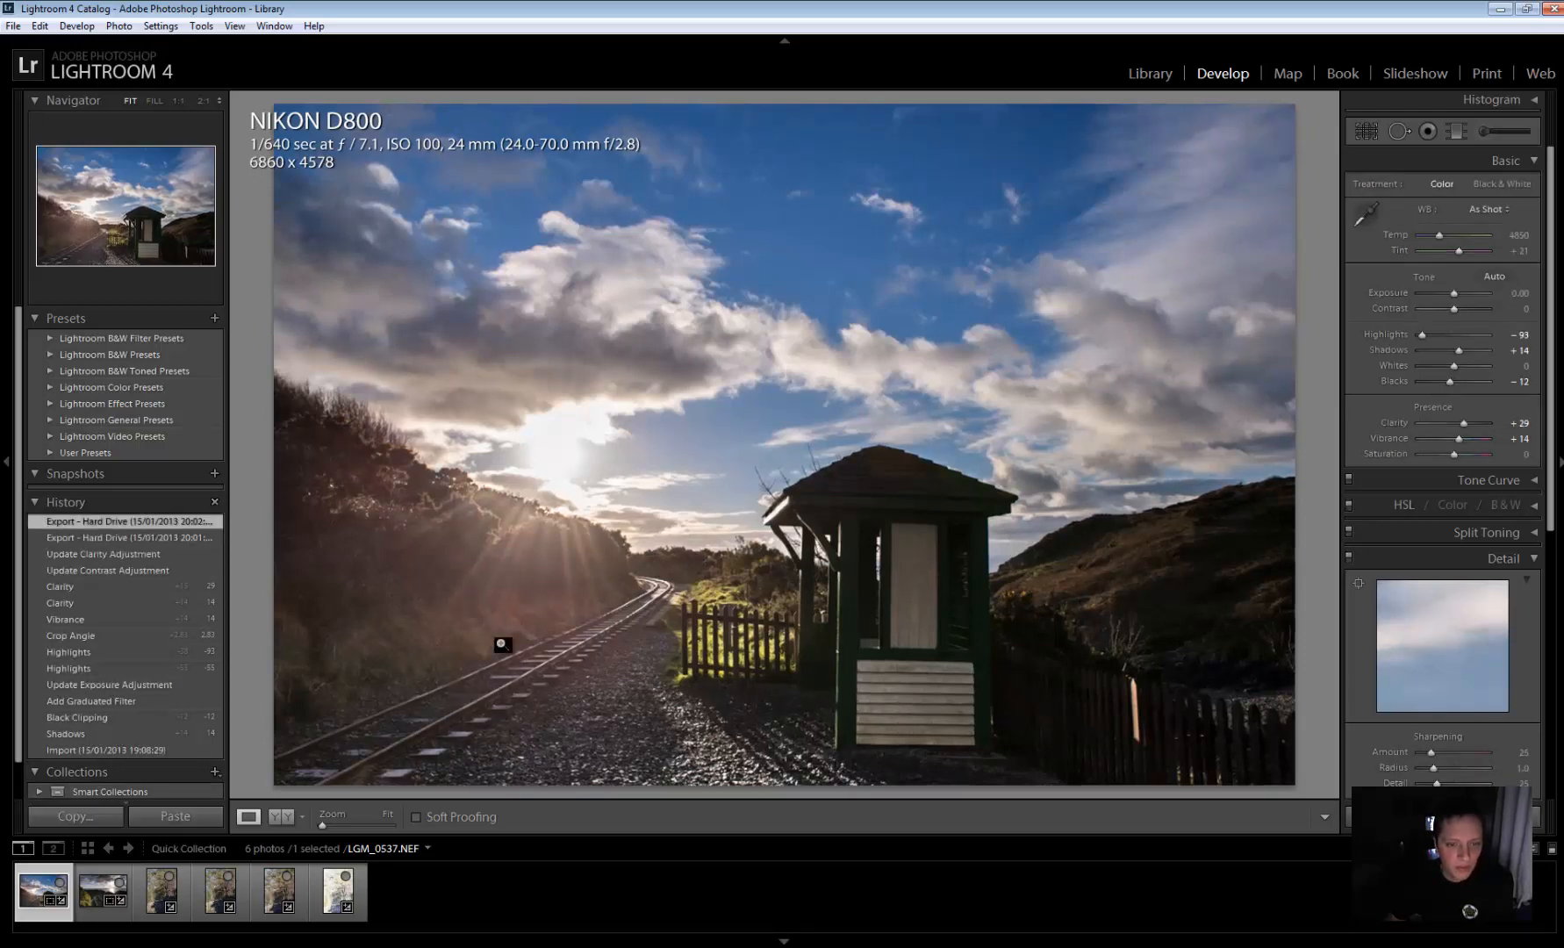
pyautogui.moveTo(628, 193)
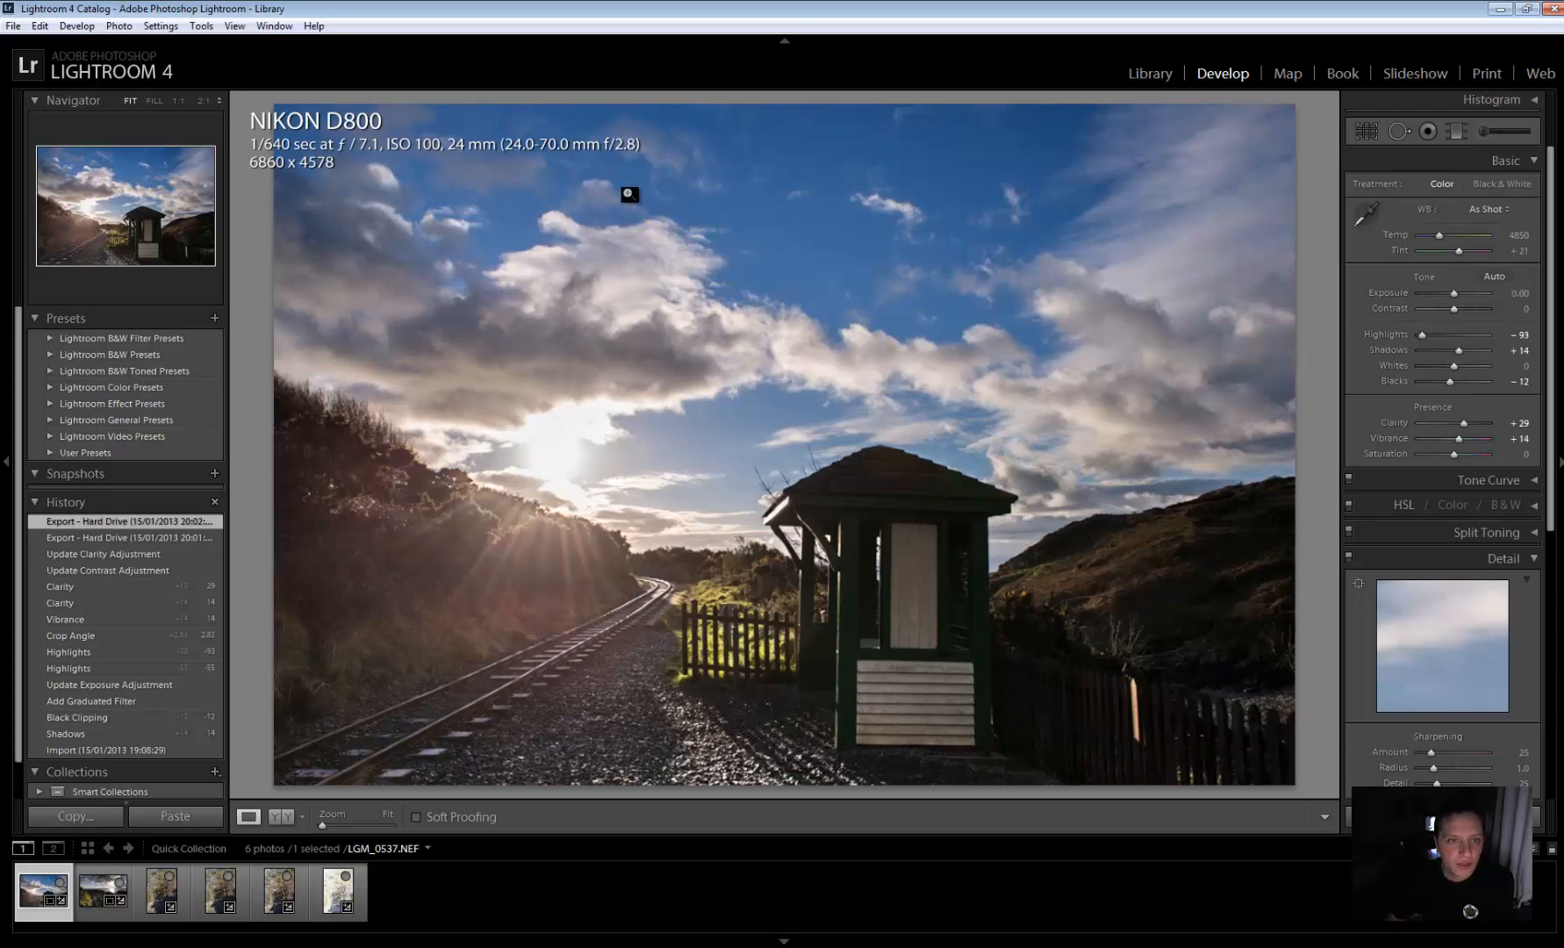
pyautogui.moveTo(371, 149)
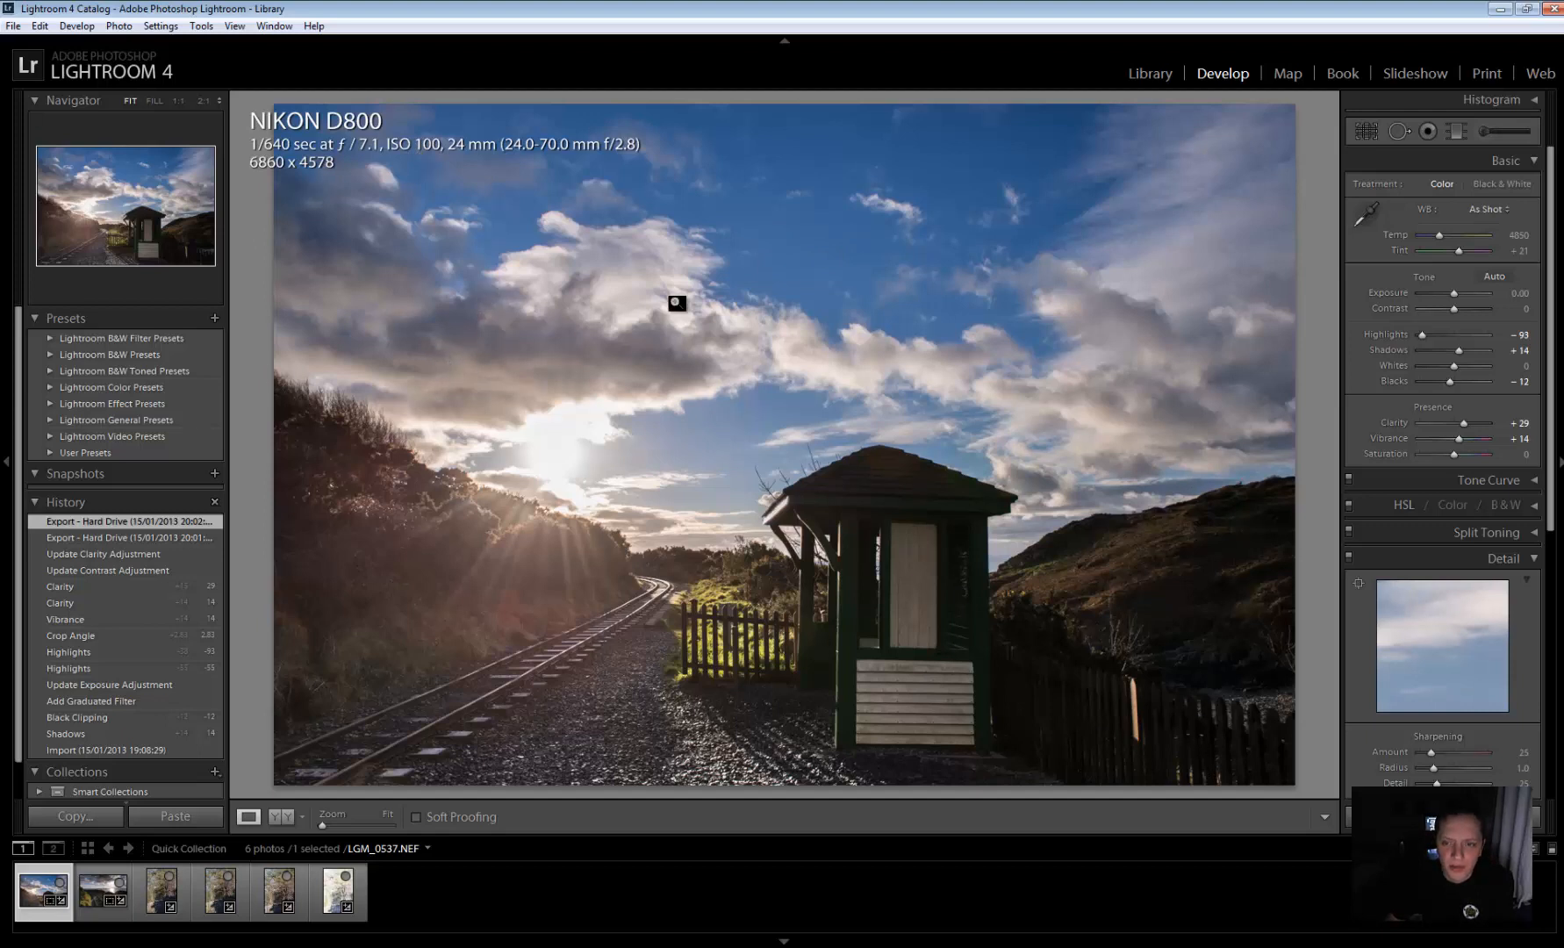
pyautogui.moveTo(1003, 469)
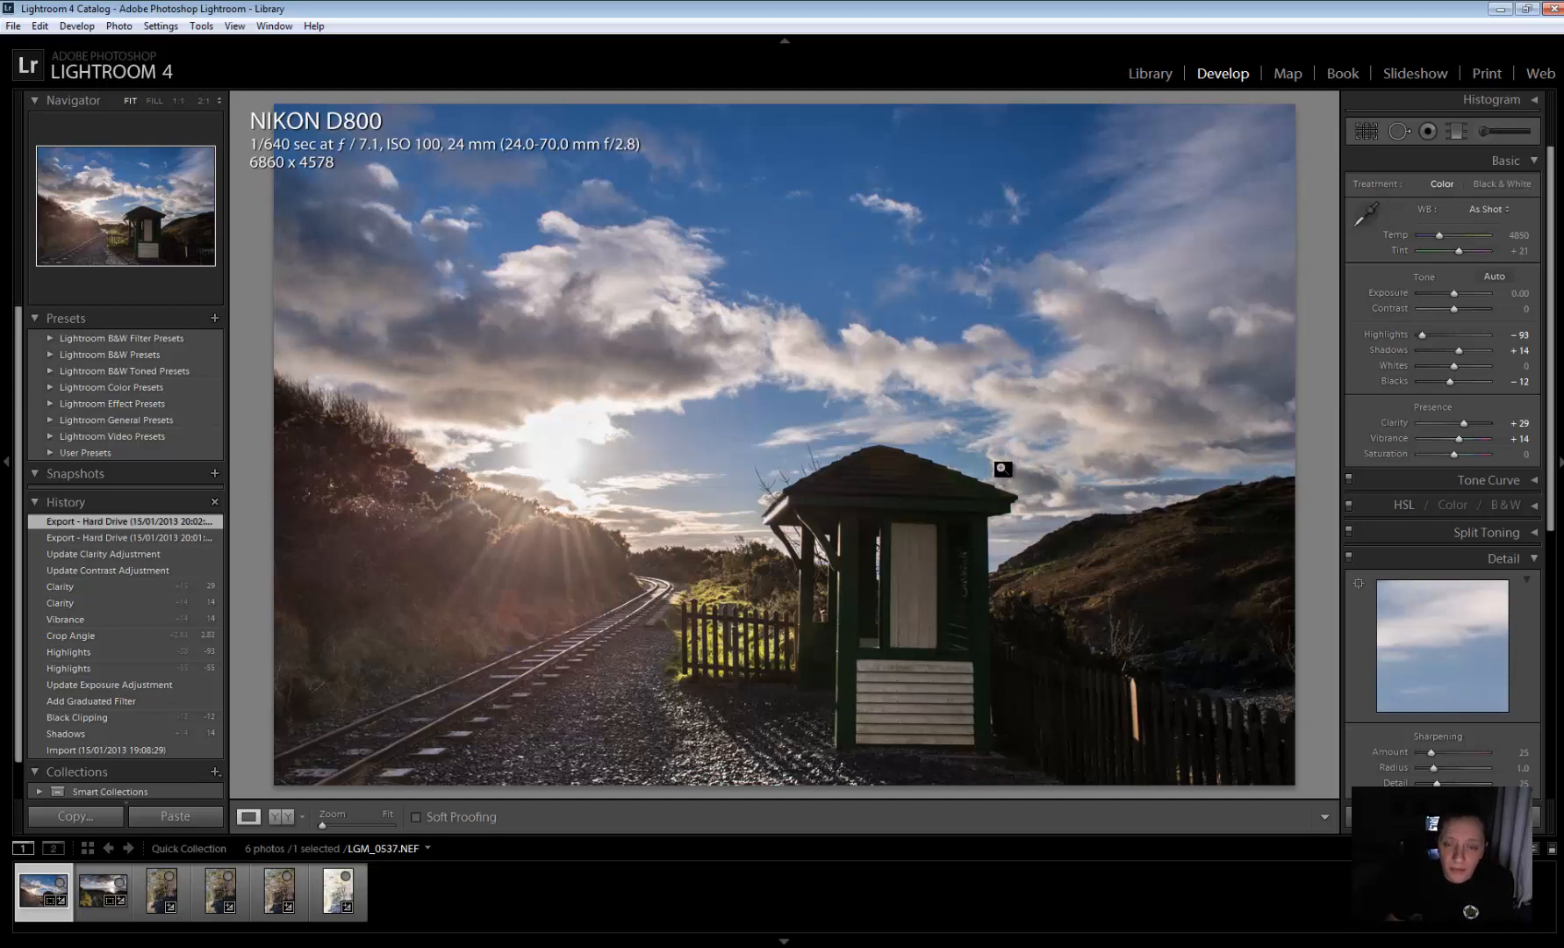
pyautogui.moveTo(216, 351)
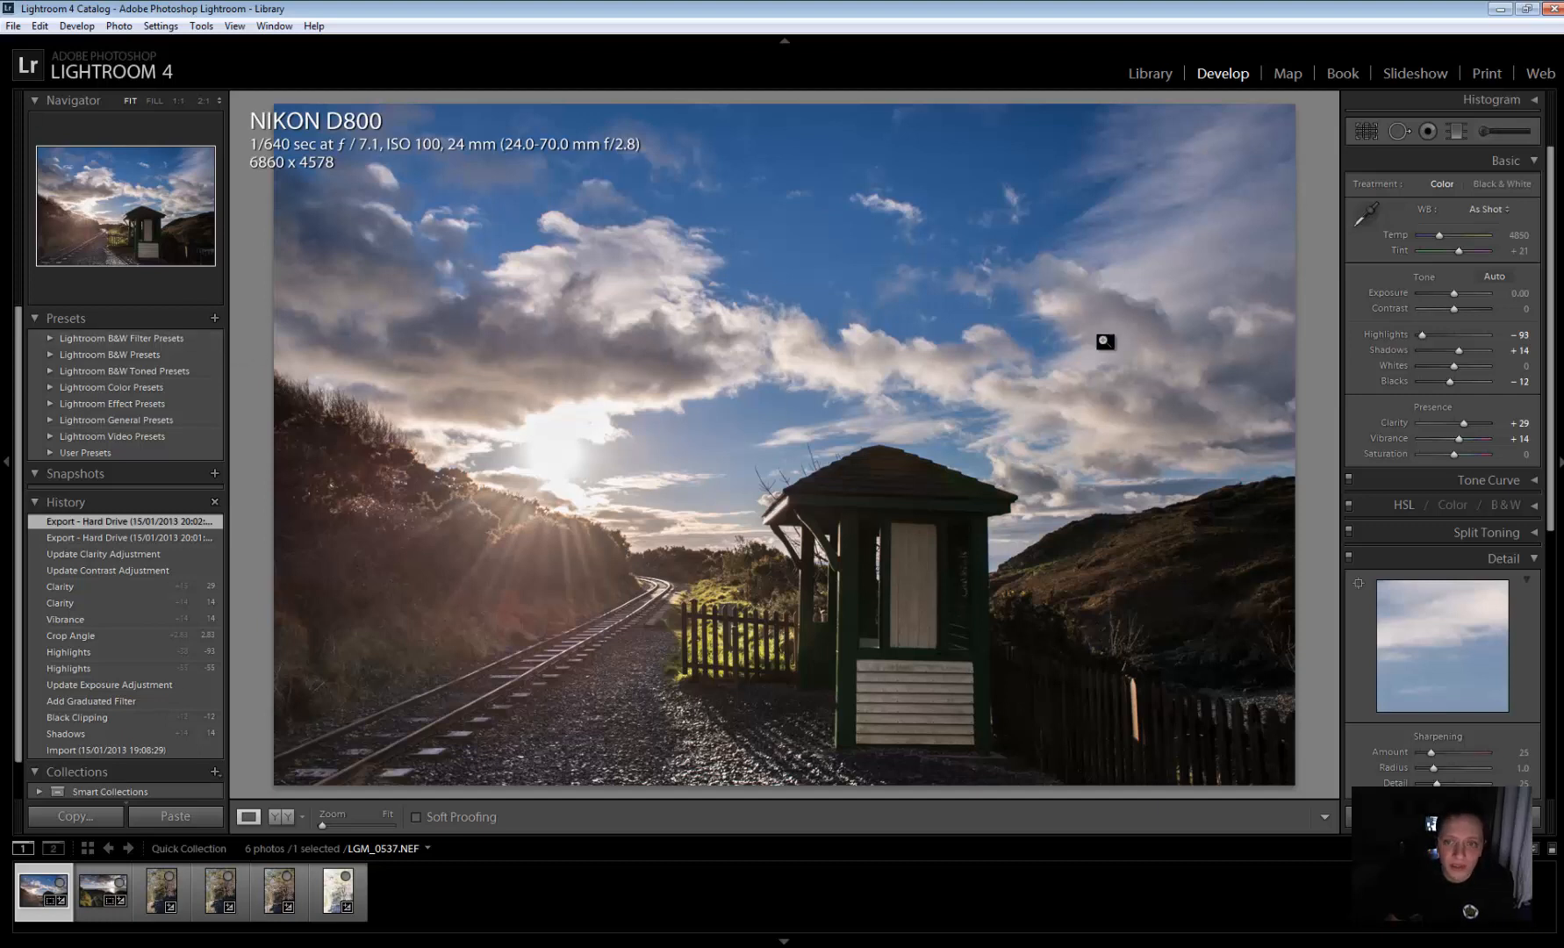
pyautogui.moveTo(537, 611)
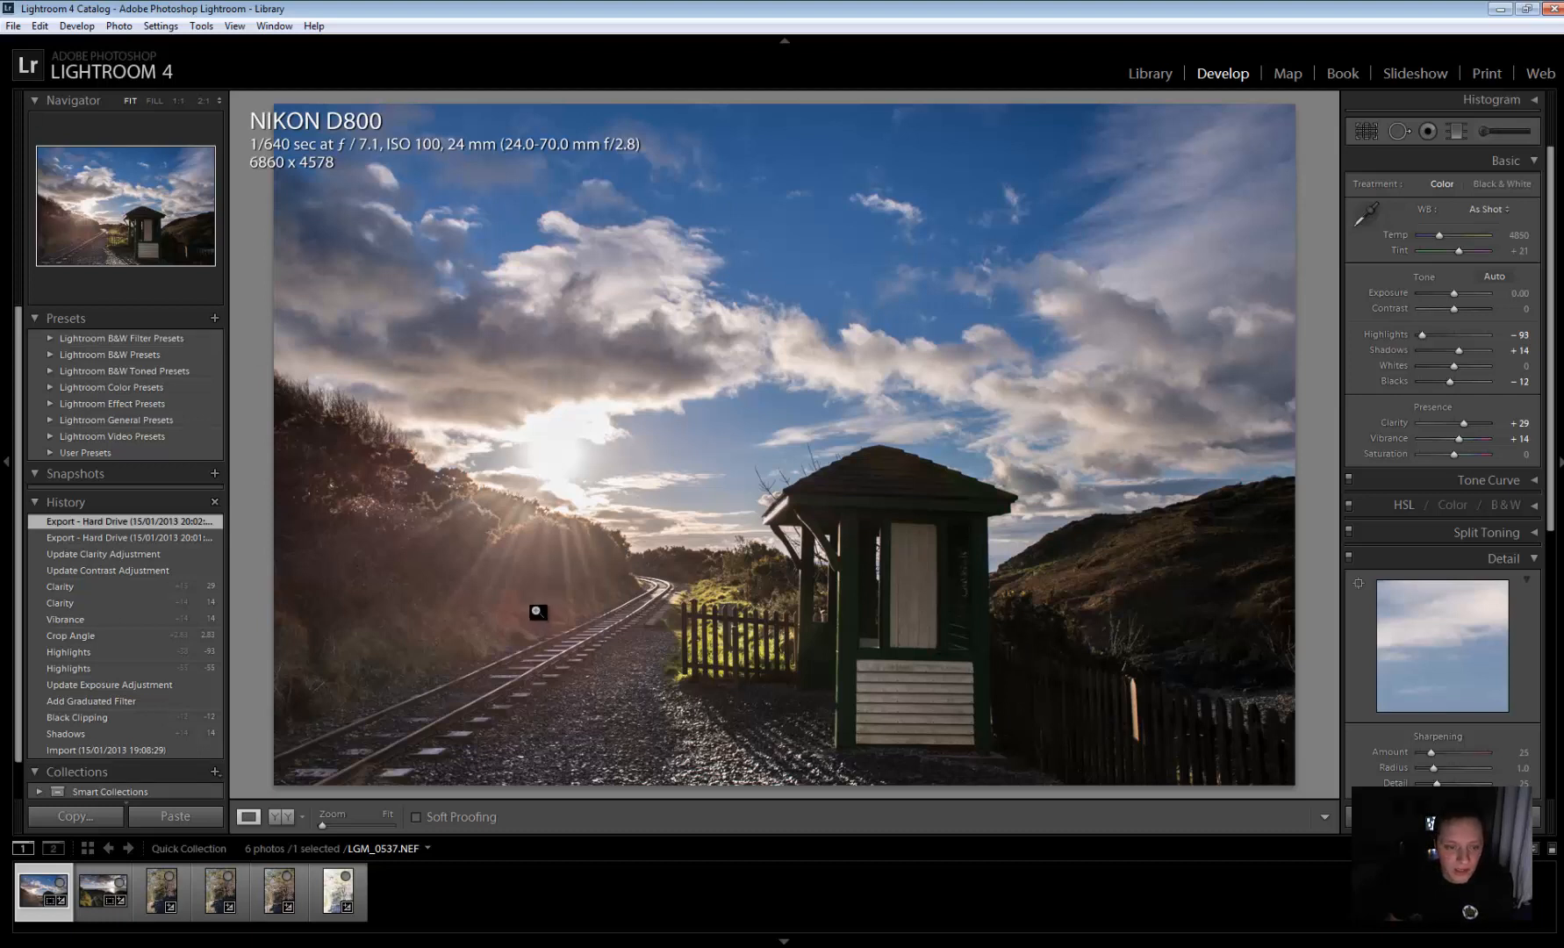
pyautogui.moveTo(519, 709)
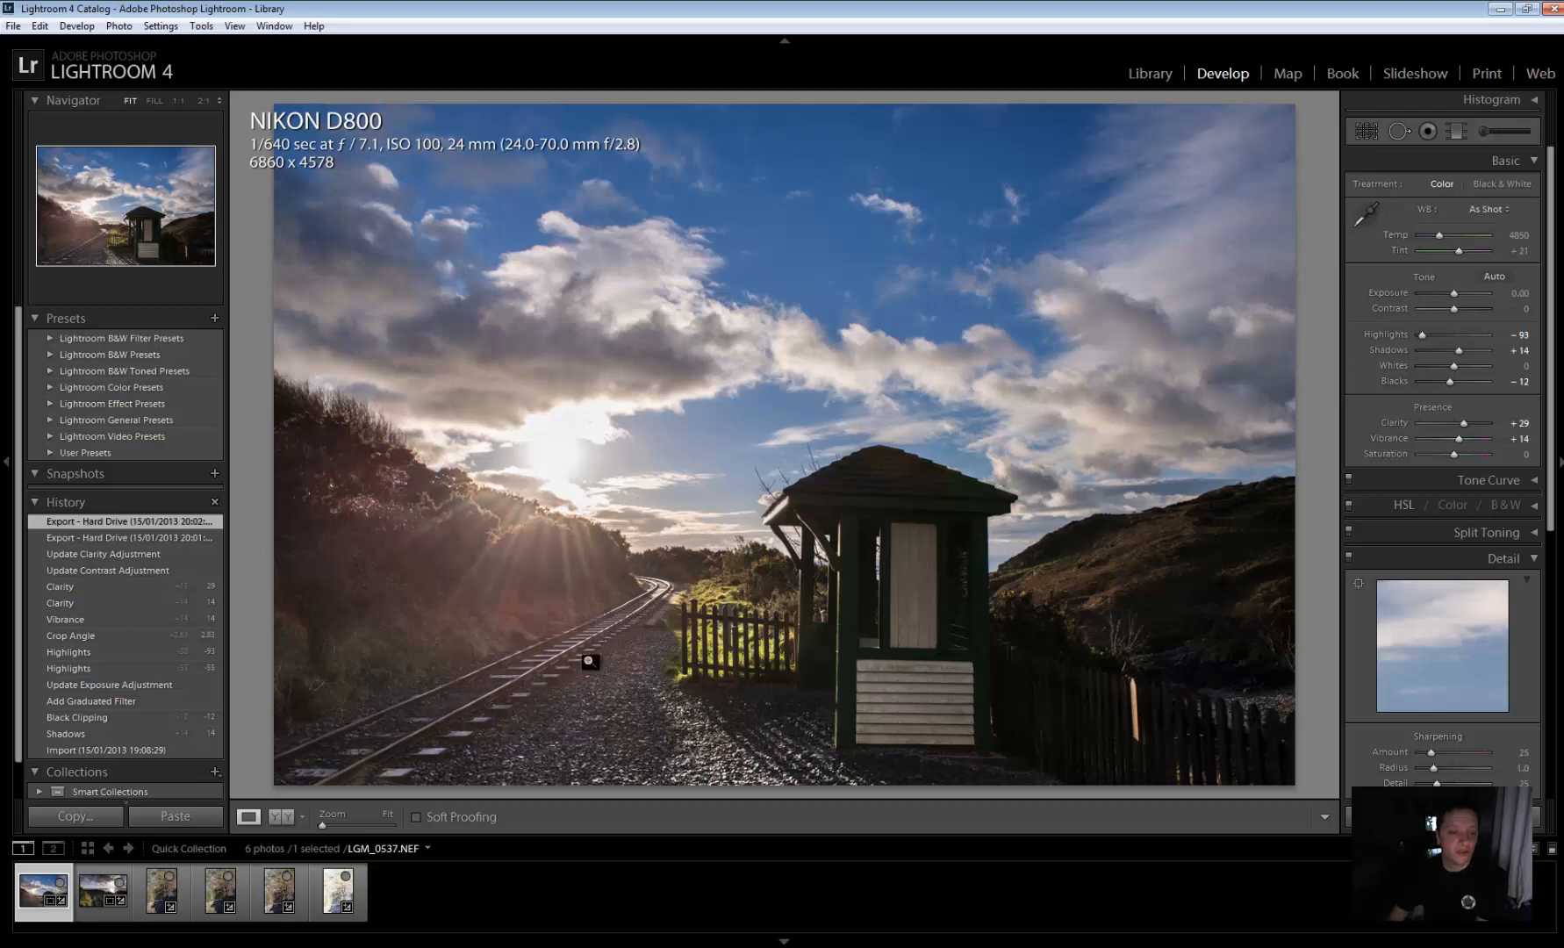
pyautogui.moveTo(469, 302)
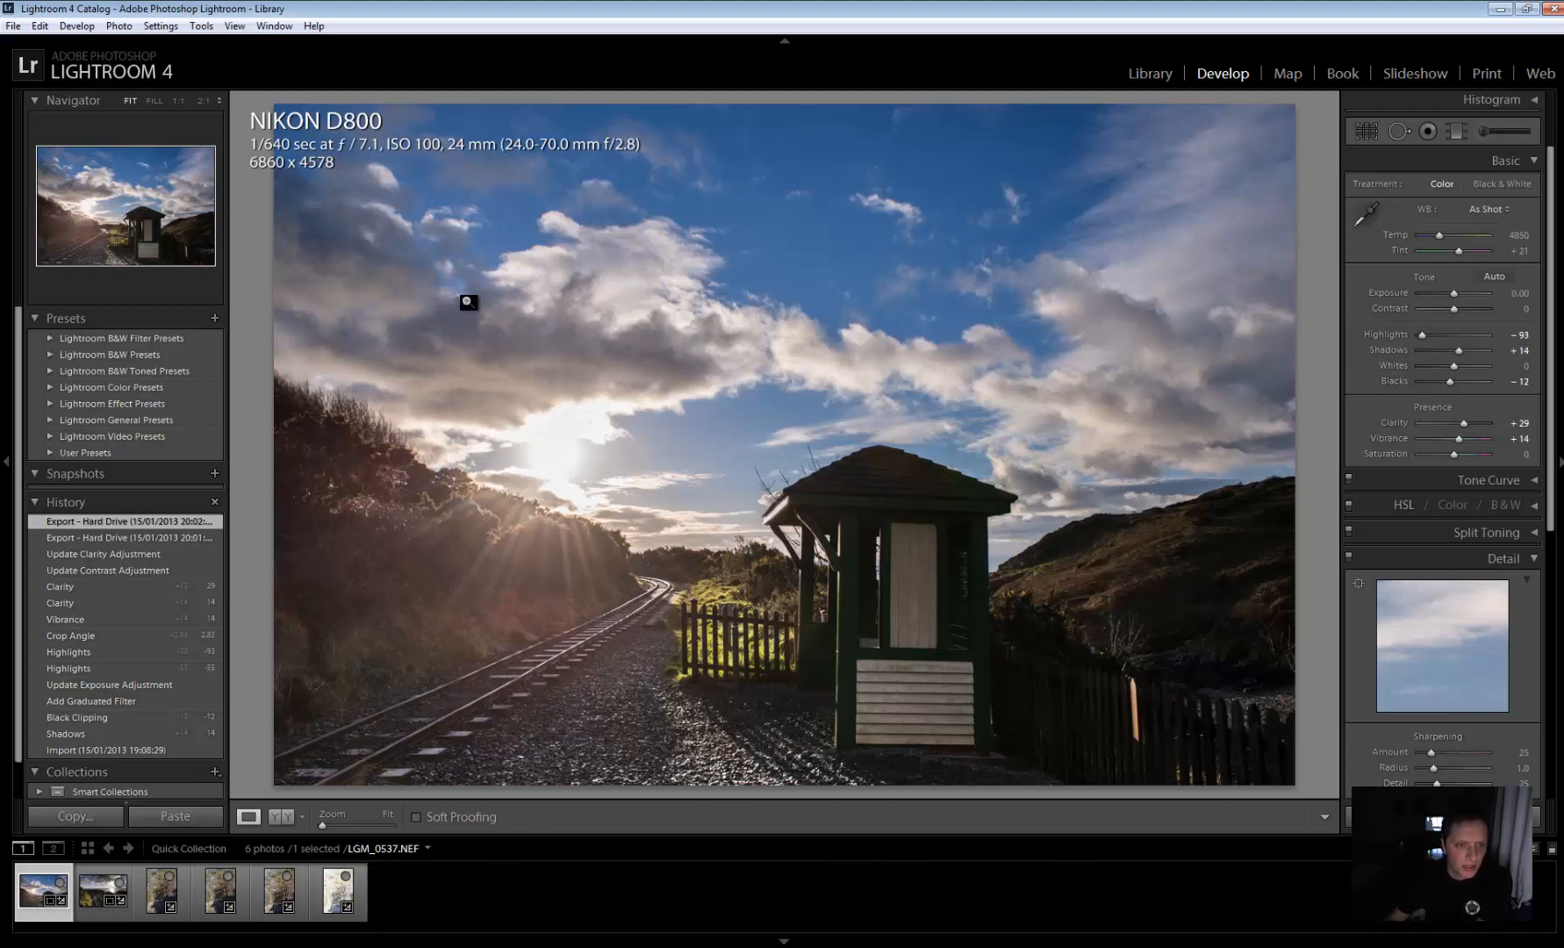
pyautogui.moveTo(988, 316)
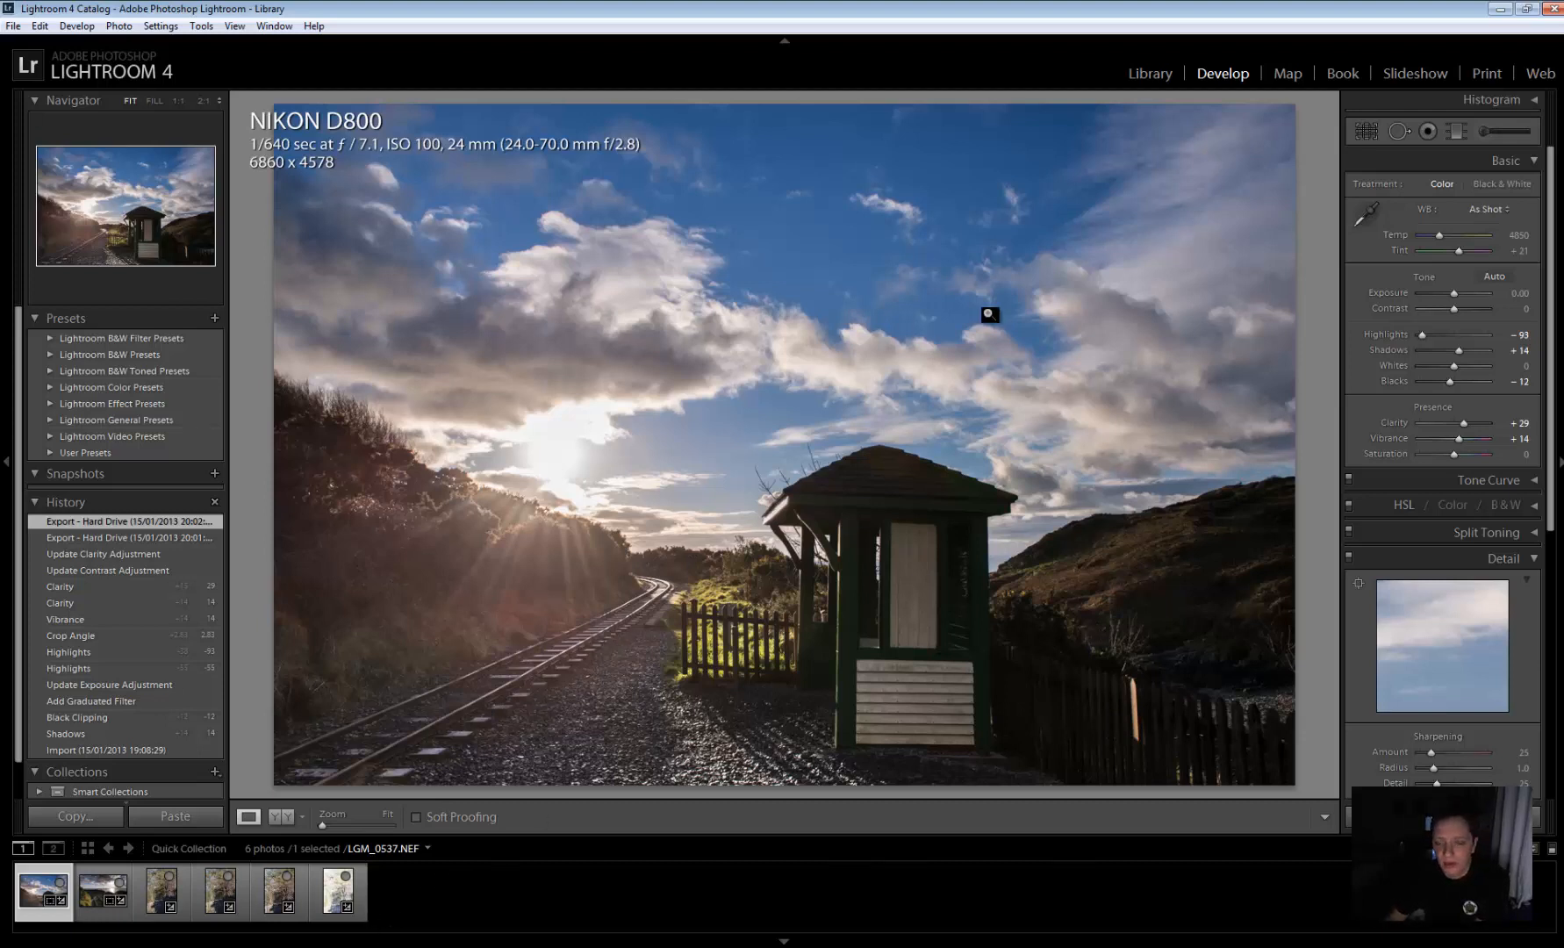
pyautogui.moveTo(635, 502)
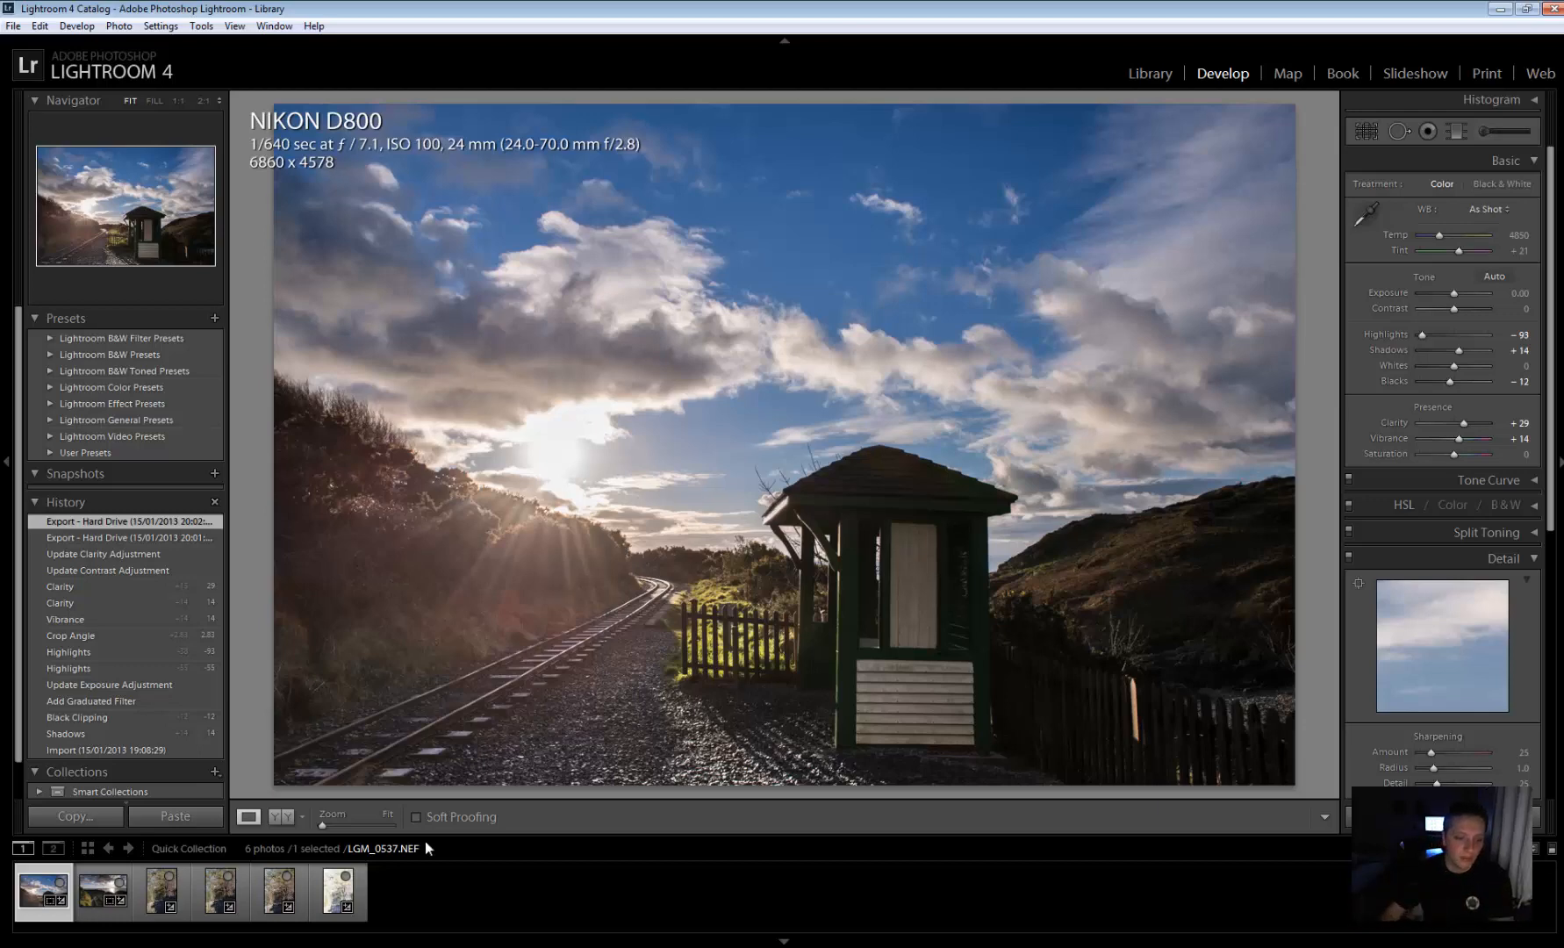
# Show the overexposed tree-lined railway photo LGM_0571 alone in Develop with Highlights at −100
pyautogui.click(337, 892)
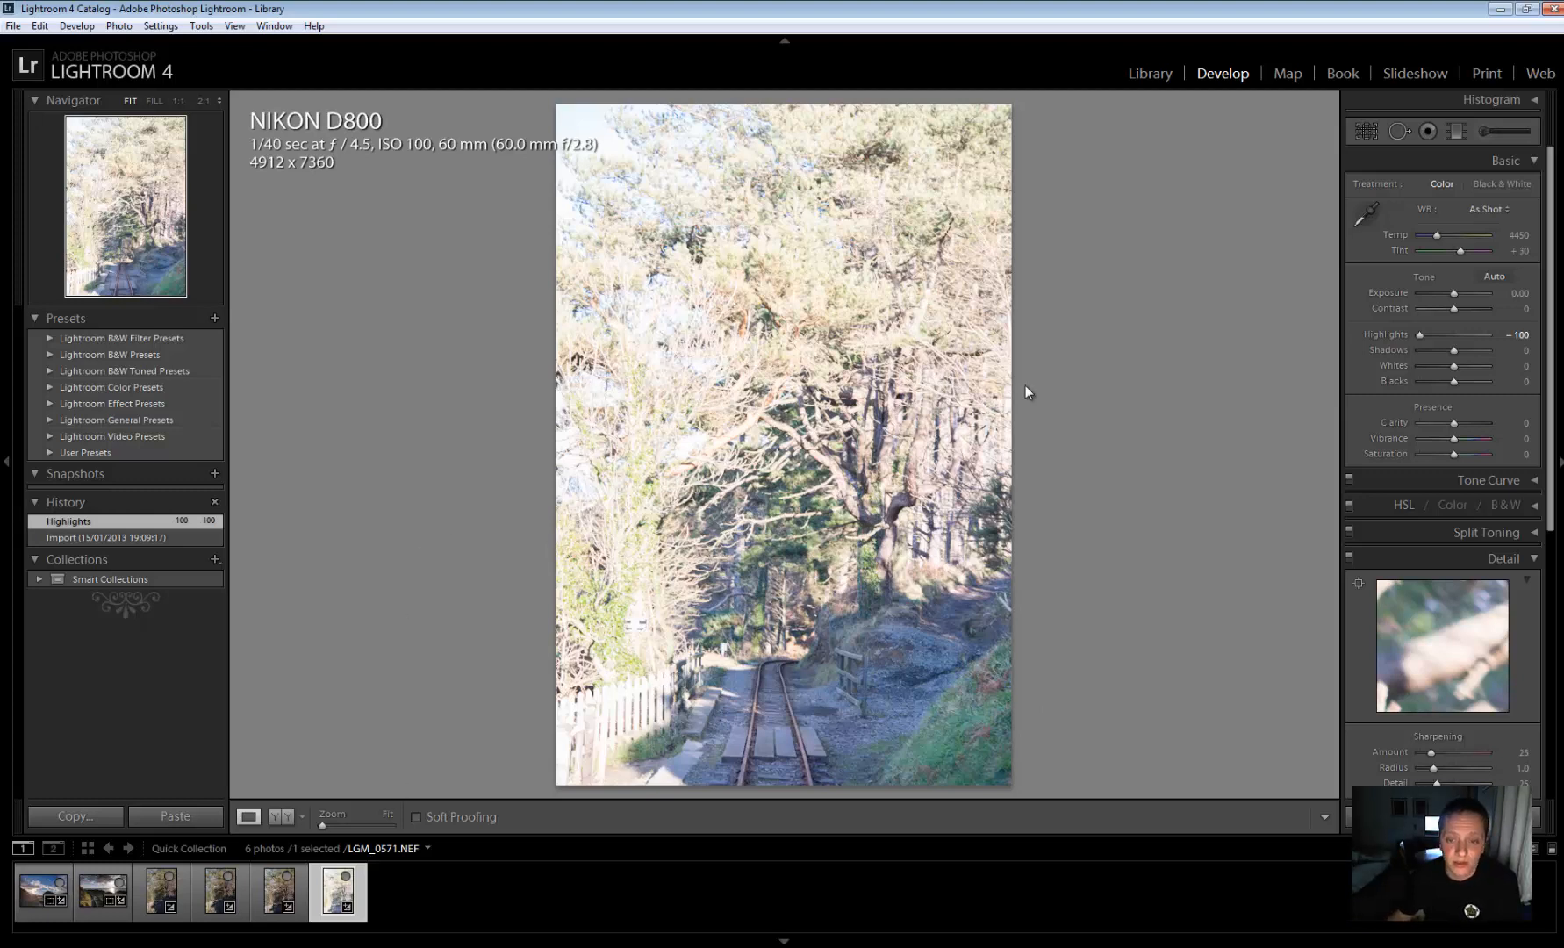
pyautogui.moveTo(1072, 616)
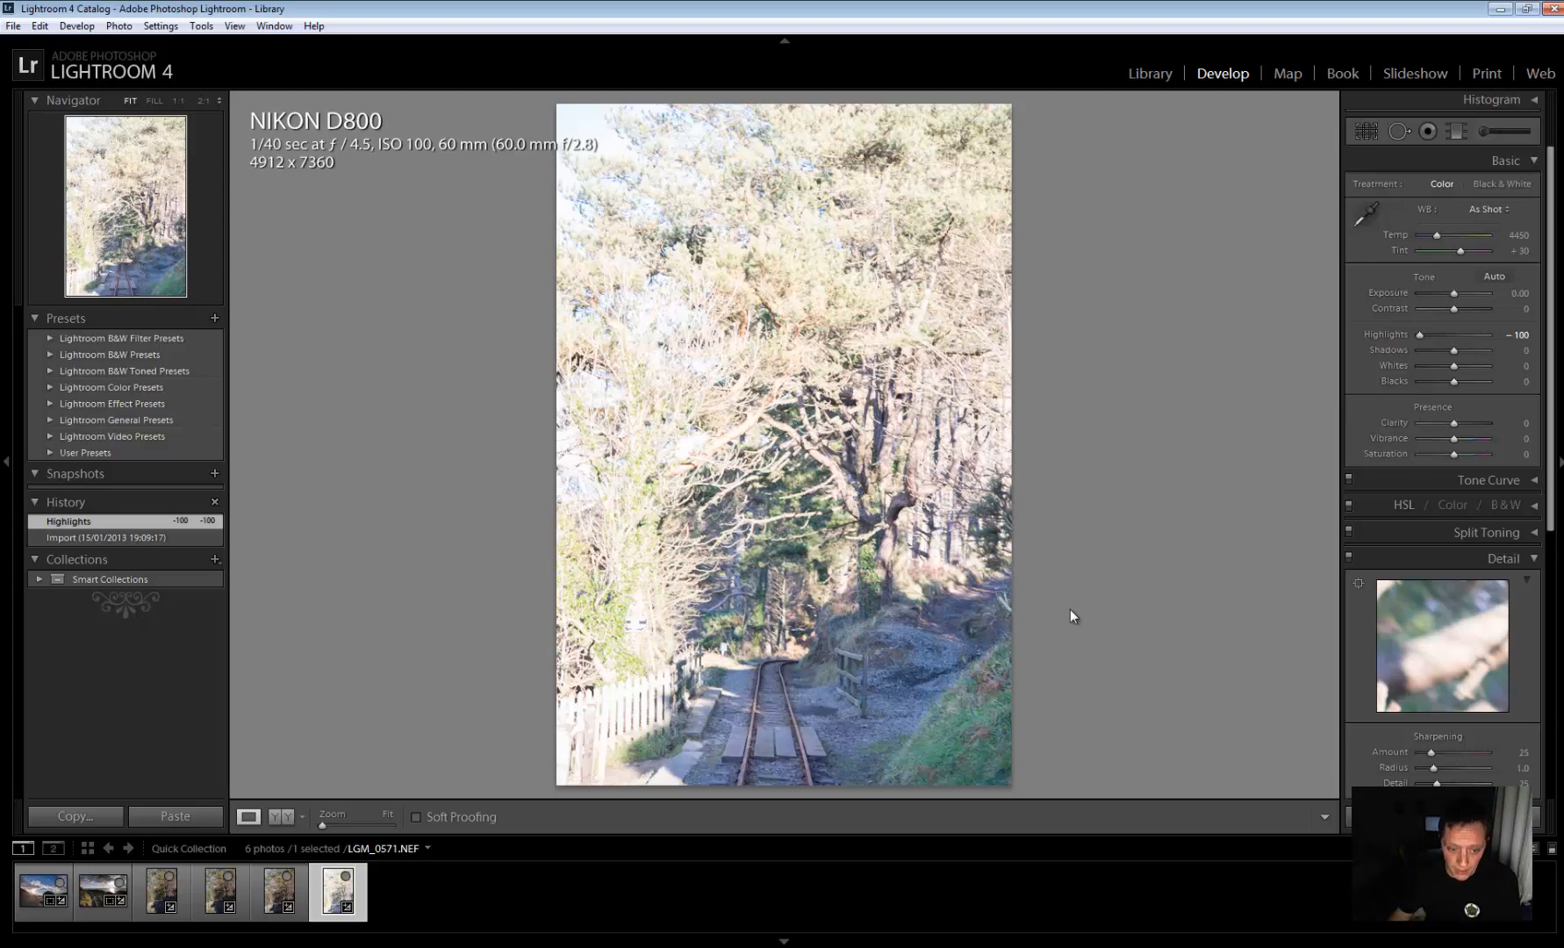
pyautogui.moveTo(444, 828)
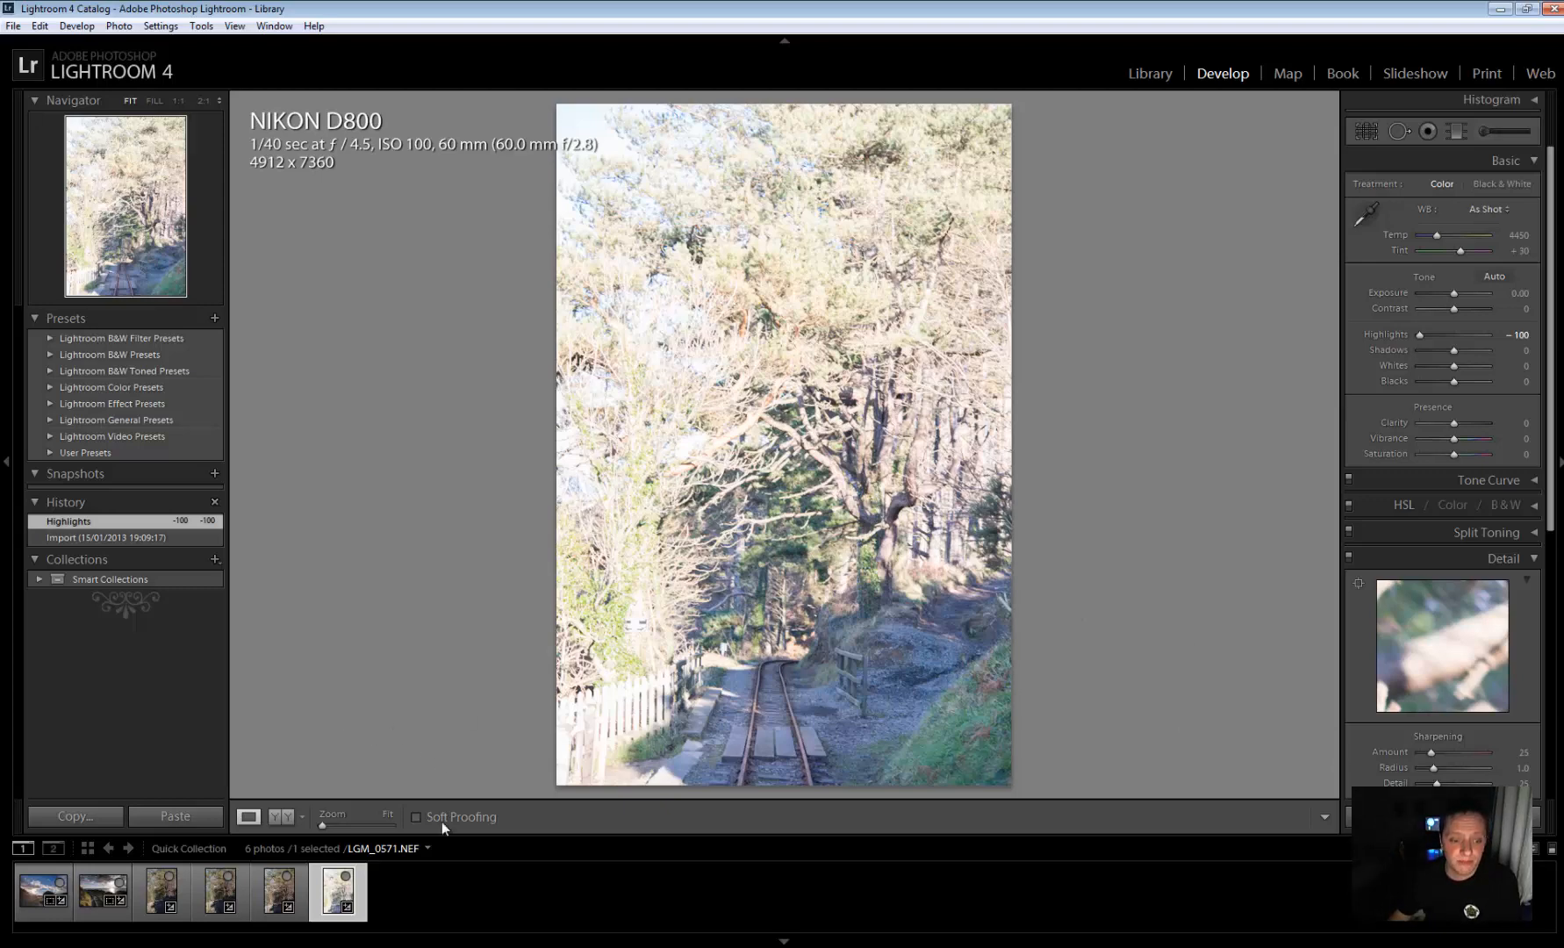